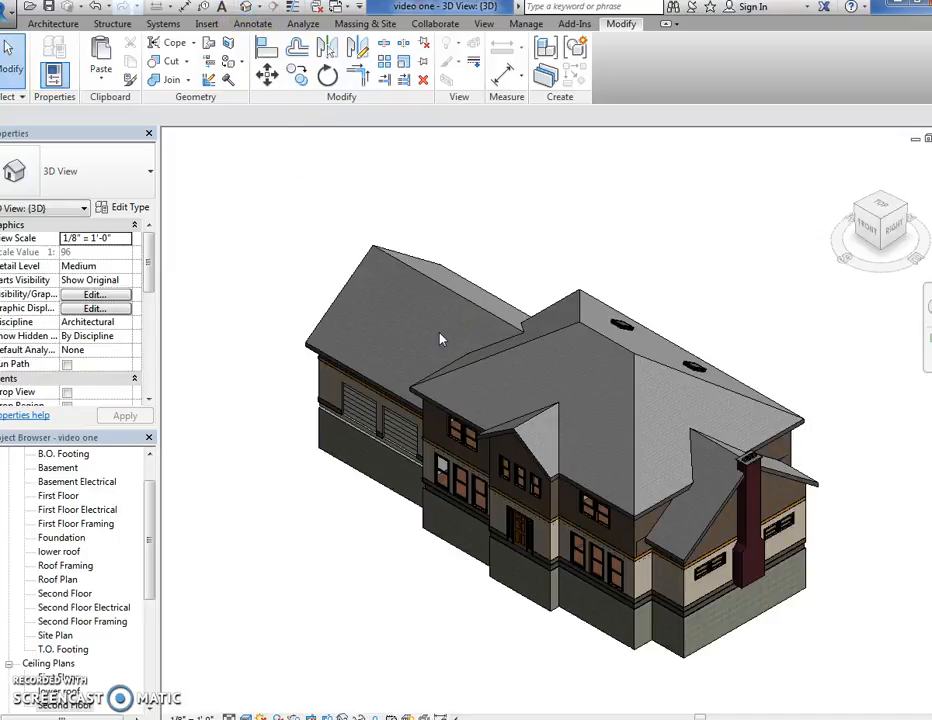
# Select the Second Floor ceiling plan in the Project Browser
pyautogui.click(436, 290)
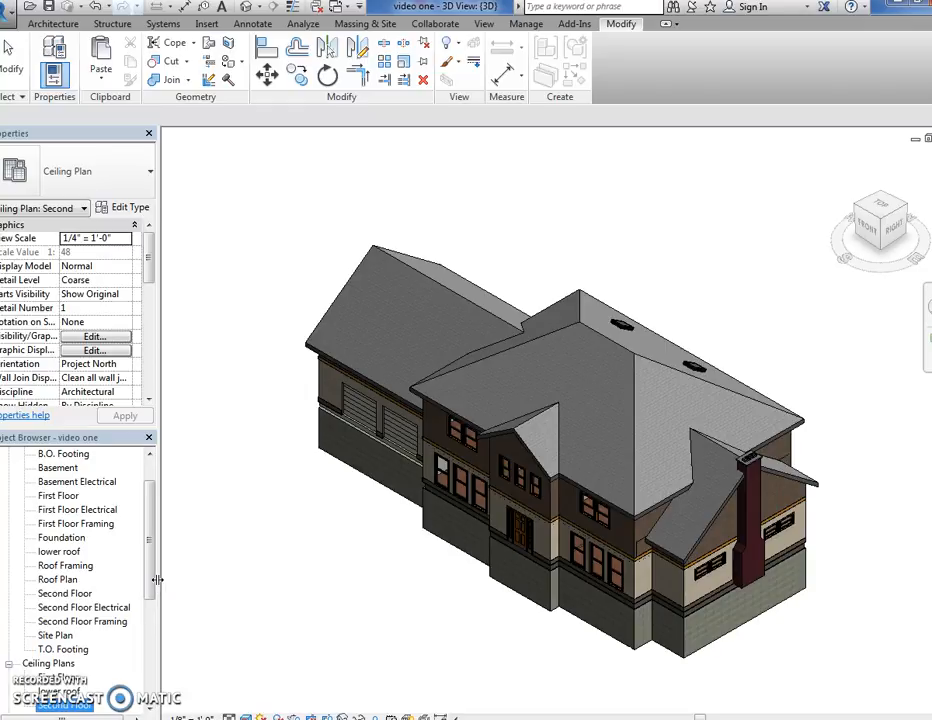
pyautogui.moveTo(184, 572)
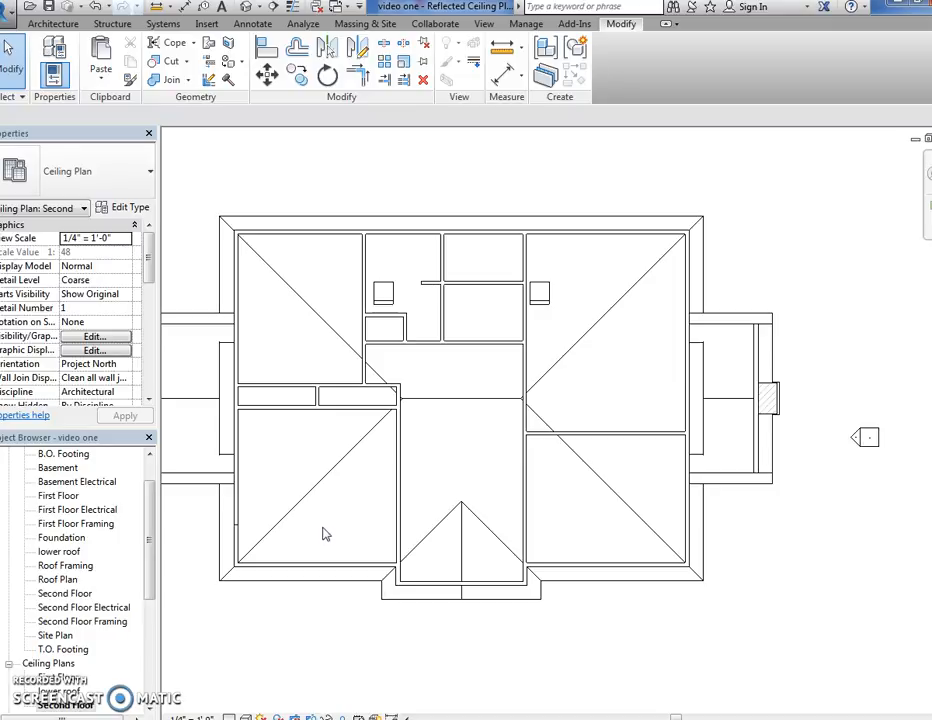
pyautogui.moveTo(324, 532)
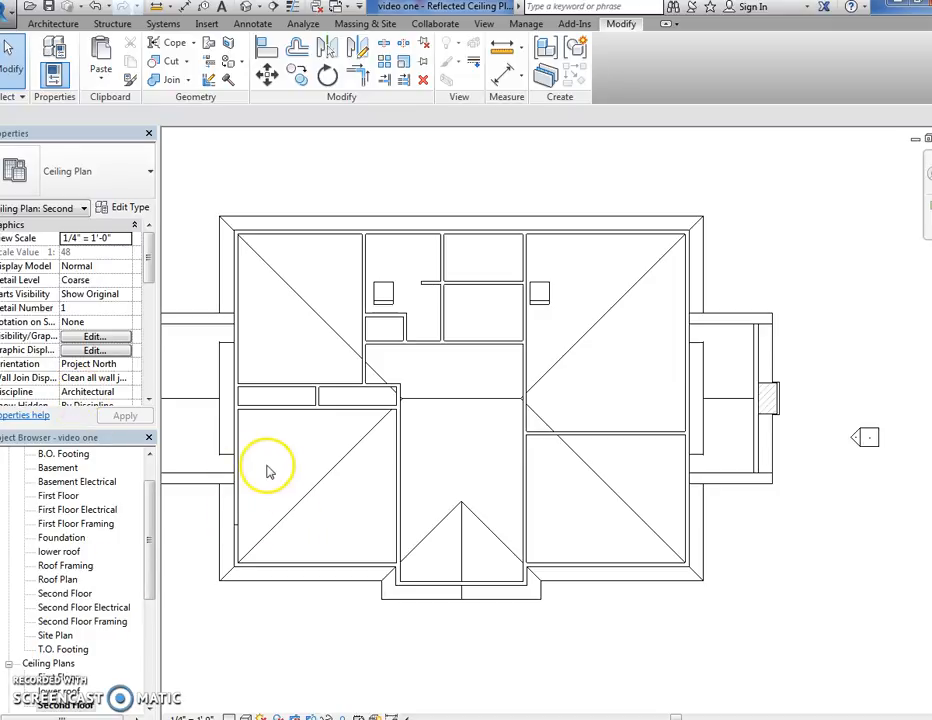
pyautogui.click(52, 24)
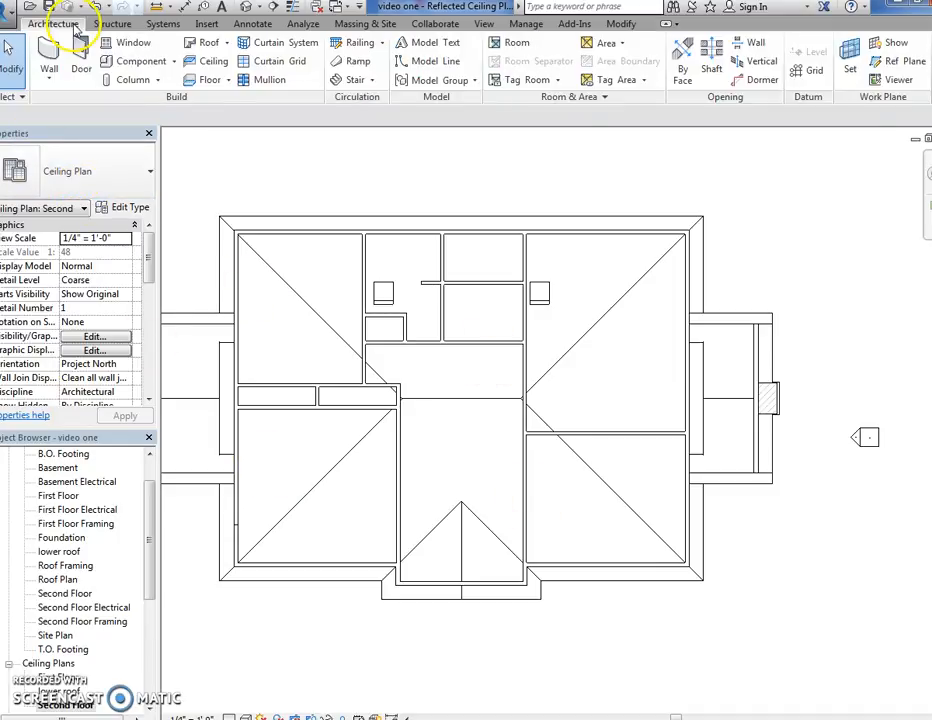
pyautogui.click(364, 300)
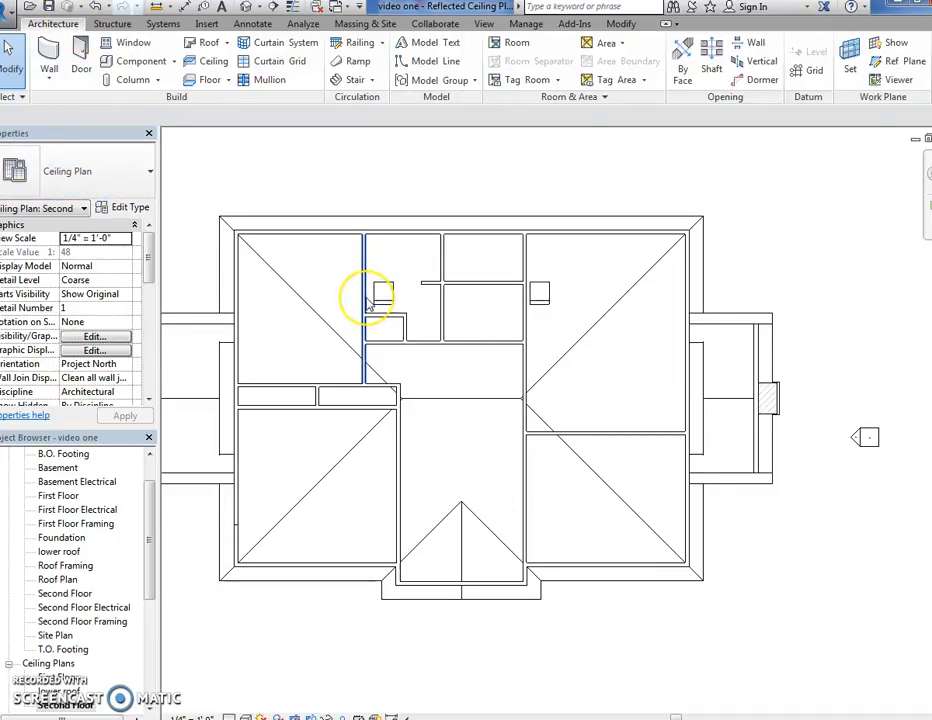
pyautogui.click(364, 300)
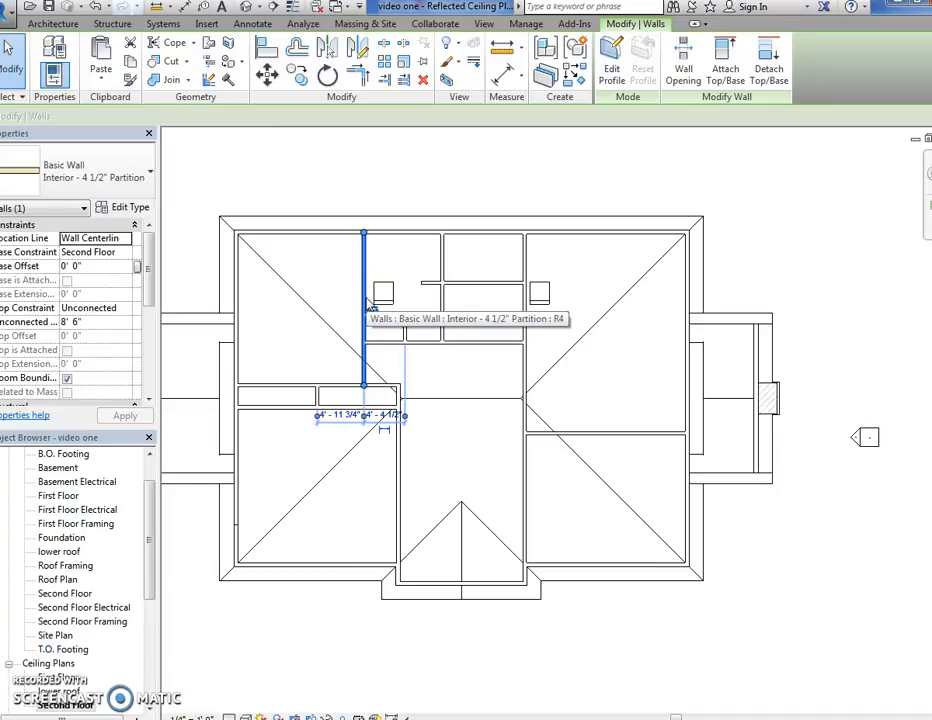
pyautogui.moveTo(364, 276)
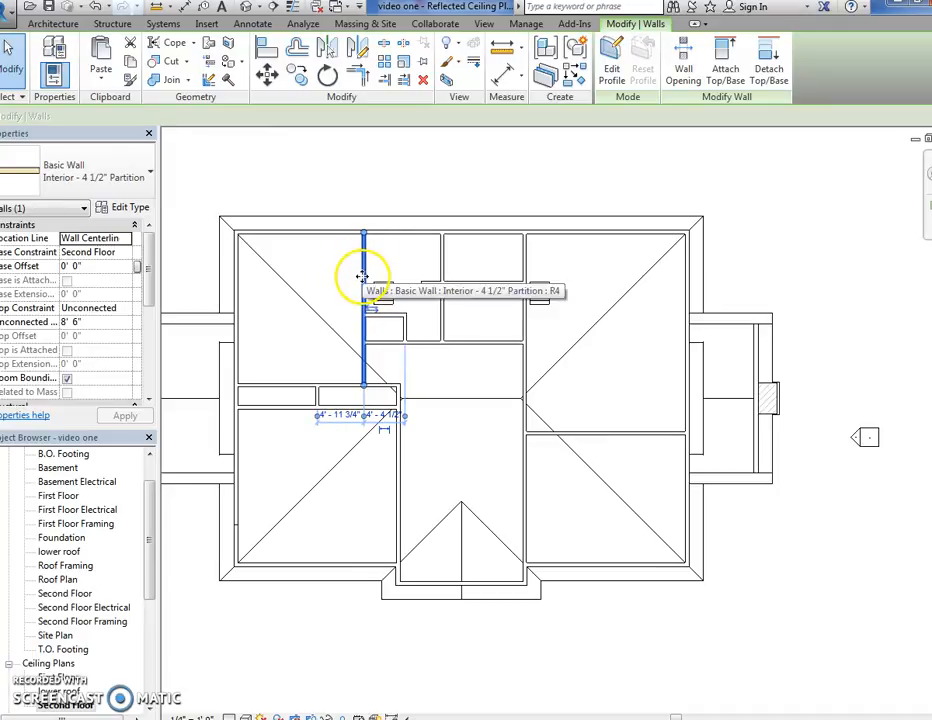
pyautogui.rightClick(364, 278)
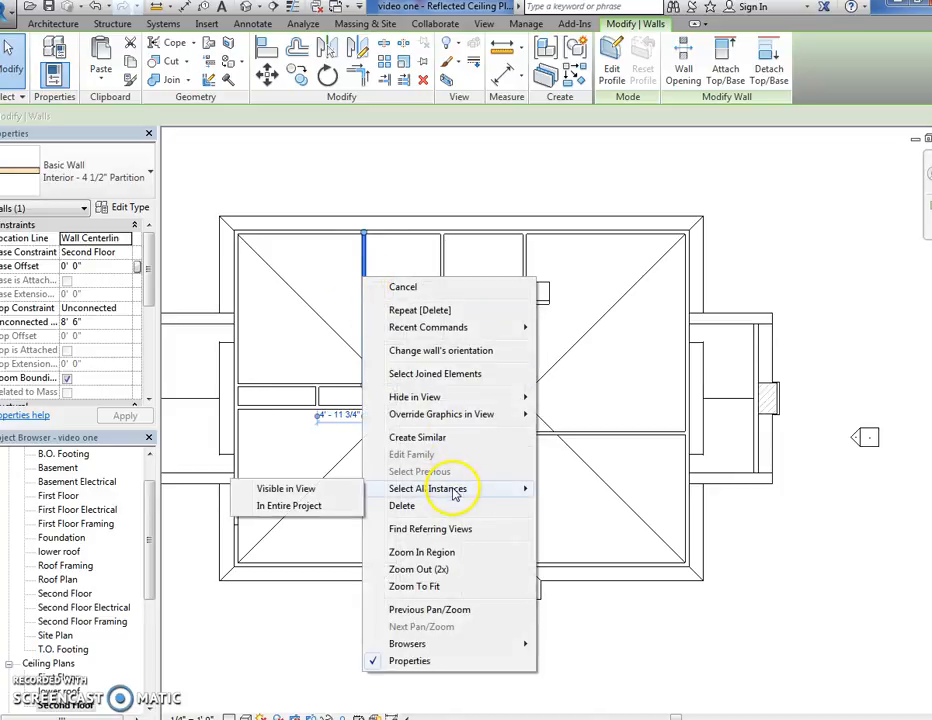
pyautogui.click(288, 504)
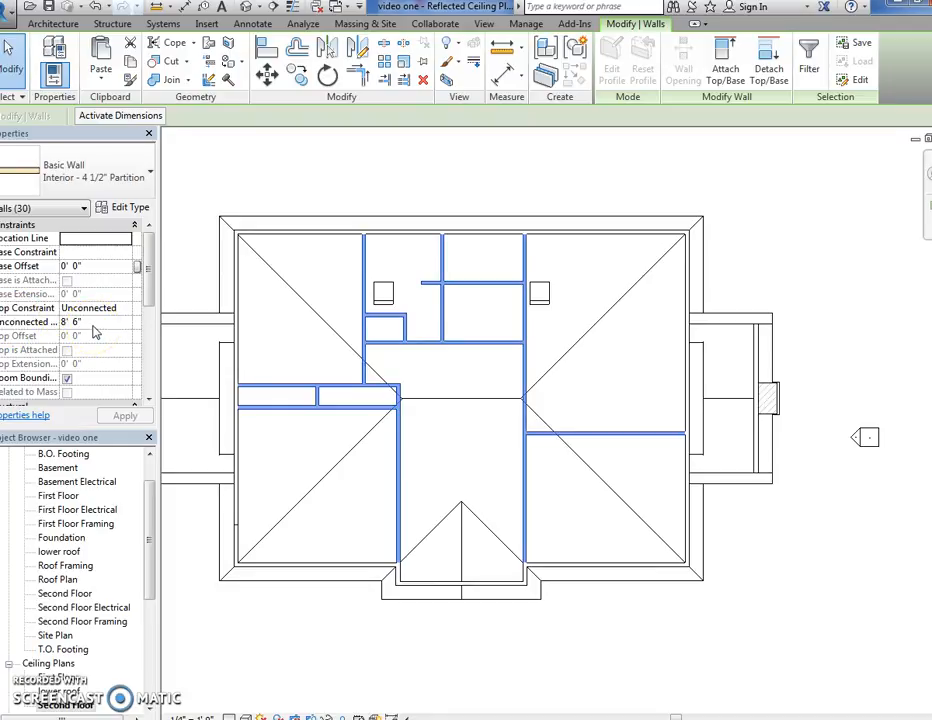
pyautogui.moveTo(408, 430)
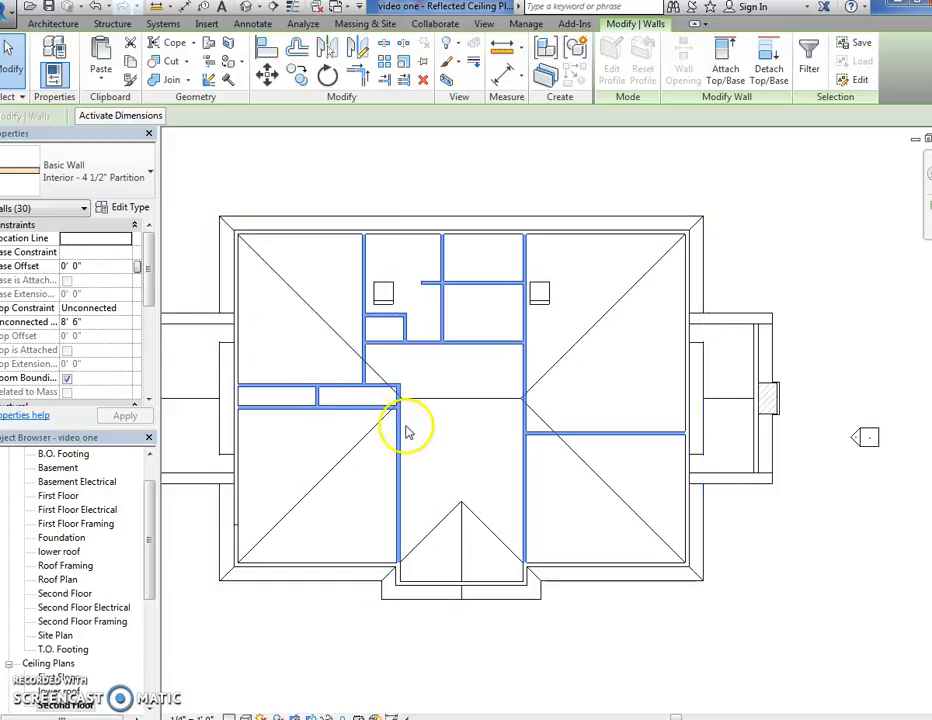
pyautogui.rightClick(408, 430)
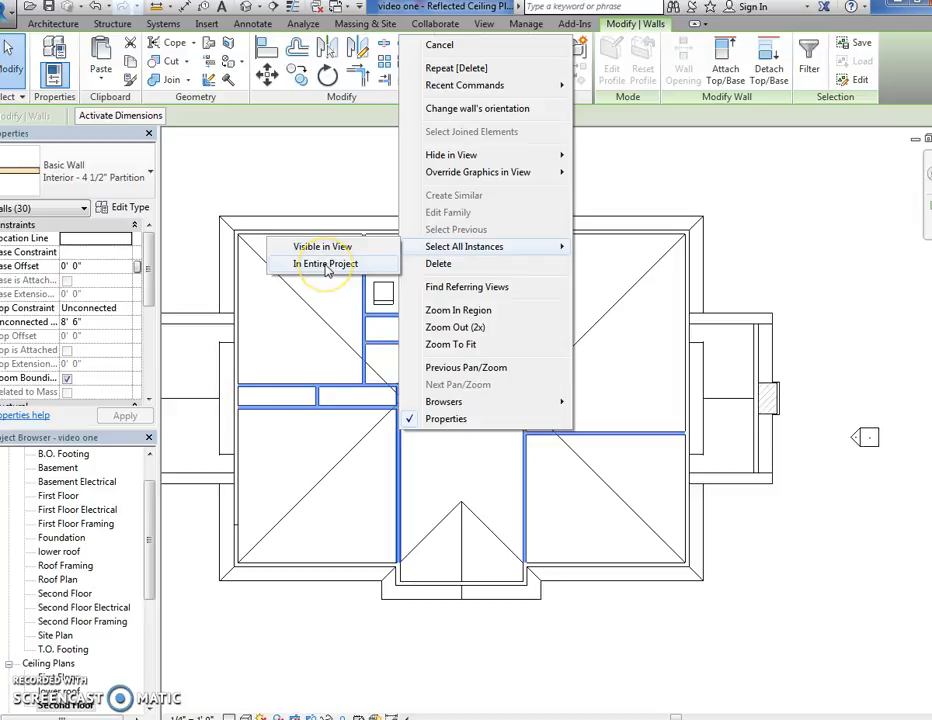
pyautogui.click(324, 264)
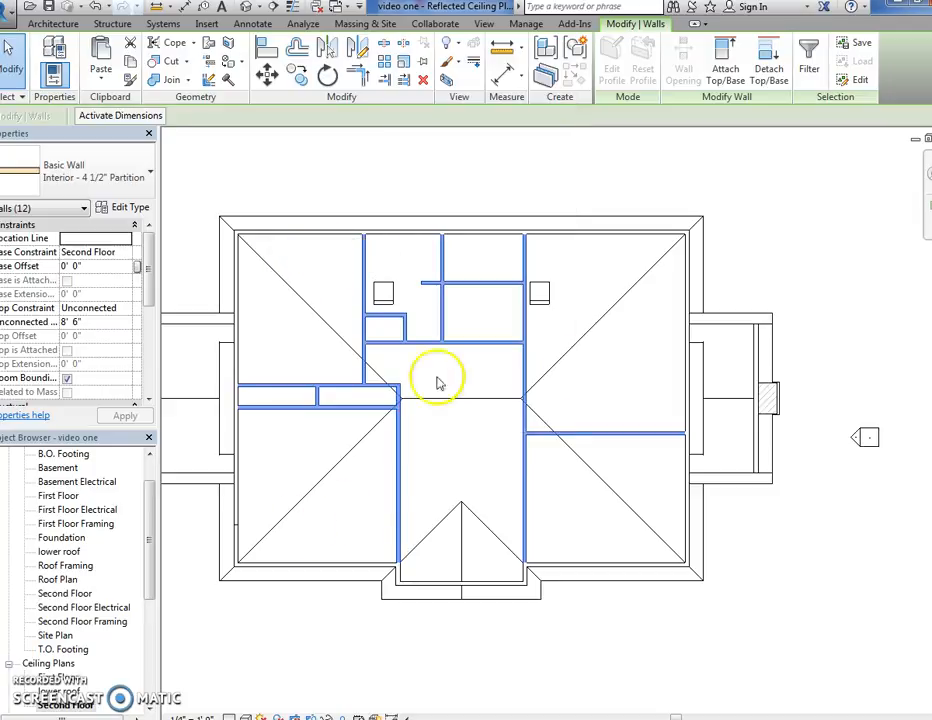
pyautogui.moveTo(204, 430)
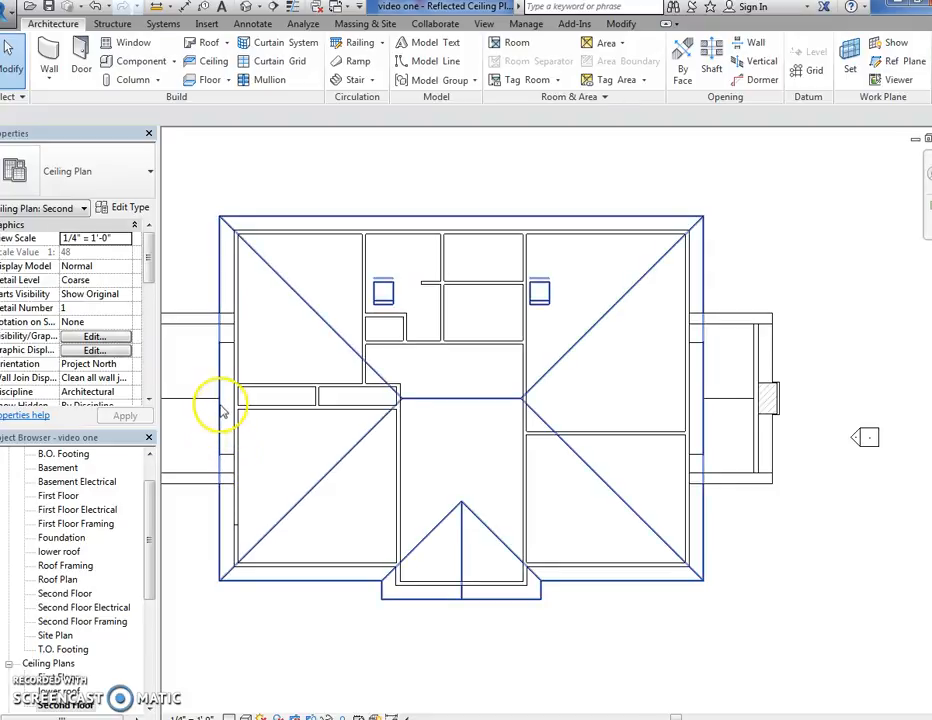
# Place a 2' x 4' ACT System ceiling inside the lower-right second-floor room
pyautogui.click(212, 156)
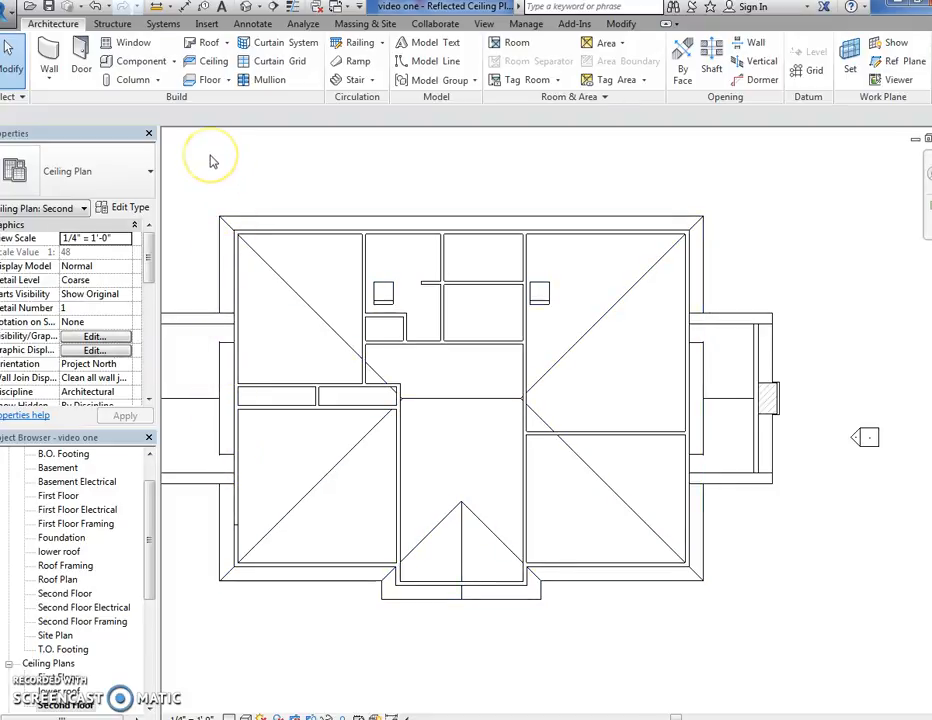
pyautogui.moveTo(270, 148)
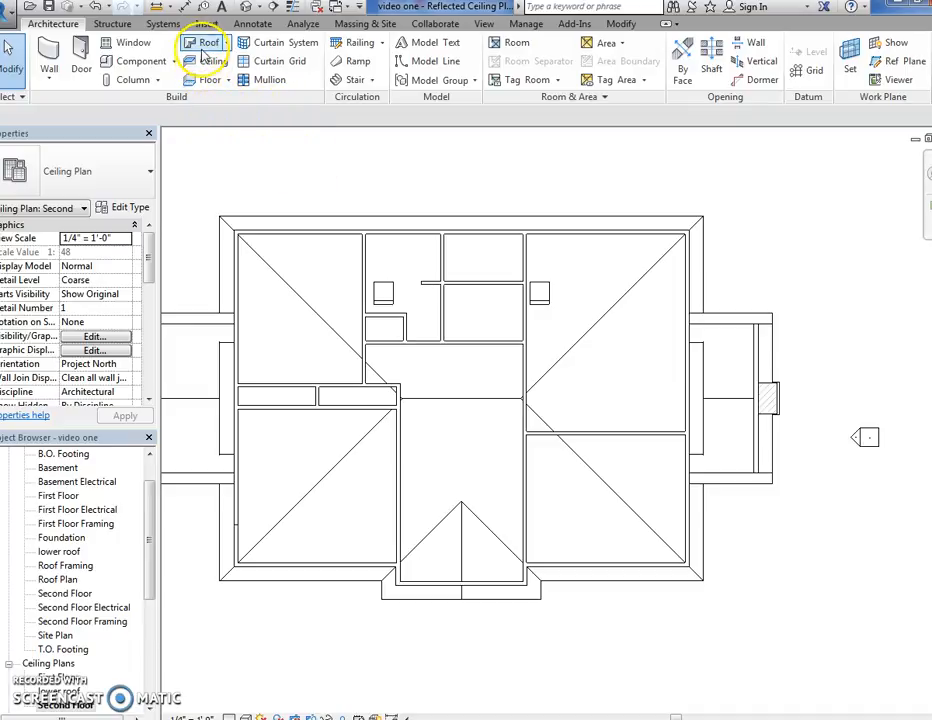
pyautogui.click(210, 42)
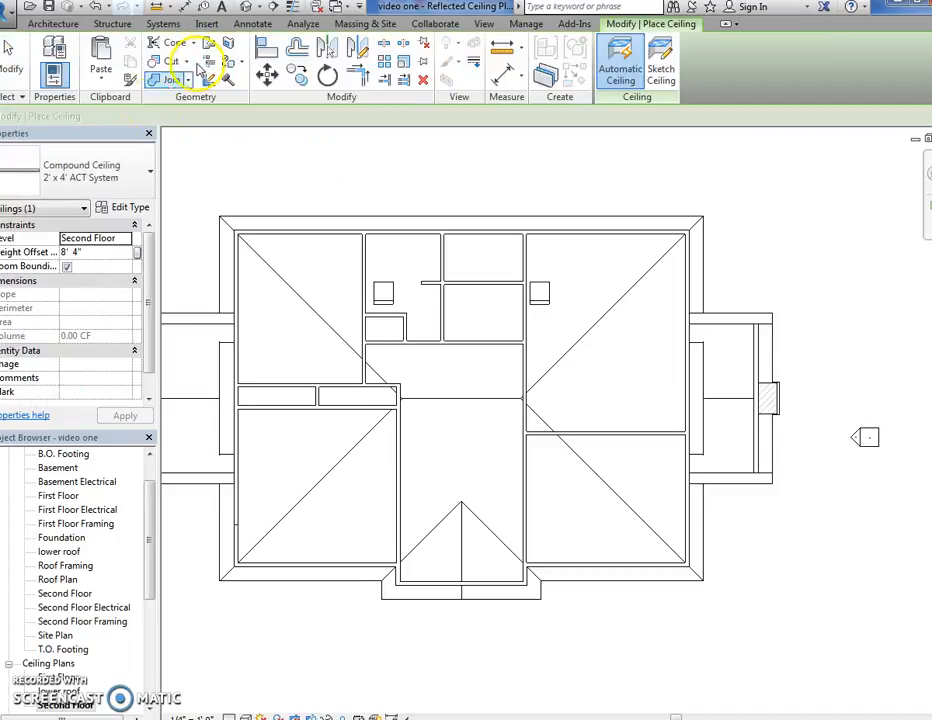
pyautogui.moveTo(90, 184)
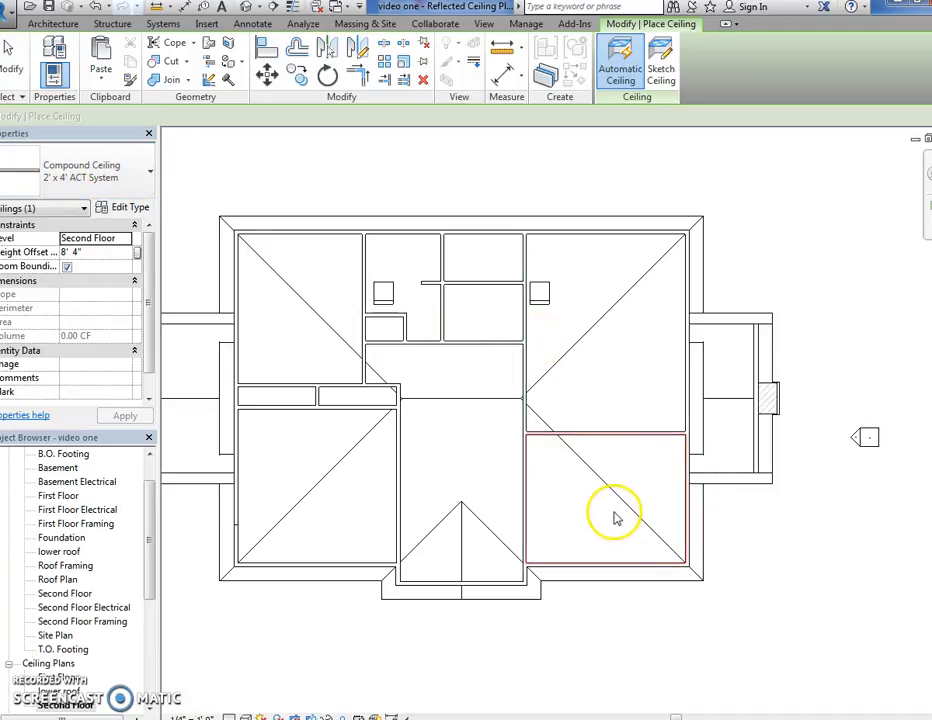
pyautogui.click(616, 510)
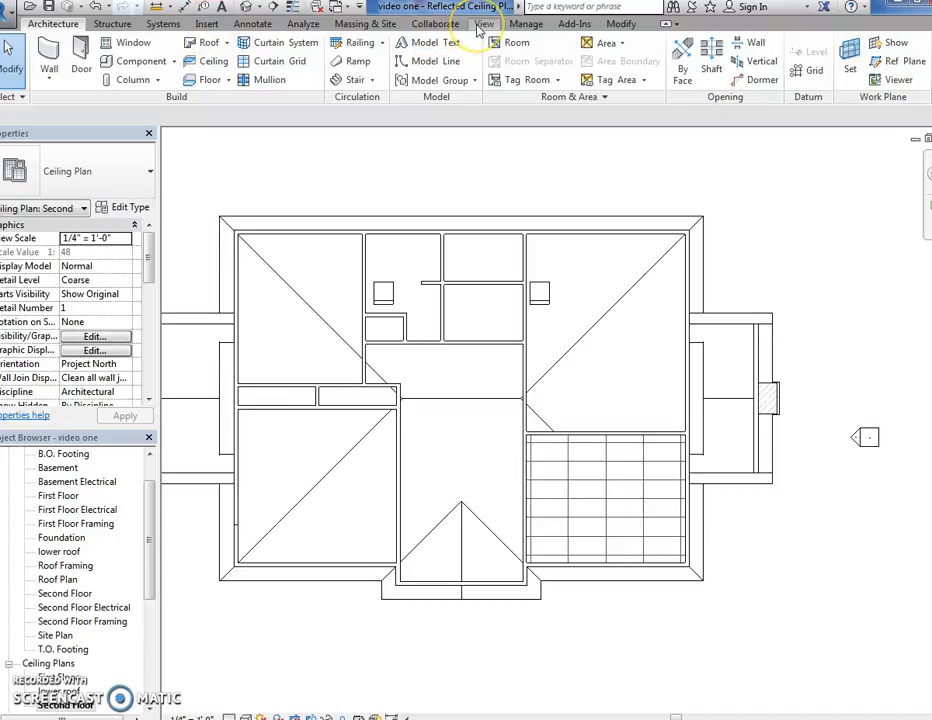
# Create a new reflected ceiling plan for the basement level from View > Plan Views
pyautogui.click(484, 24)
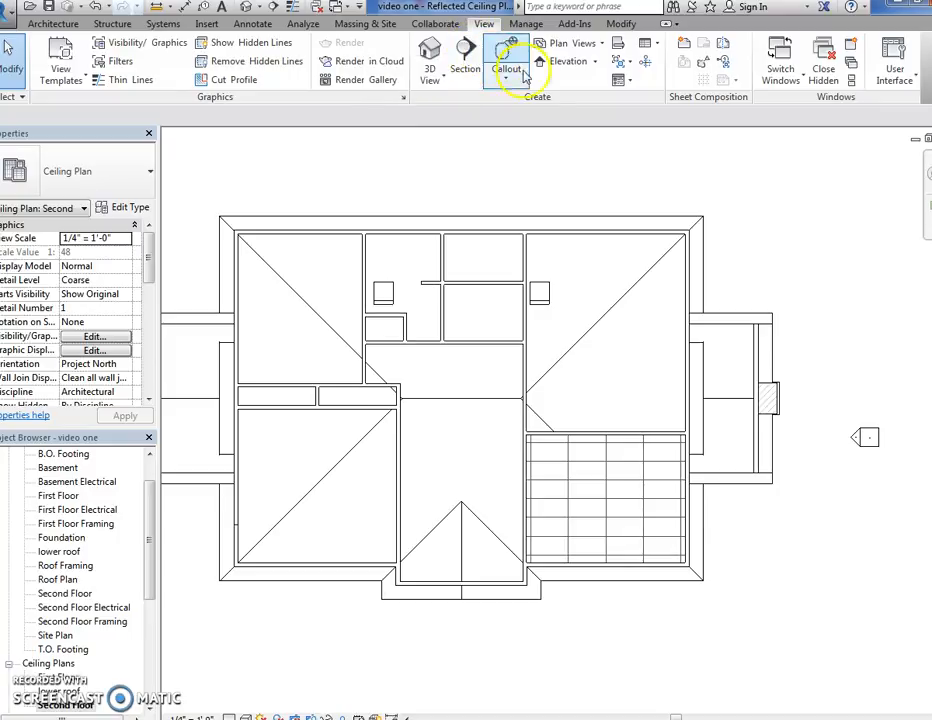
pyautogui.click(568, 44)
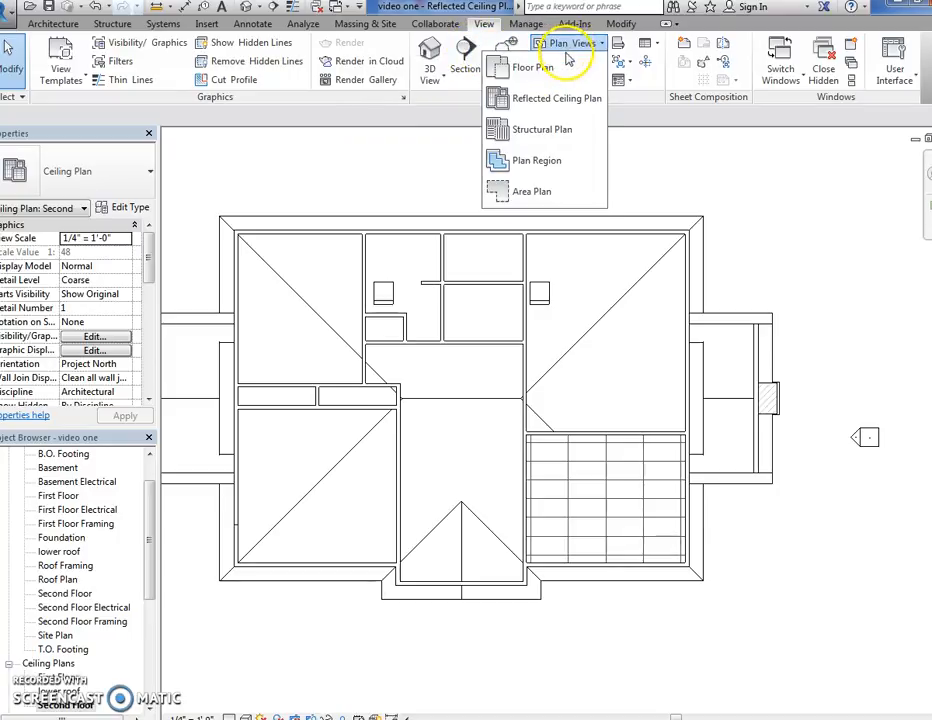
pyautogui.moveTo(550, 98)
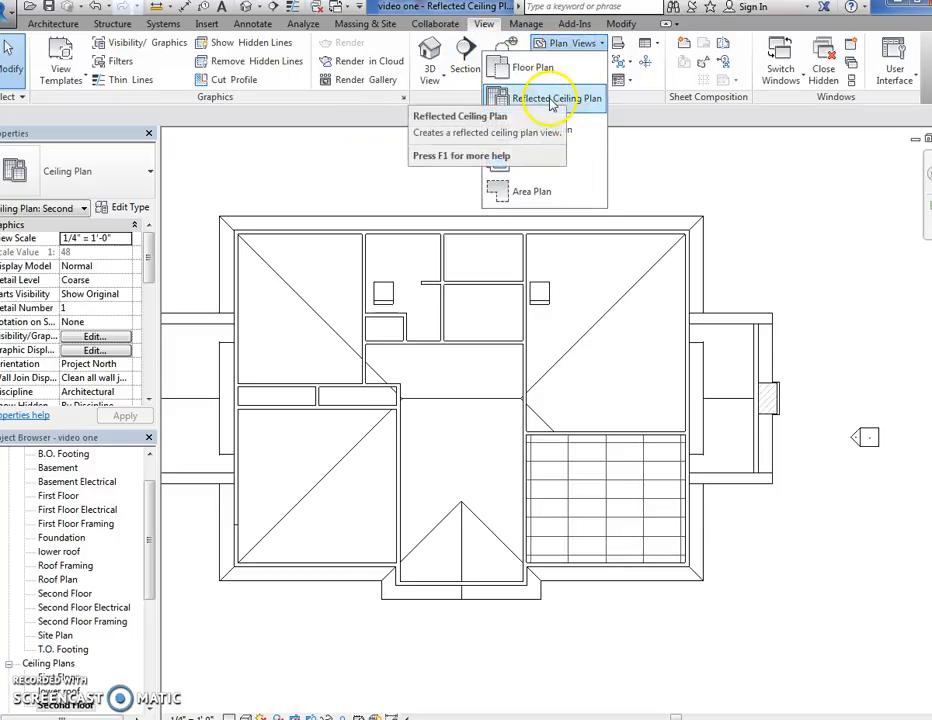
pyautogui.click(548, 98)
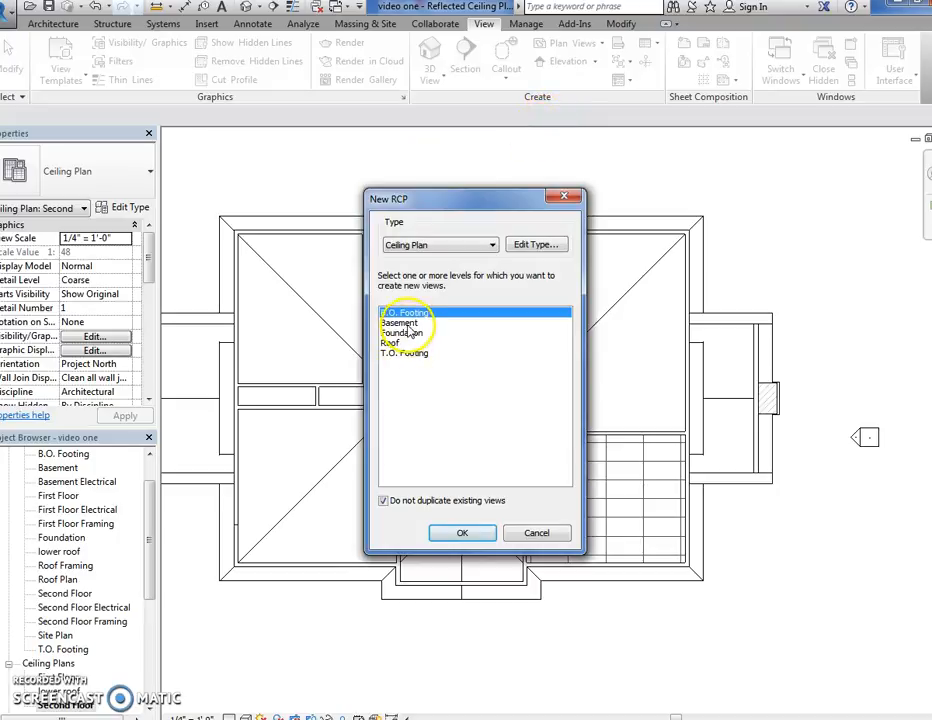
pyautogui.click(400, 322)
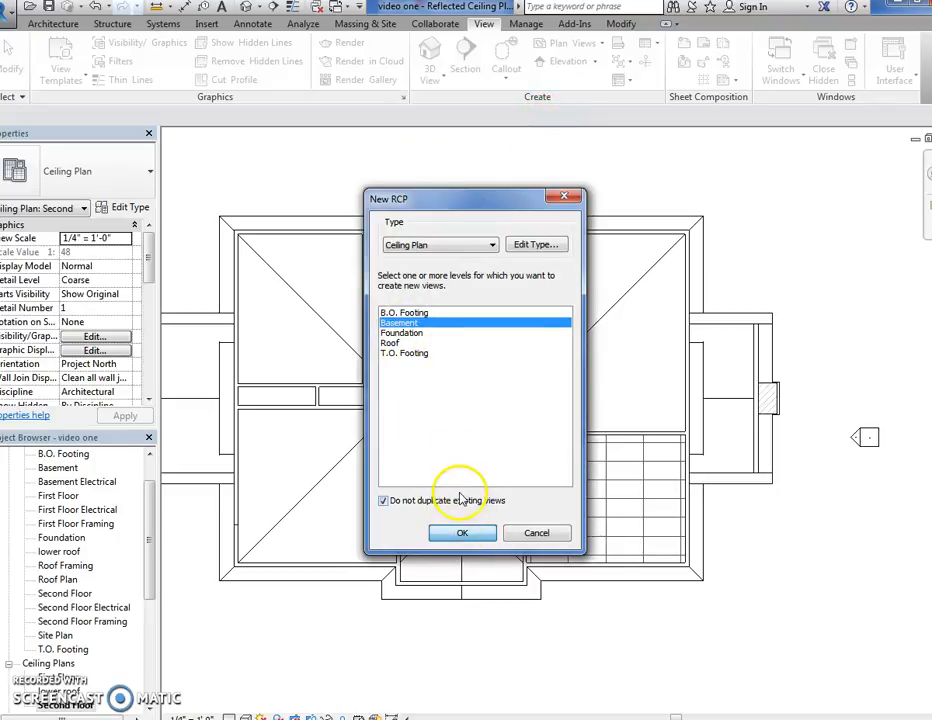
pyautogui.click(462, 532)
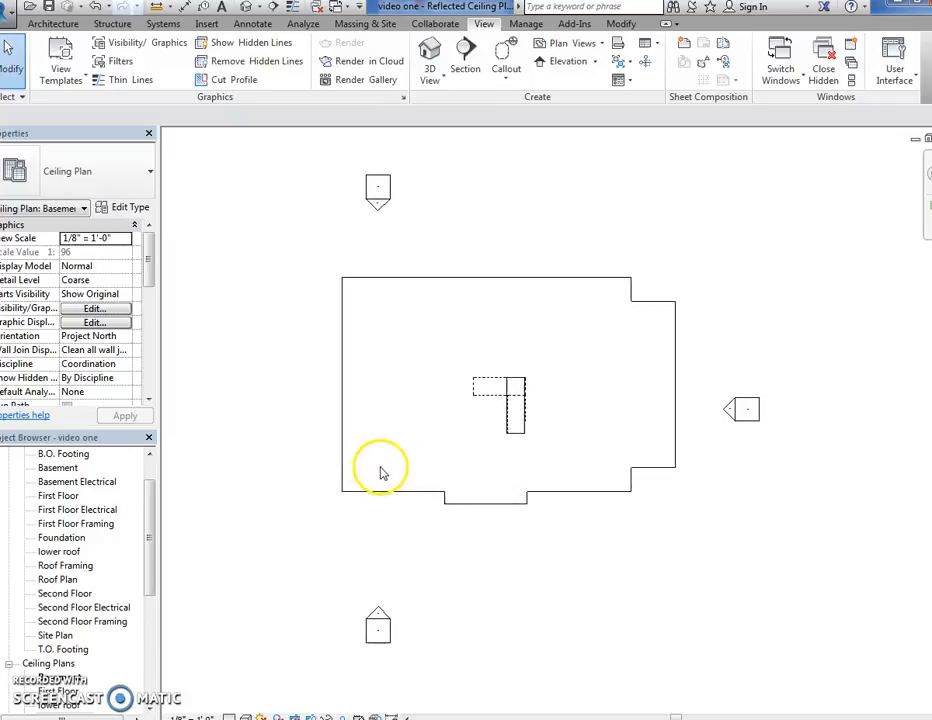
# Edit the basement plan's View Range cut plane offset so the basement walls appear
pyautogui.click(350, 476)
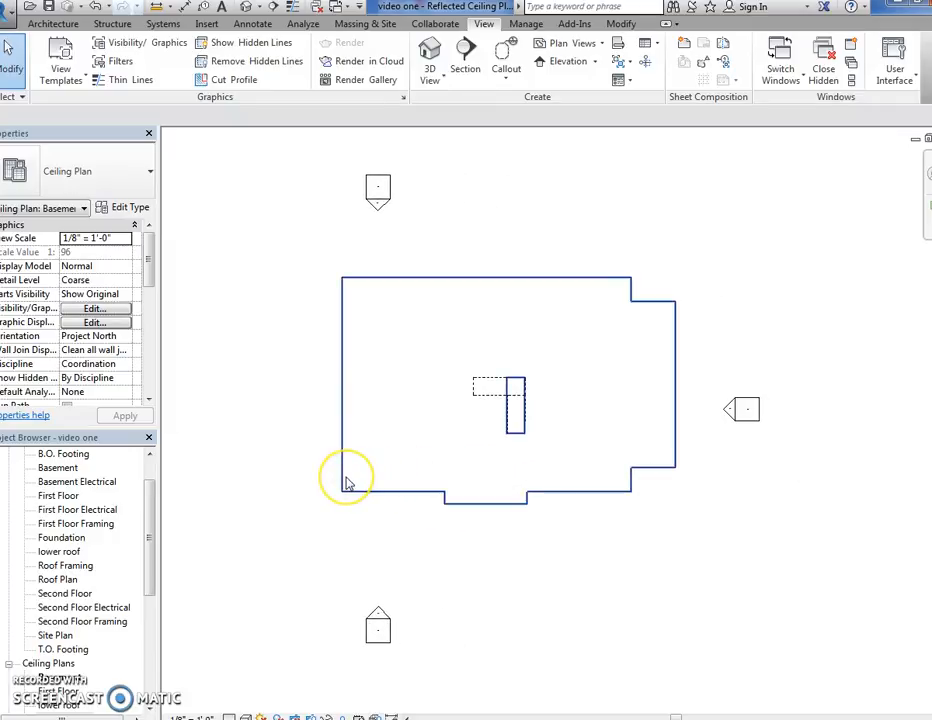
pyautogui.moveTo(348, 482)
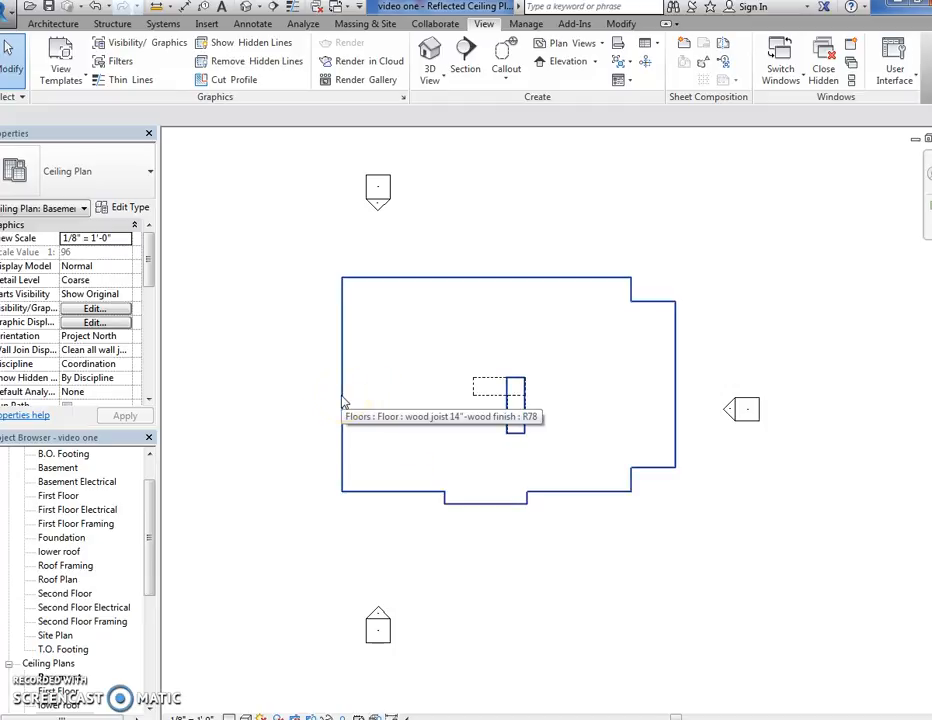
pyautogui.moveTo(186, 456)
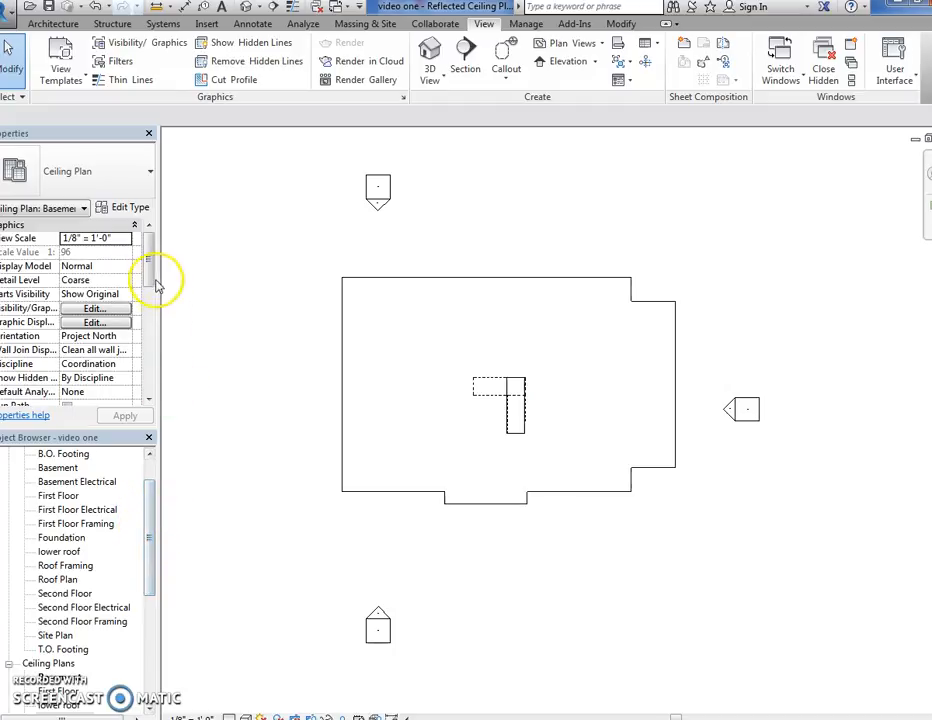
pyautogui.scroll(-3)
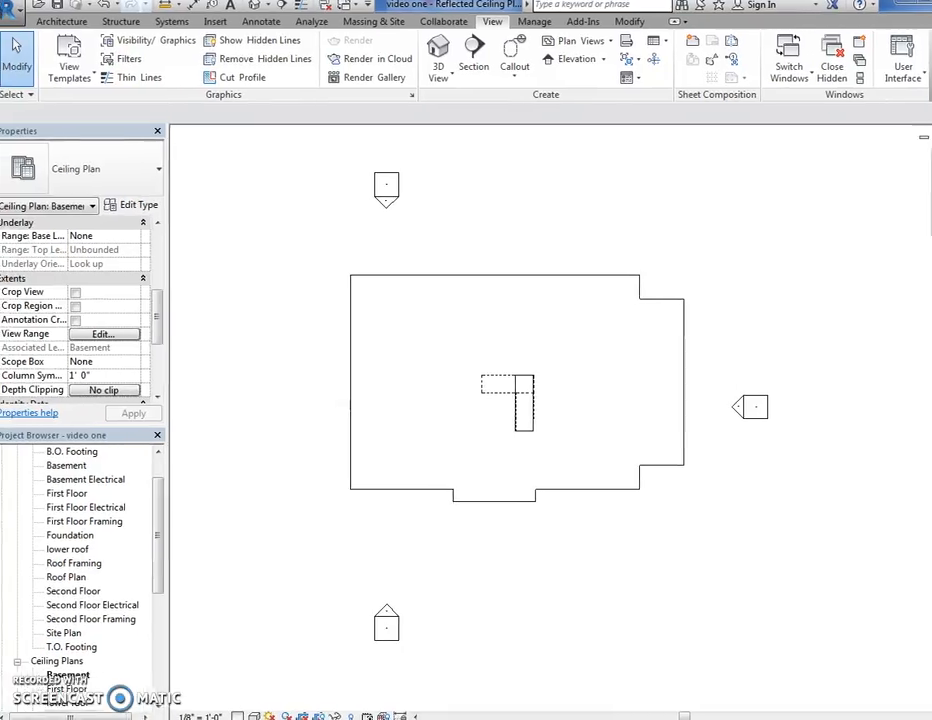
pyautogui.click(100, 334)
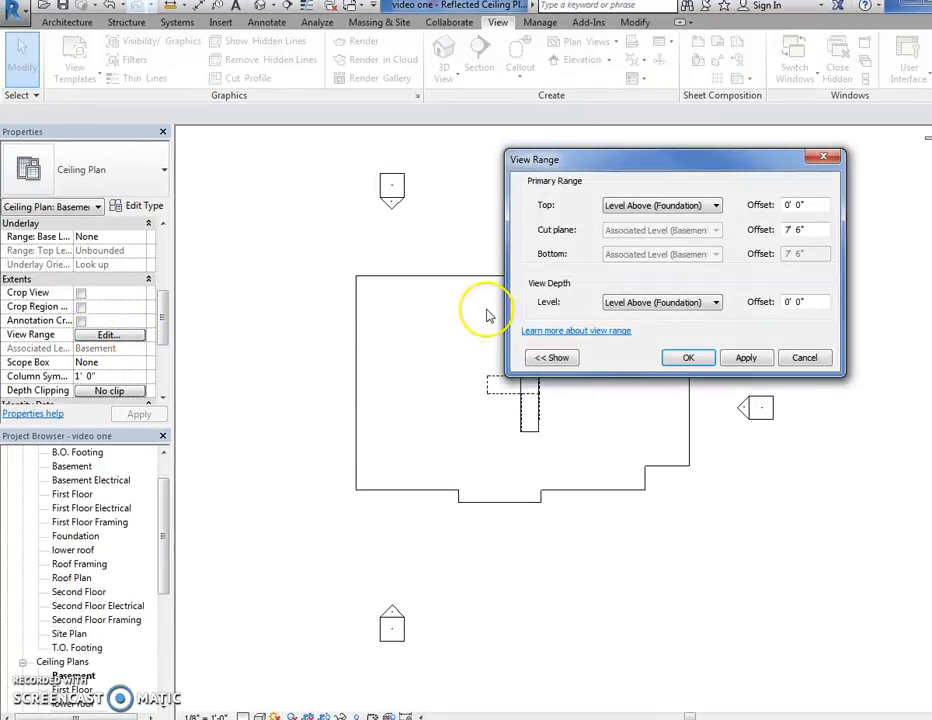
pyautogui.moveTo(490, 316)
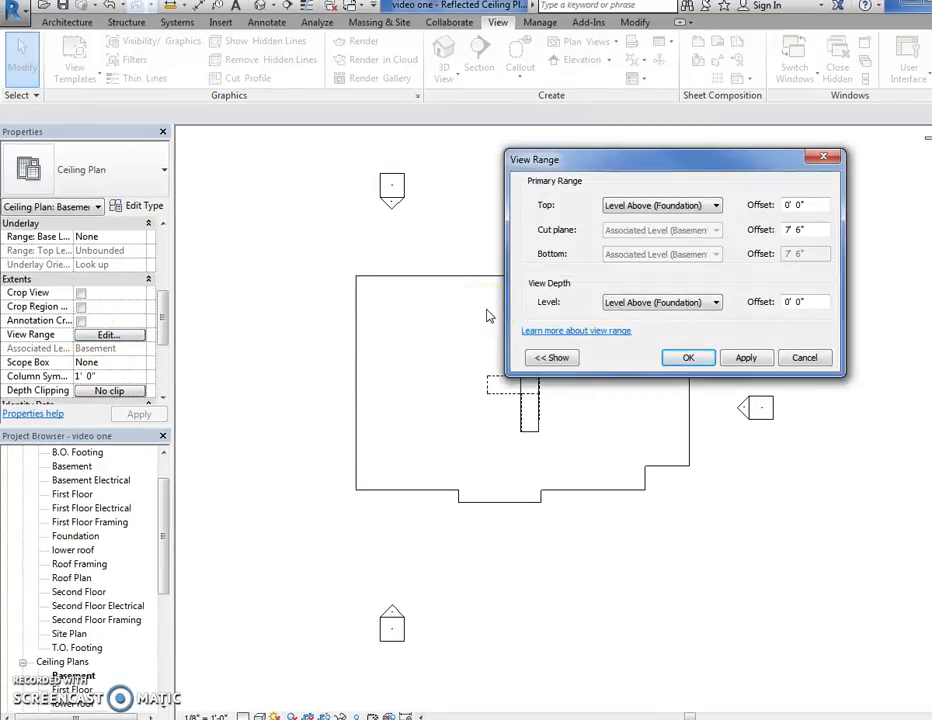
pyautogui.moveTo(532, 248)
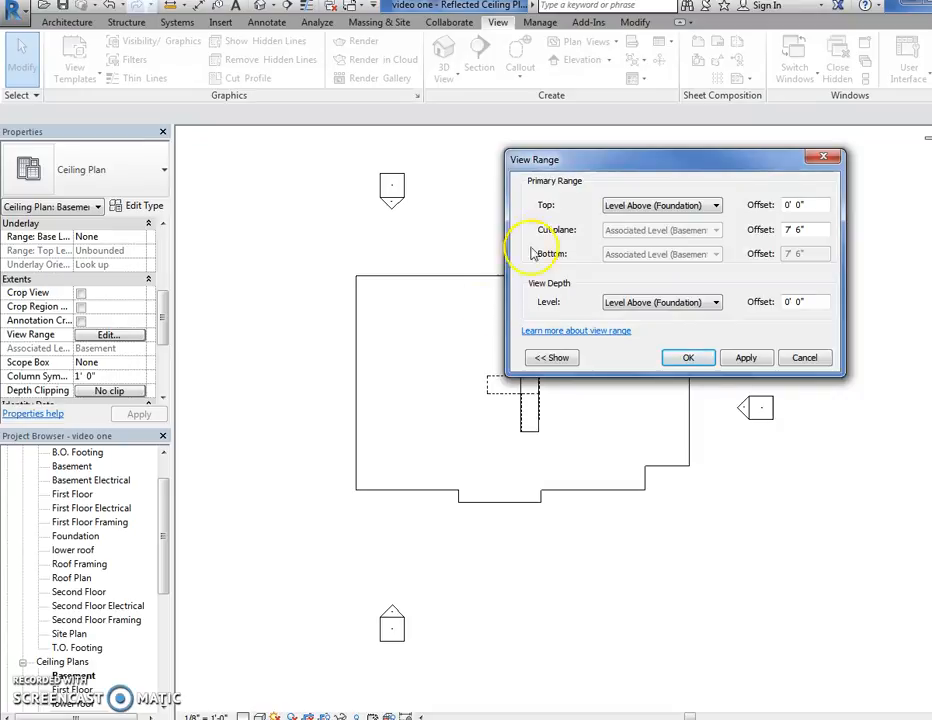
pyautogui.moveTo(628, 490)
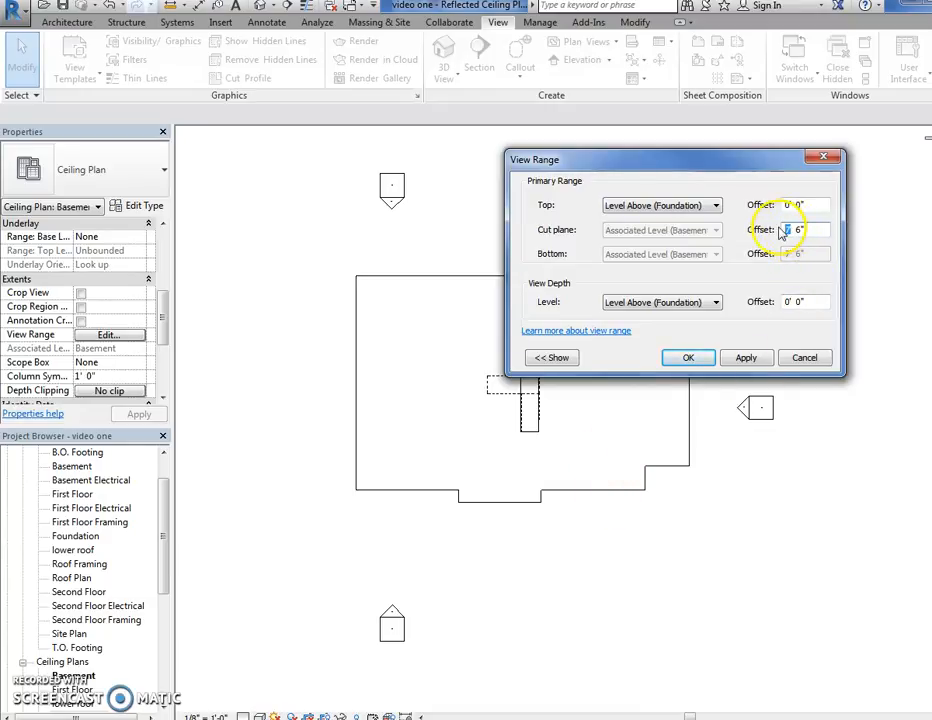
pyautogui.click(688, 356)
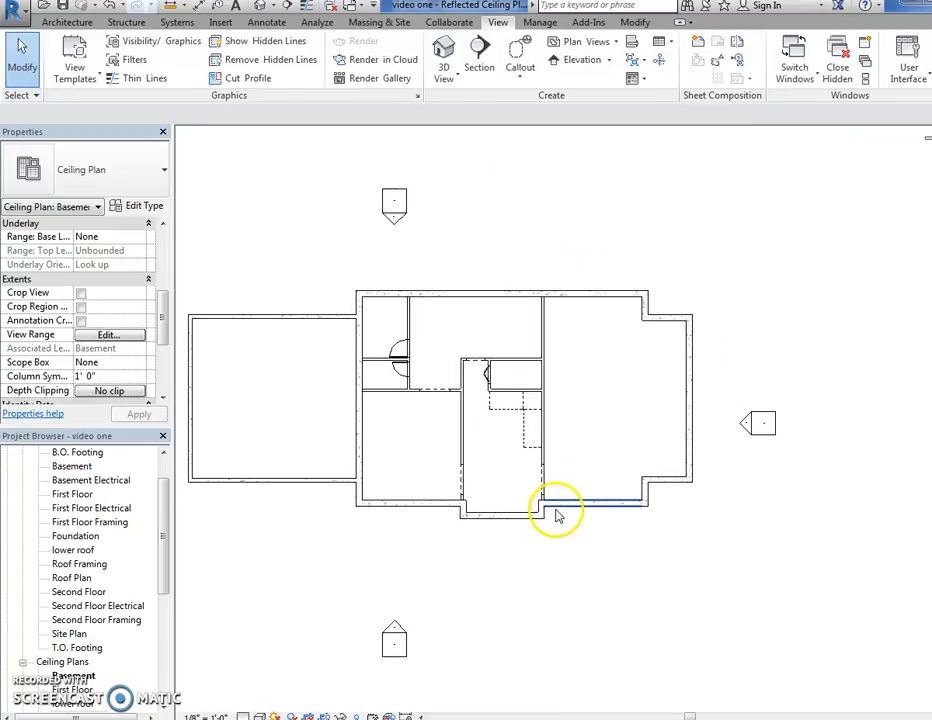
pyautogui.moveTo(556, 512)
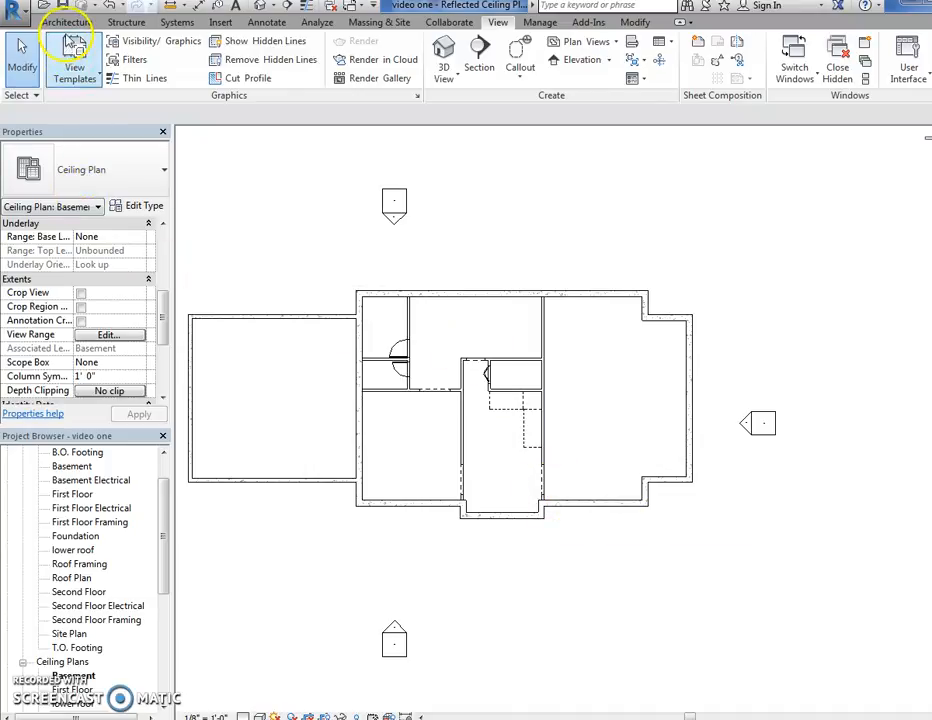
# Place a 2'x4' ACT ceiling at 7' 0" height offset in the large right-hand basement room
pyautogui.click(68, 22)
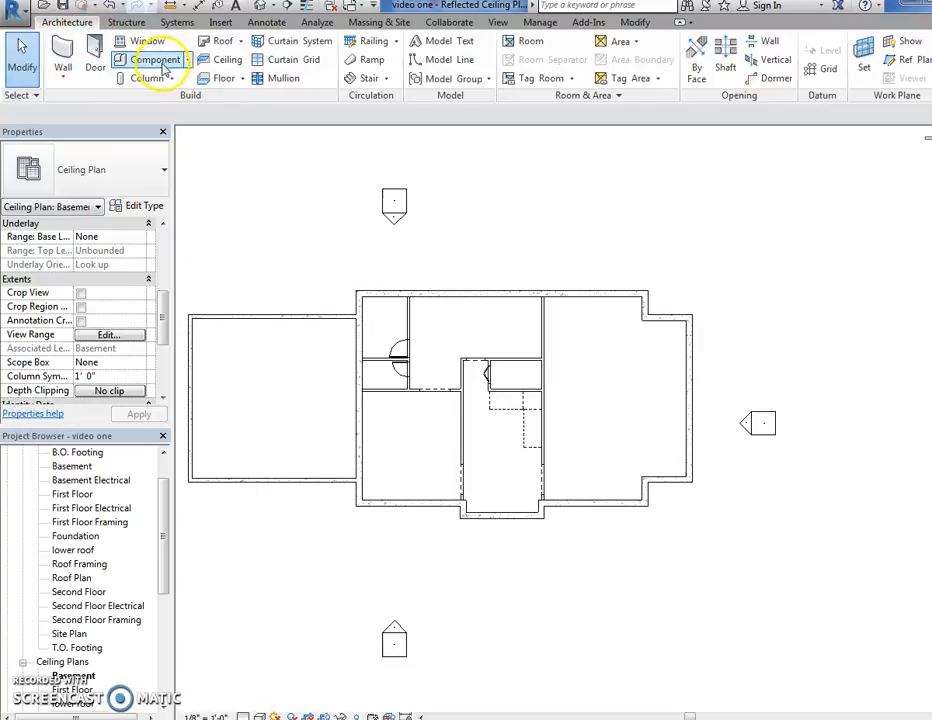
pyautogui.click(220, 60)
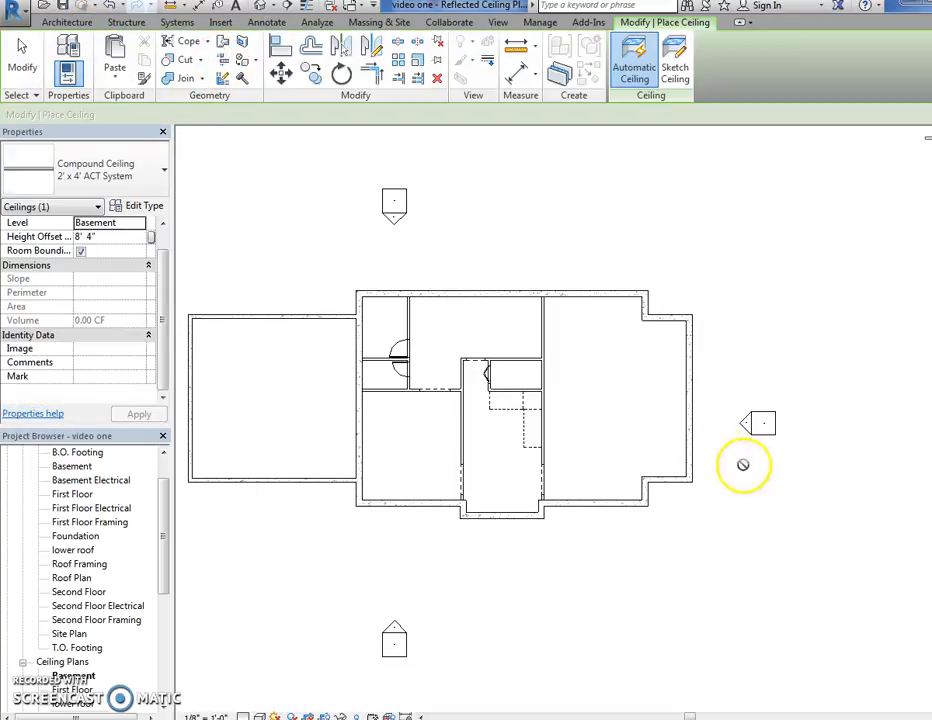
pyautogui.moveTo(118, 244)
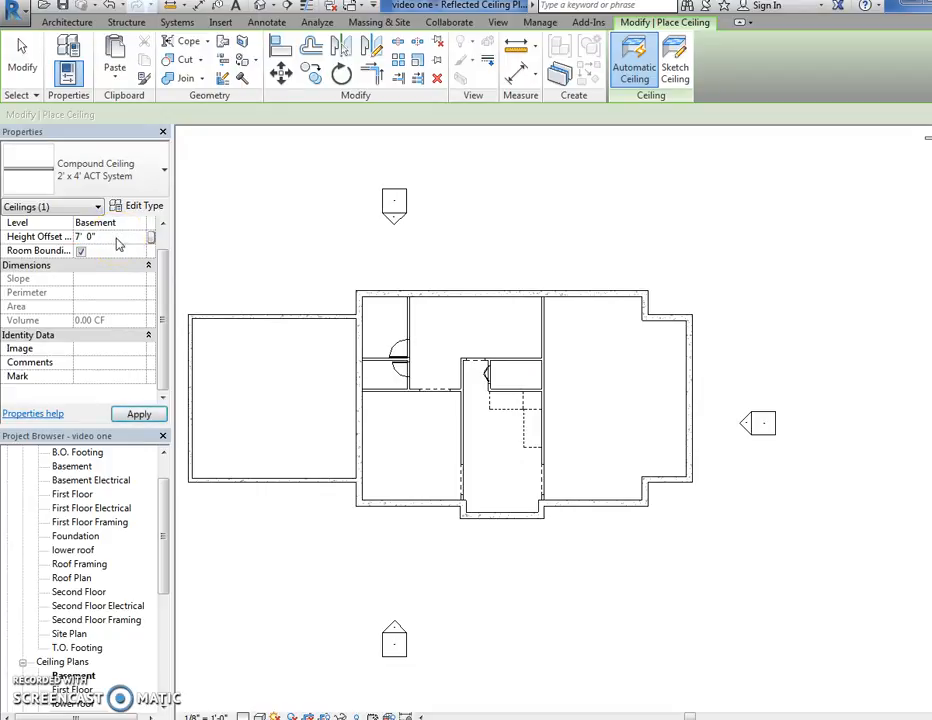
pyautogui.click(614, 424)
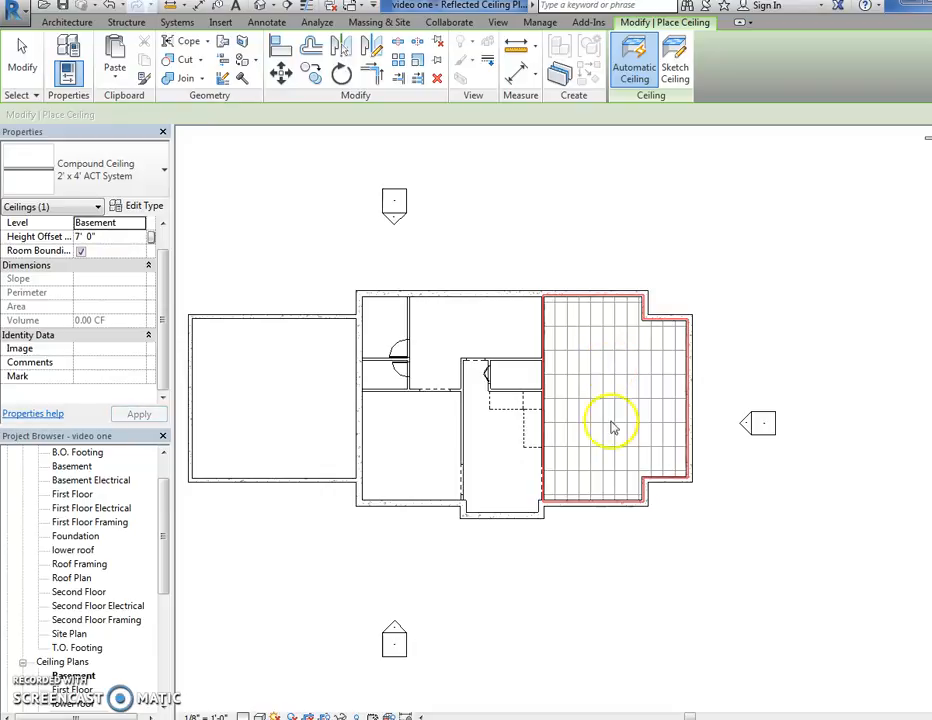
pyautogui.moveTo(596, 510)
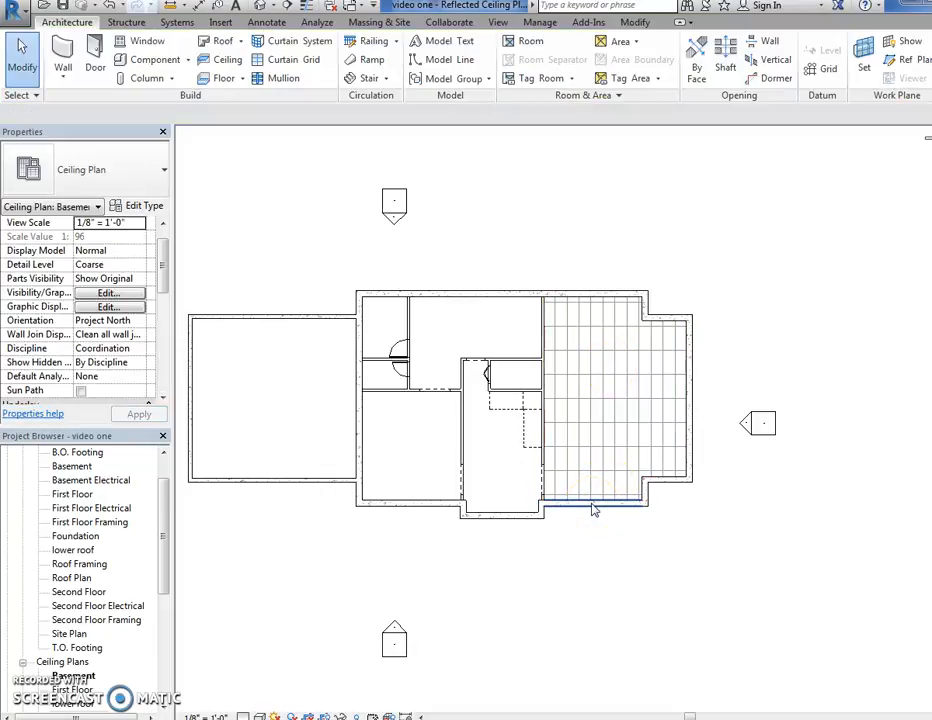
pyautogui.moveTo(592, 510)
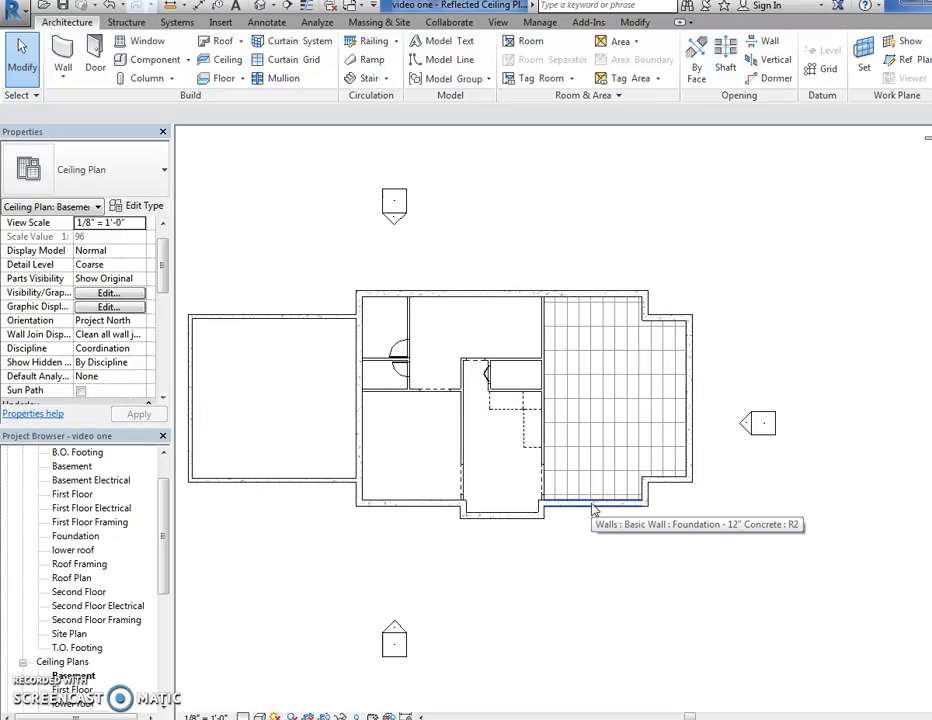
pyautogui.moveTo(630, 384)
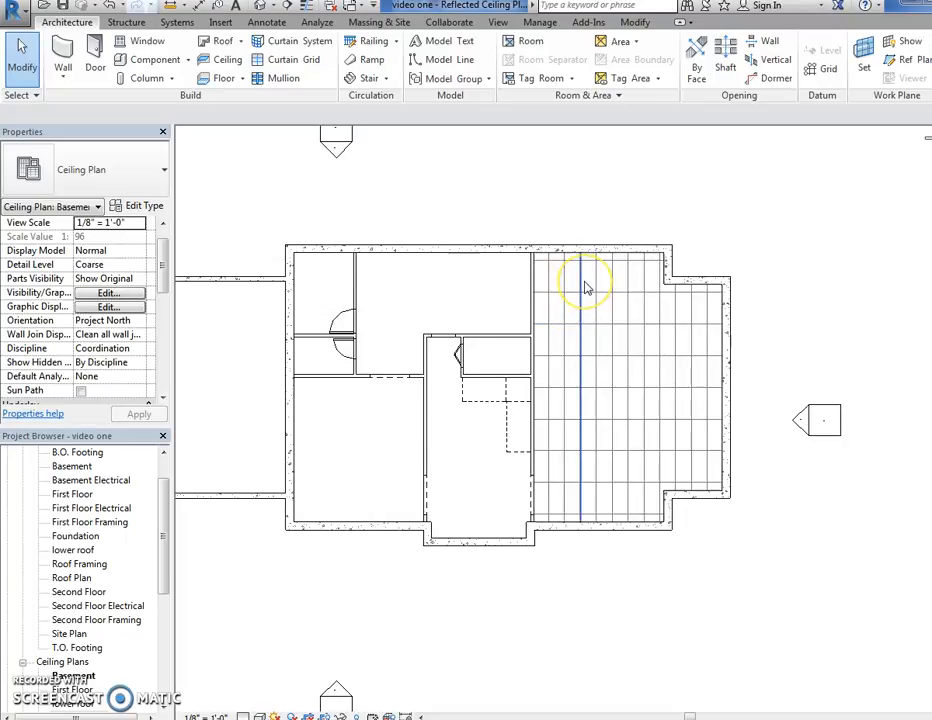
pyautogui.moveTo(584, 290)
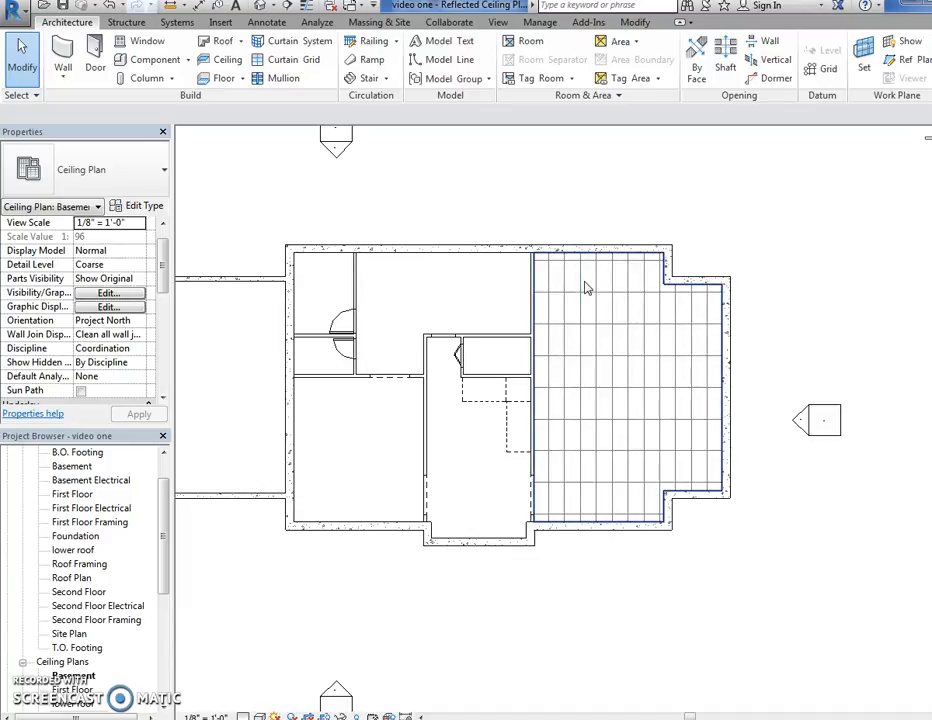
pyautogui.moveTo(588, 288)
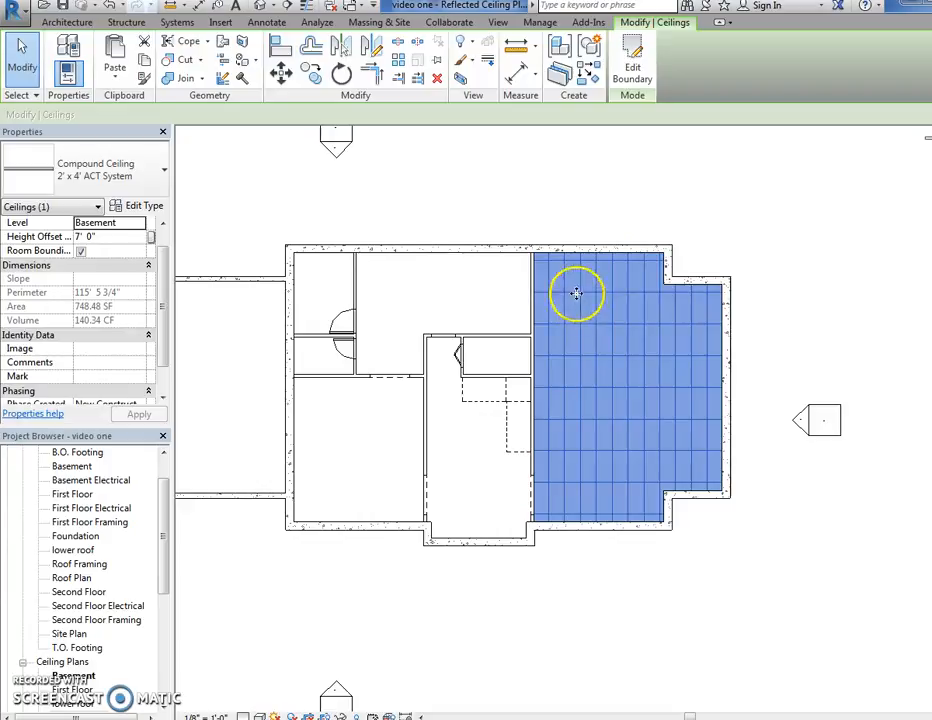
pyautogui.moveTo(598, 280)
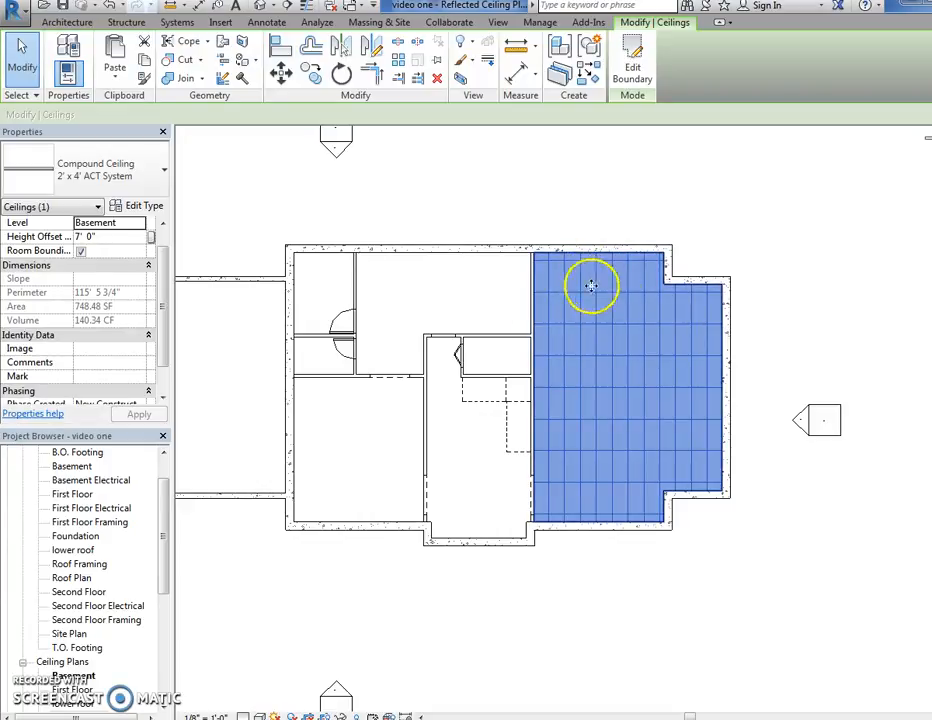
pyautogui.moveTo(616, 316)
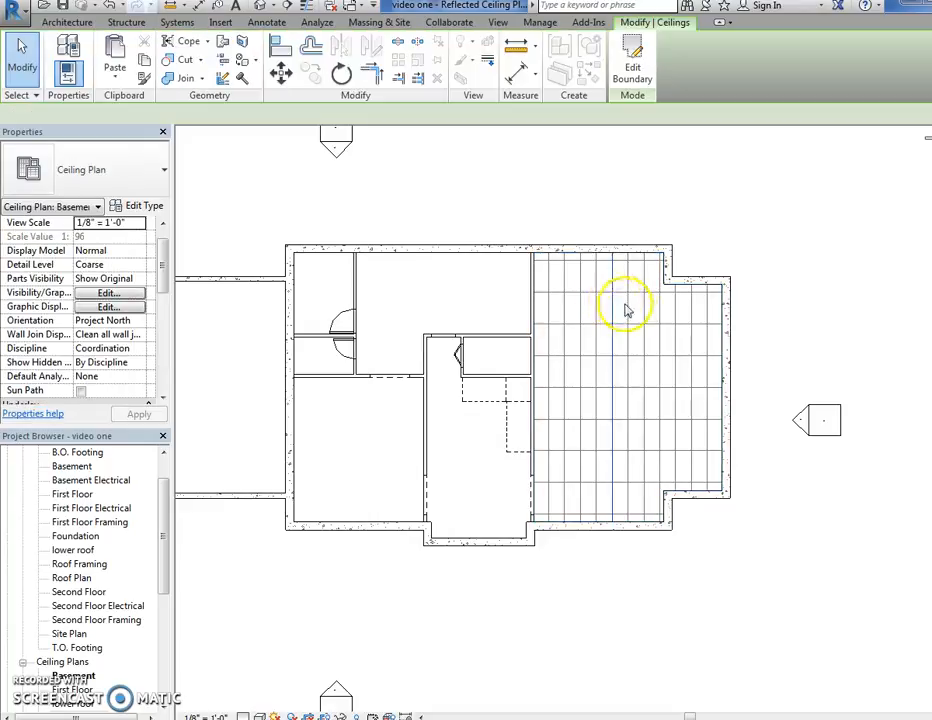
pyautogui.click(342, 72)
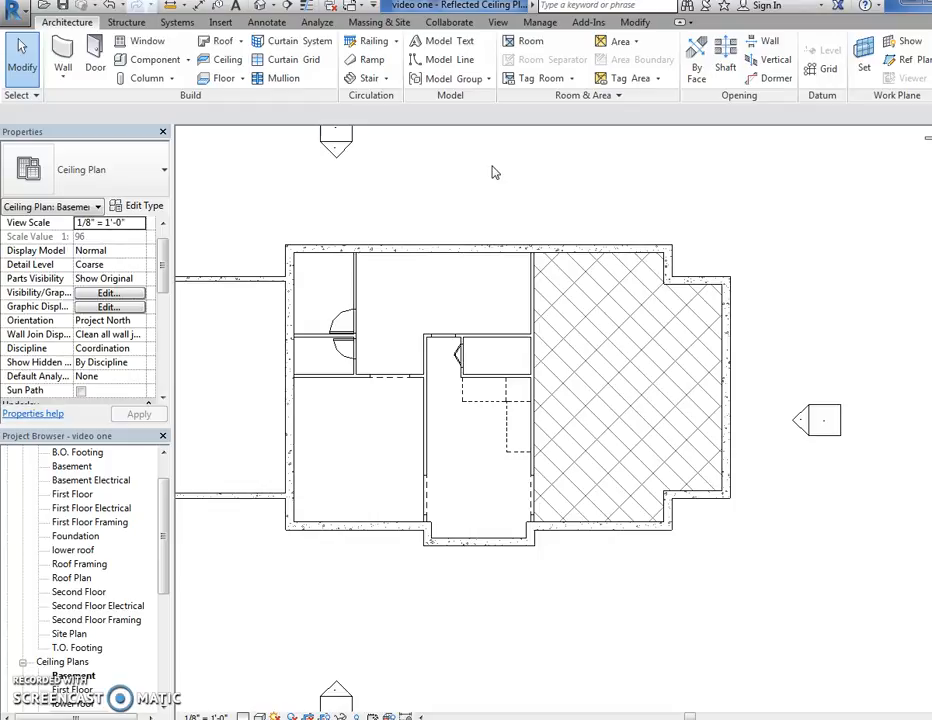
pyautogui.moveTo(538, 228)
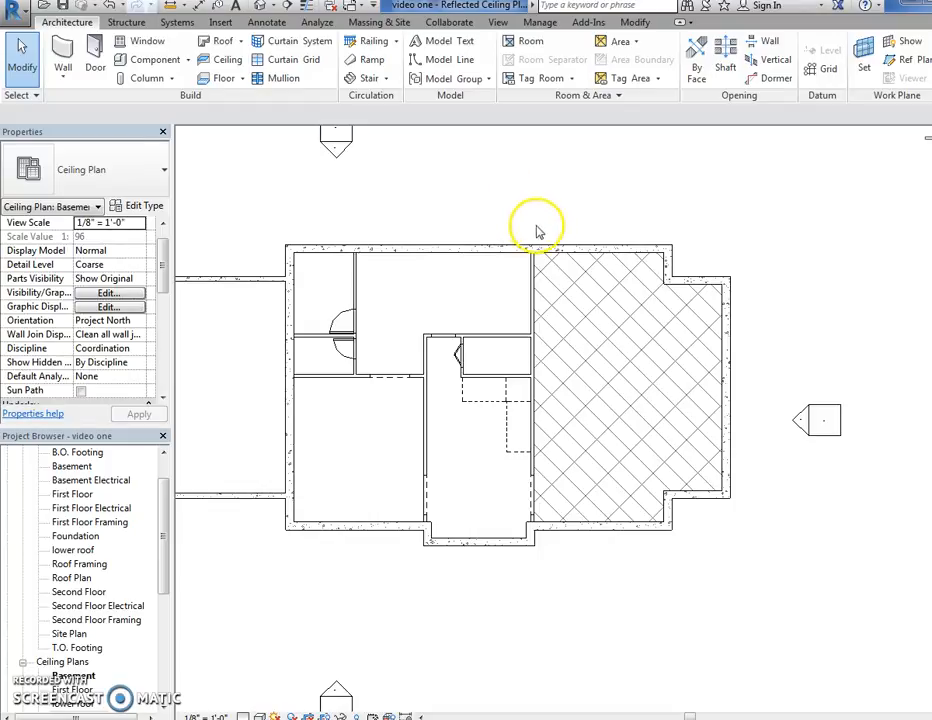
pyautogui.moveTo(562, 238)
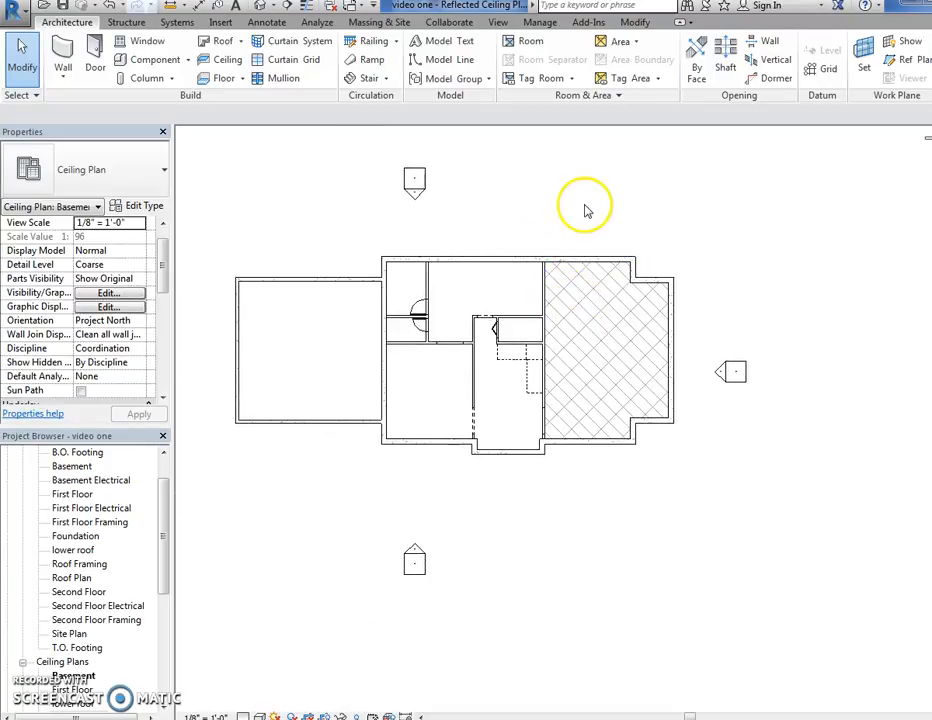
pyautogui.moveTo(590, 220)
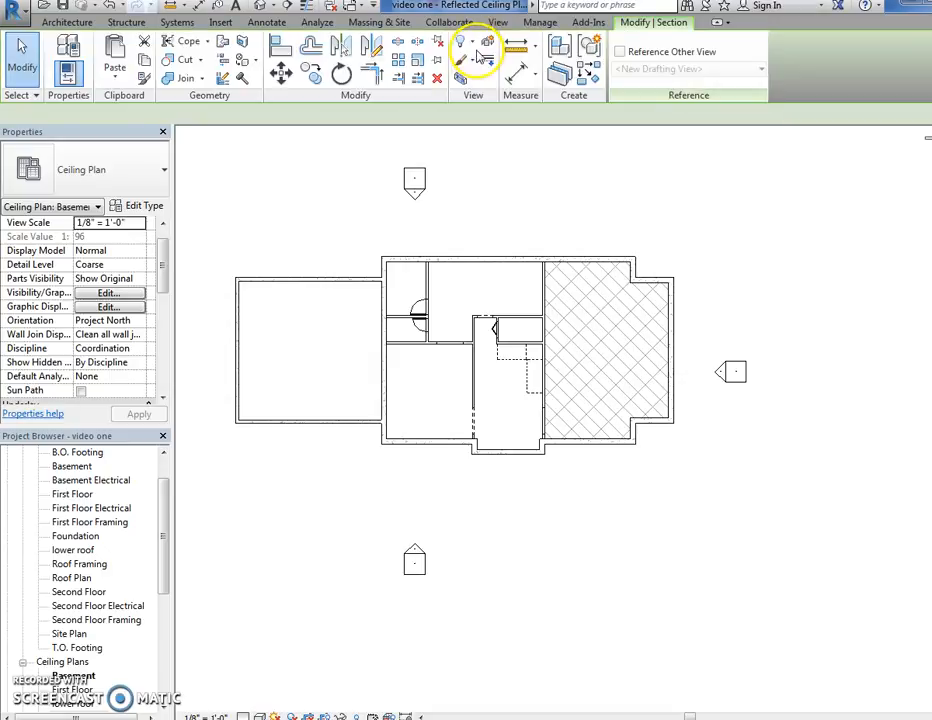
# Draw a building section line through the right-hand basement room
pyautogui.click(460, 44)
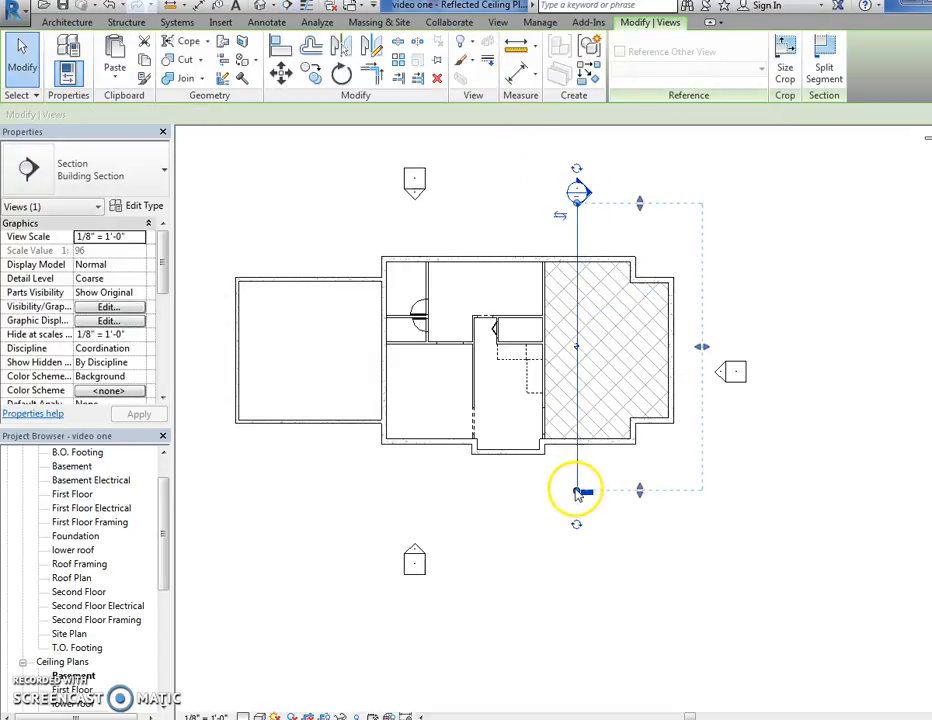
pyautogui.moveTo(576, 410)
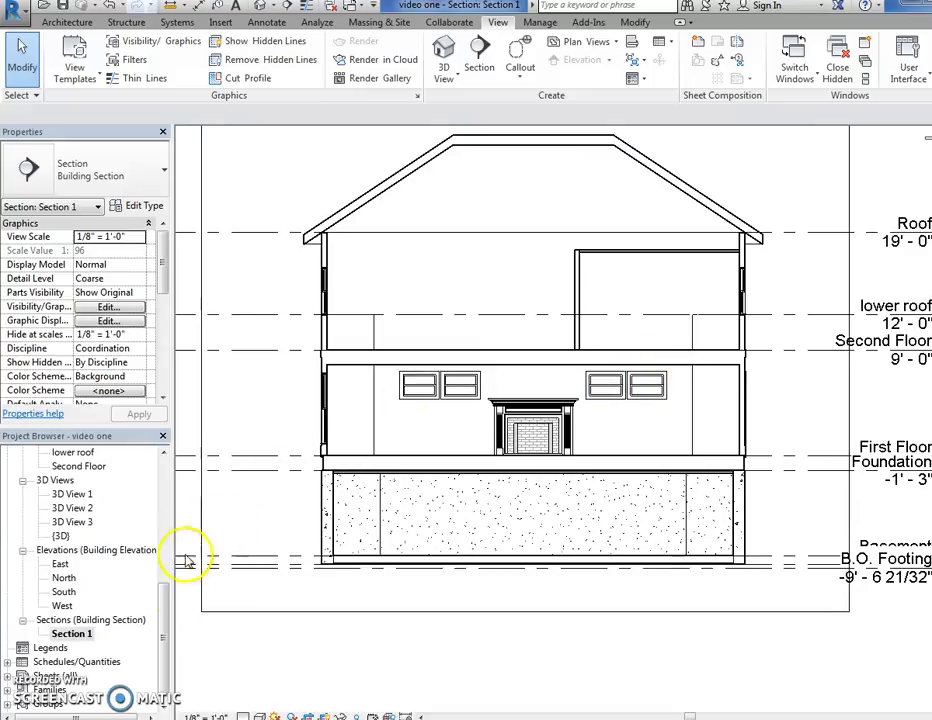
# Return to the Basement ceiling plan from the Project Browser
pyautogui.scroll(-3)
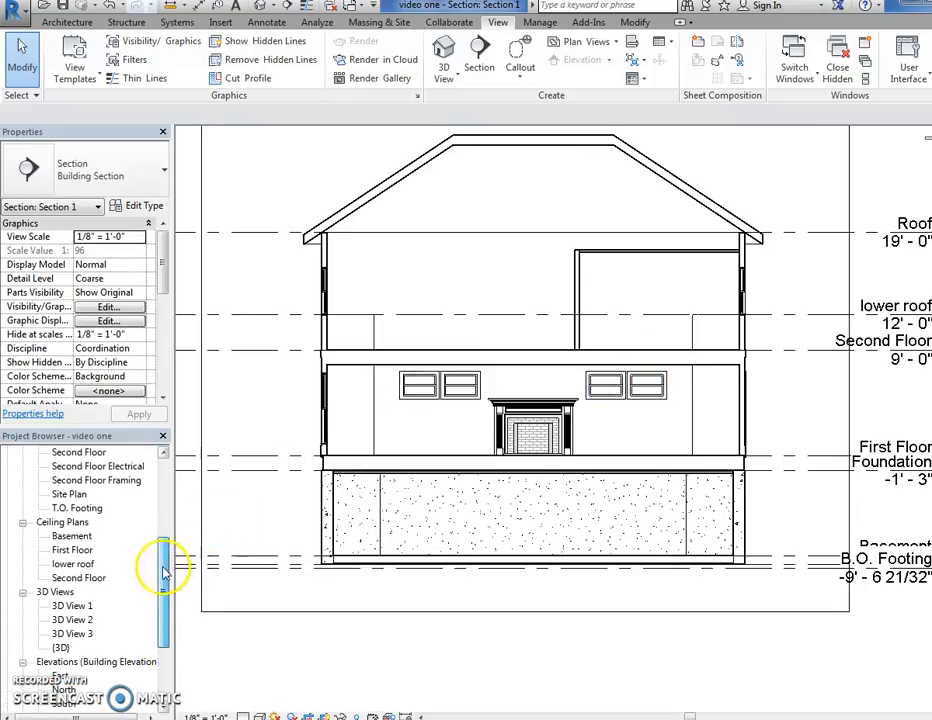
pyautogui.doubleClick(72, 536)
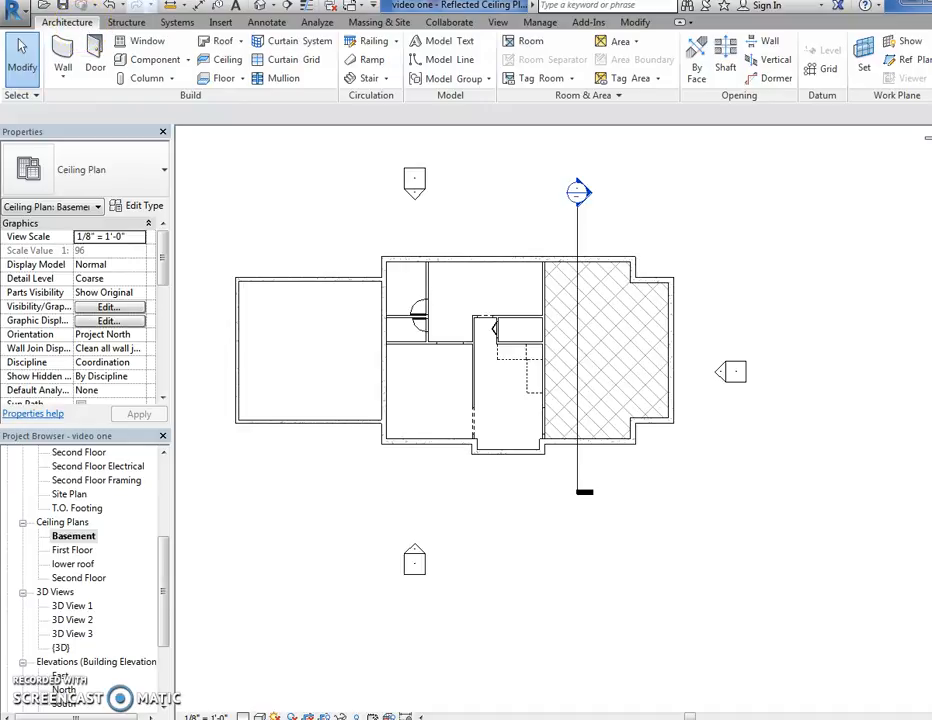
pyautogui.moveTo(180, 148)
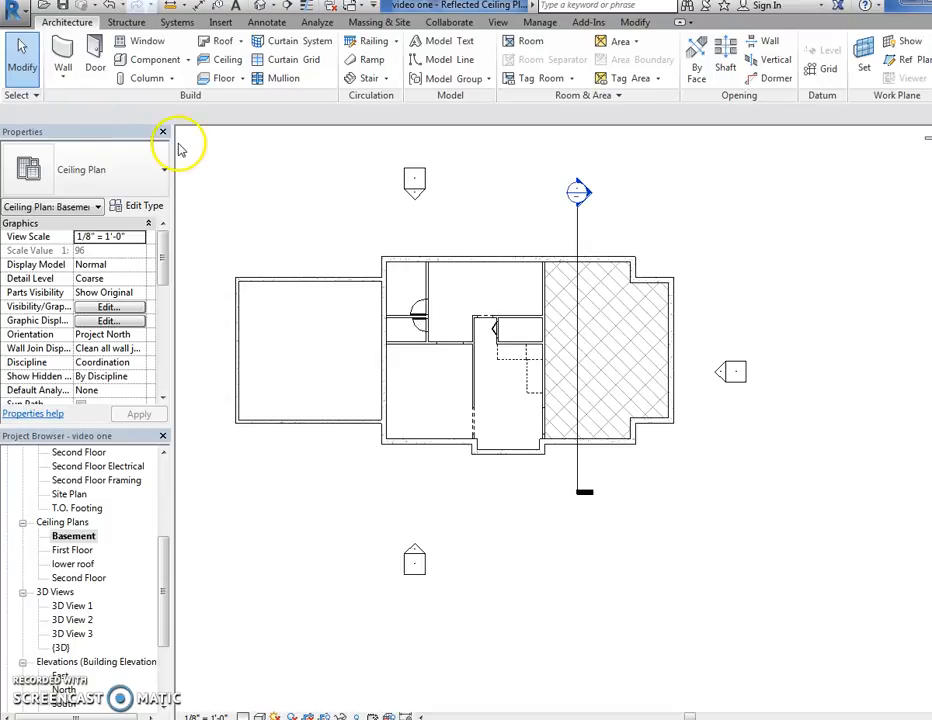
pyautogui.moveTo(250, 144)
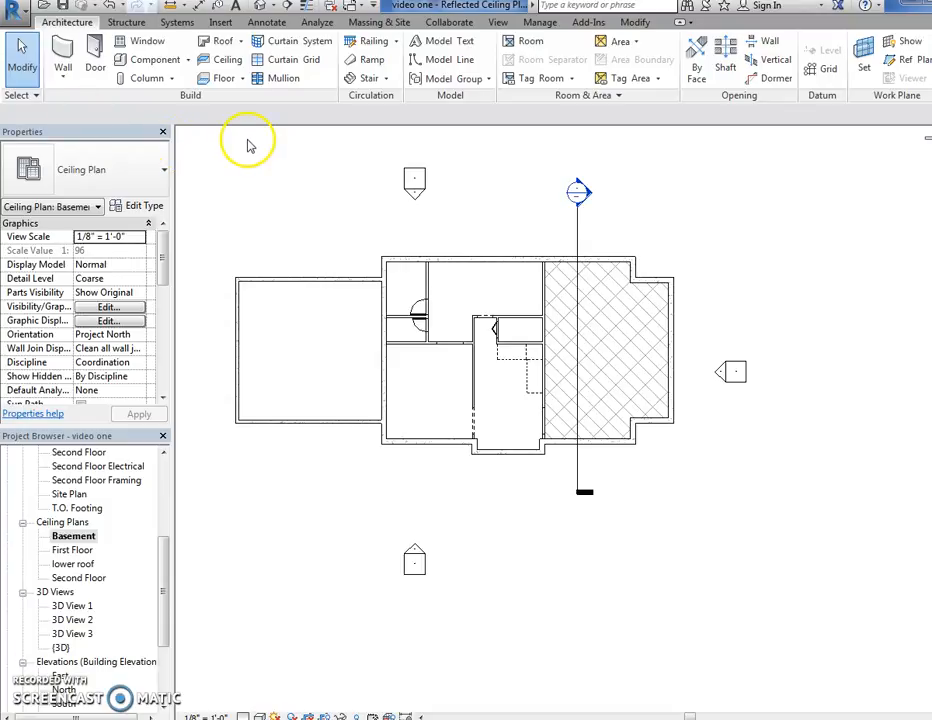
# Start a ceiling with the GWB on Furring type and bring up its type properties
pyautogui.click(220, 60)
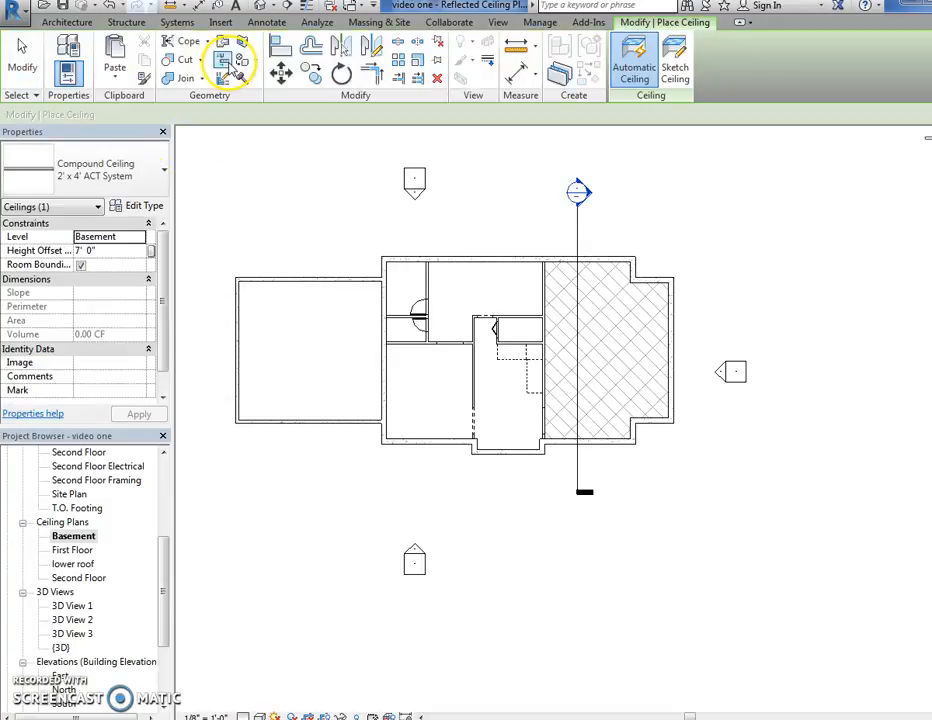
pyautogui.click(164, 168)
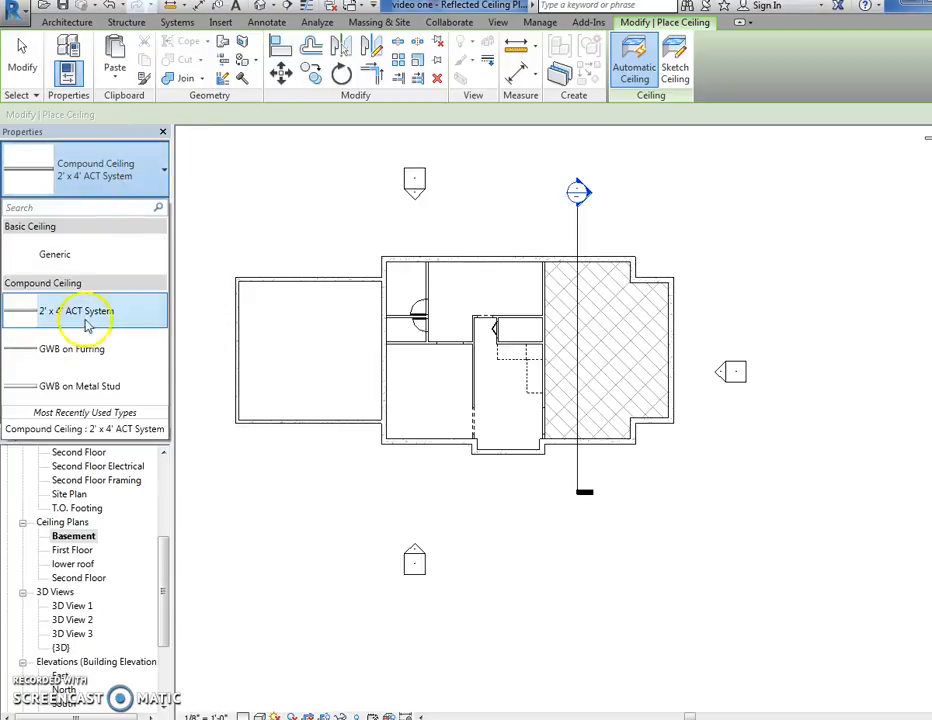
pyautogui.click(72, 348)
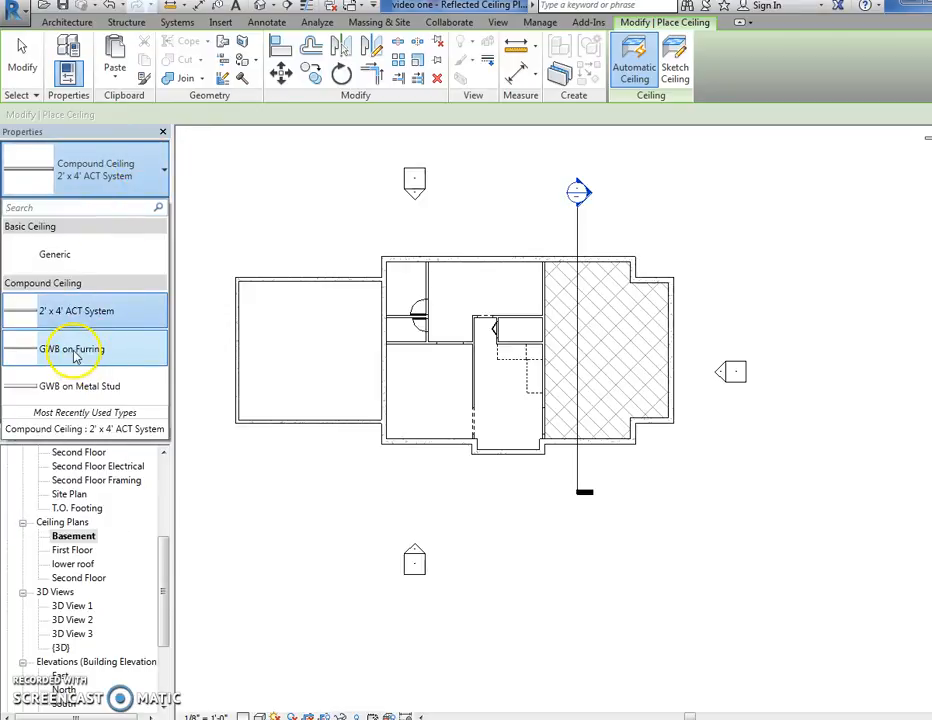
pyautogui.click(72, 348)
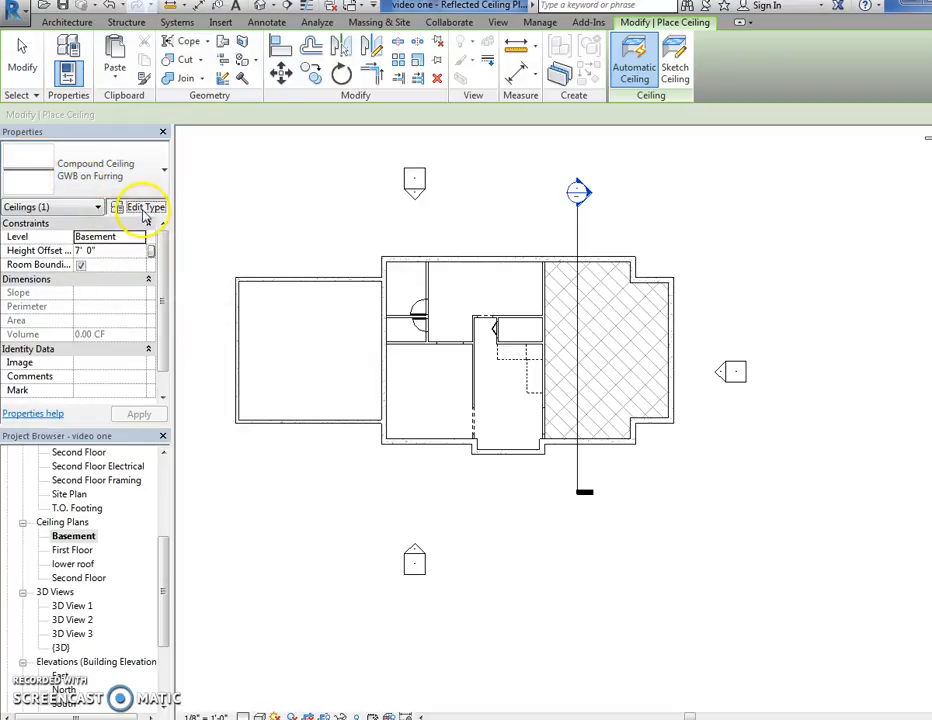
pyautogui.click(144, 206)
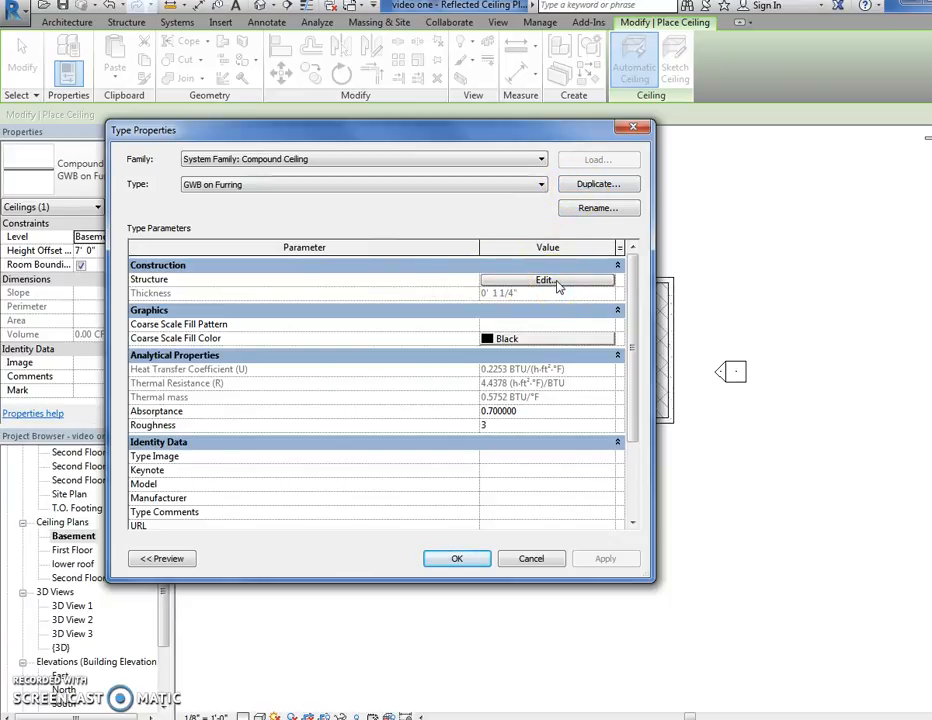
# Open the GWB on Furring layer structure and the Gypsum Wall Board finish material browser
pyautogui.click(548, 280)
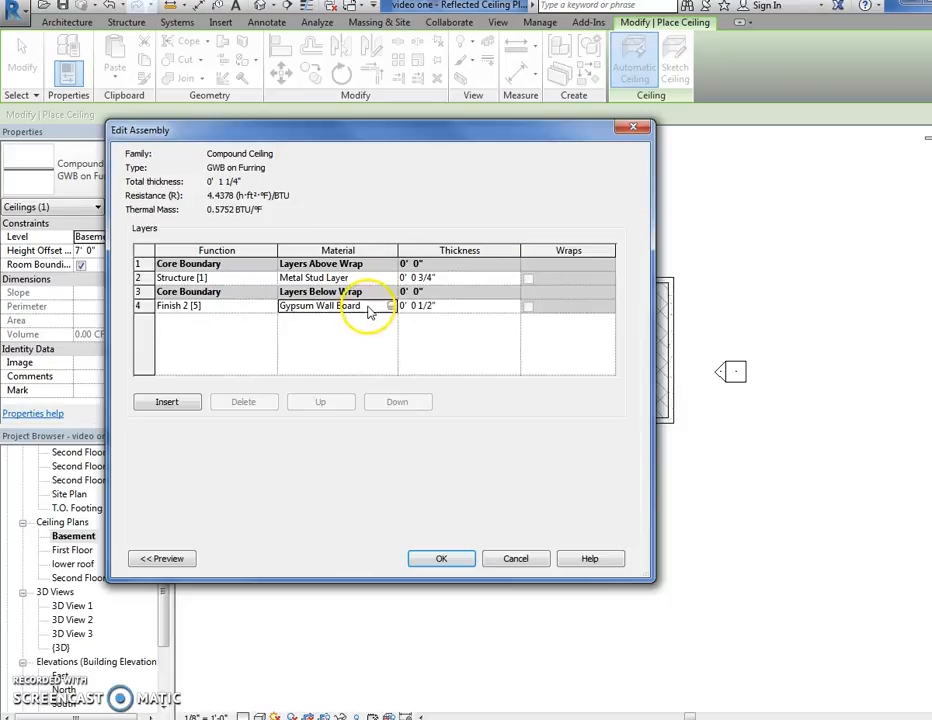
pyautogui.click(320, 304)
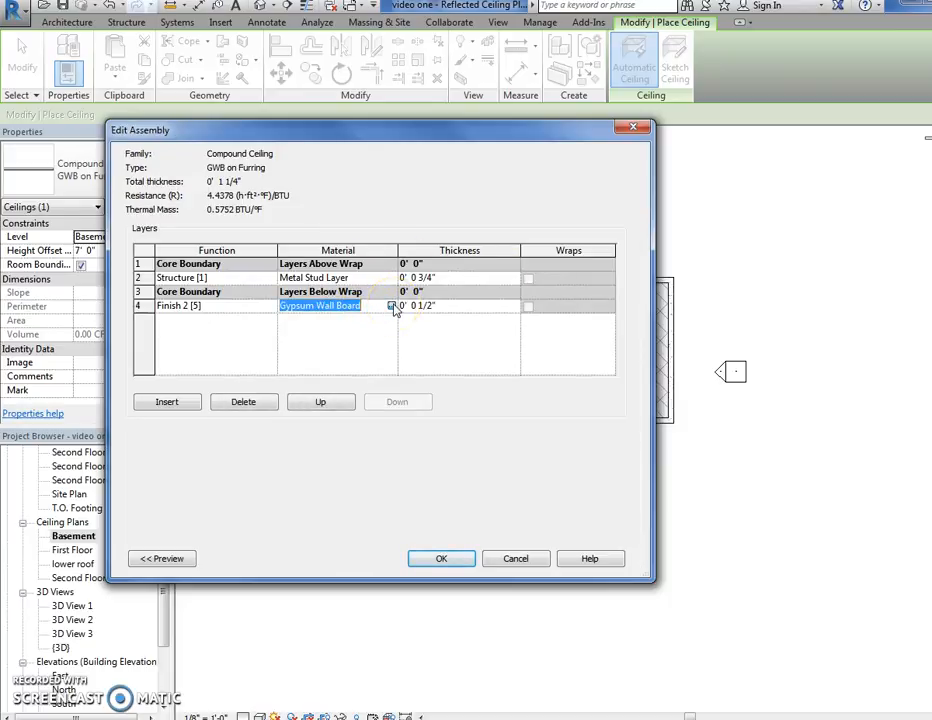
pyautogui.click(390, 304)
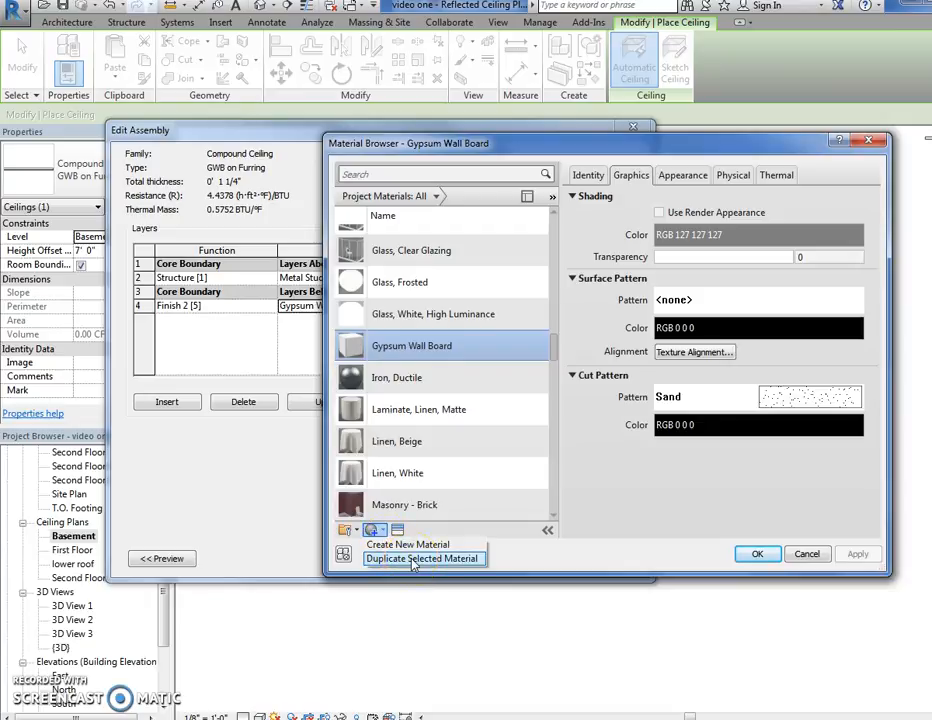
# Duplicate the Gypsum Wall Board material as 'gypsum ceiling'
pyautogui.click(420, 558)
pyautogui.write('gypsum')
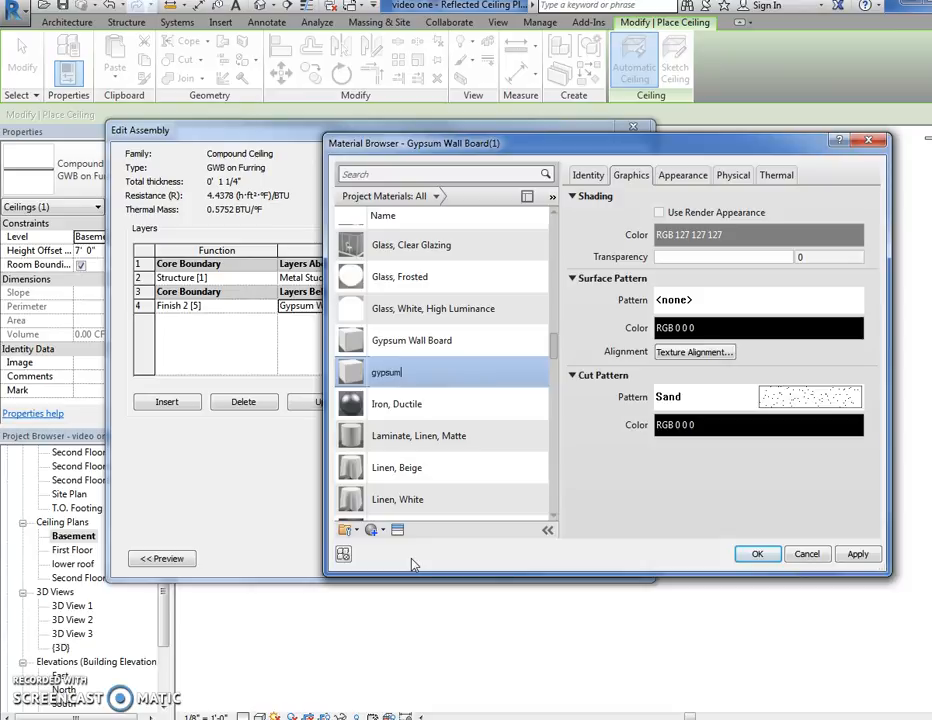
pyautogui.write('ceil')
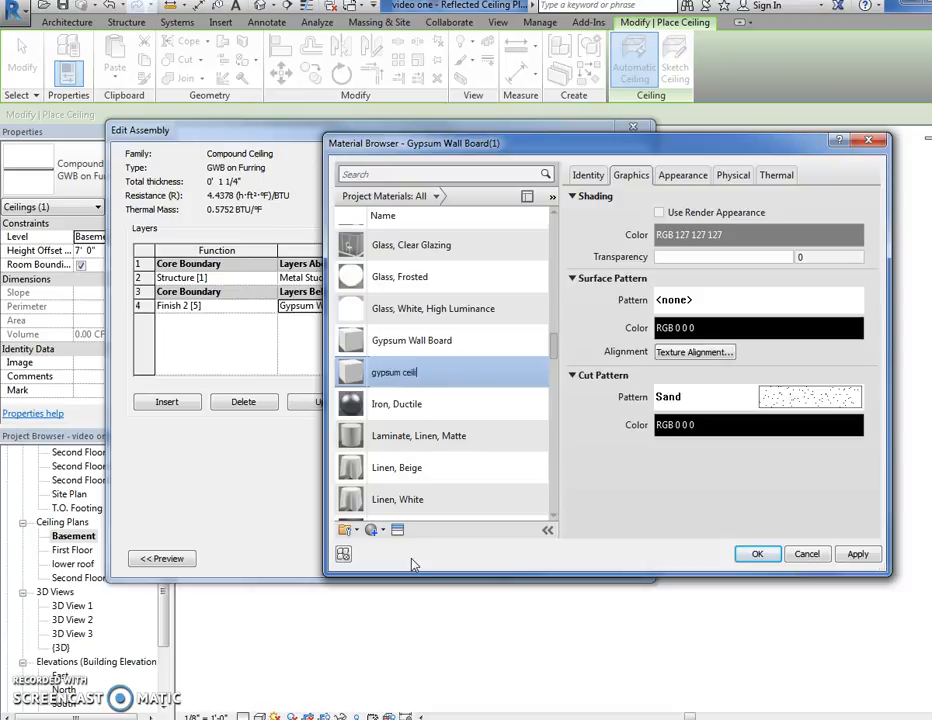
pyautogui.scroll(-3)
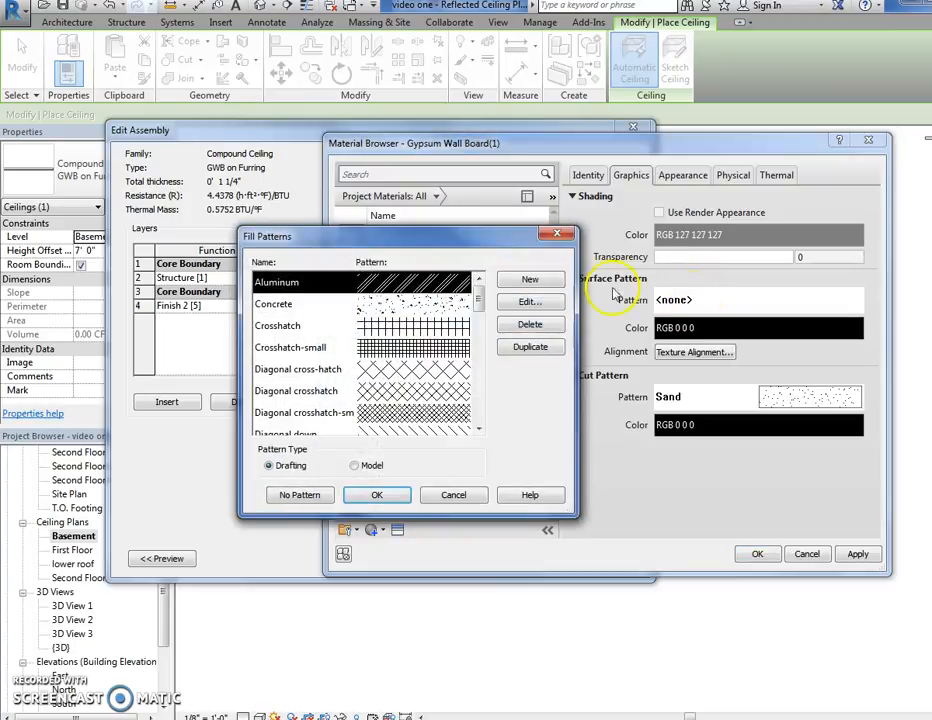
pyautogui.scroll(-3)
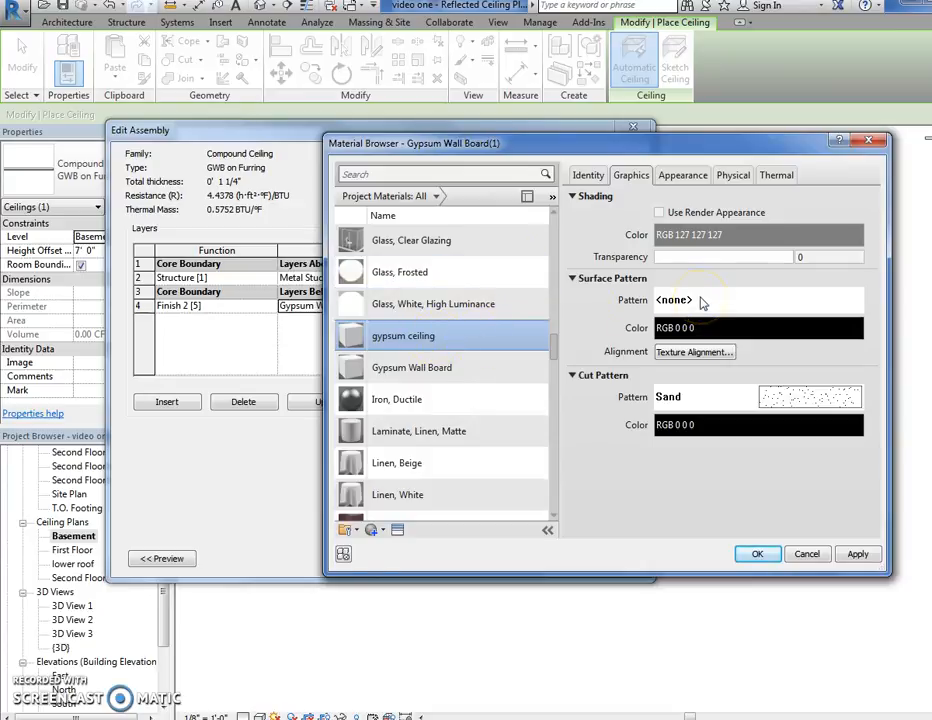
# Give the gypsum ceiling material a Gypsum-Plaster surface pattern and accept the layer assembly
pyautogui.click(700, 300)
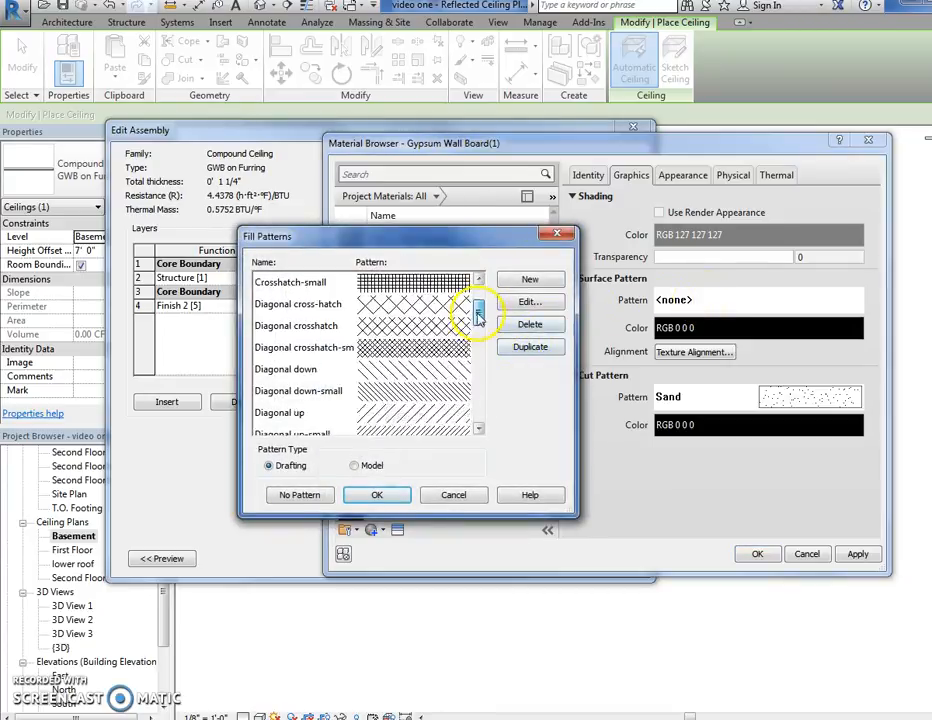
pyautogui.click(530, 300)
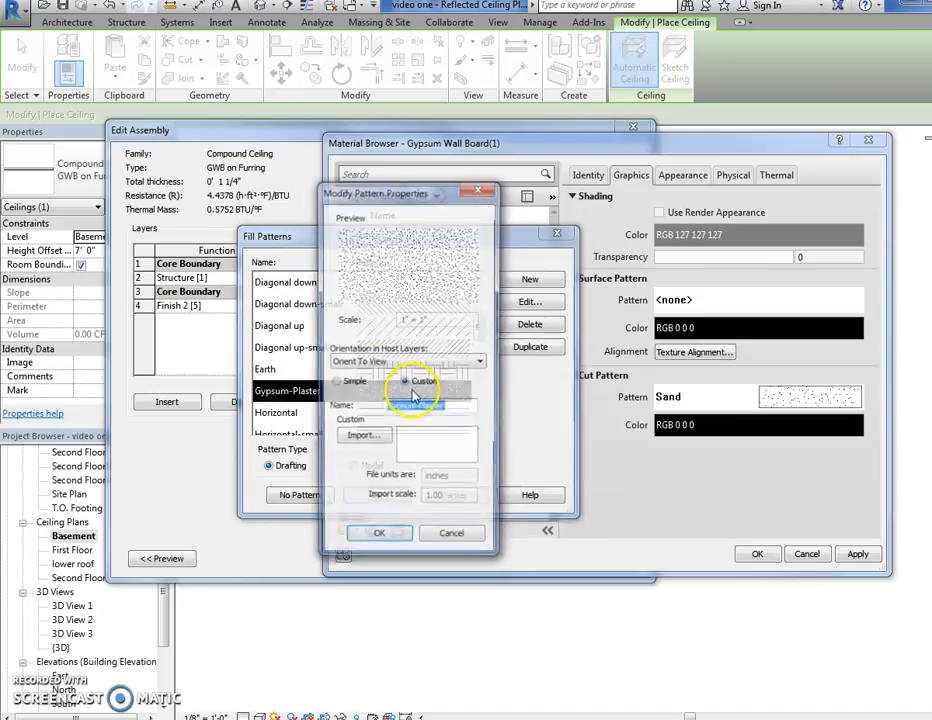
pyautogui.click(452, 532)
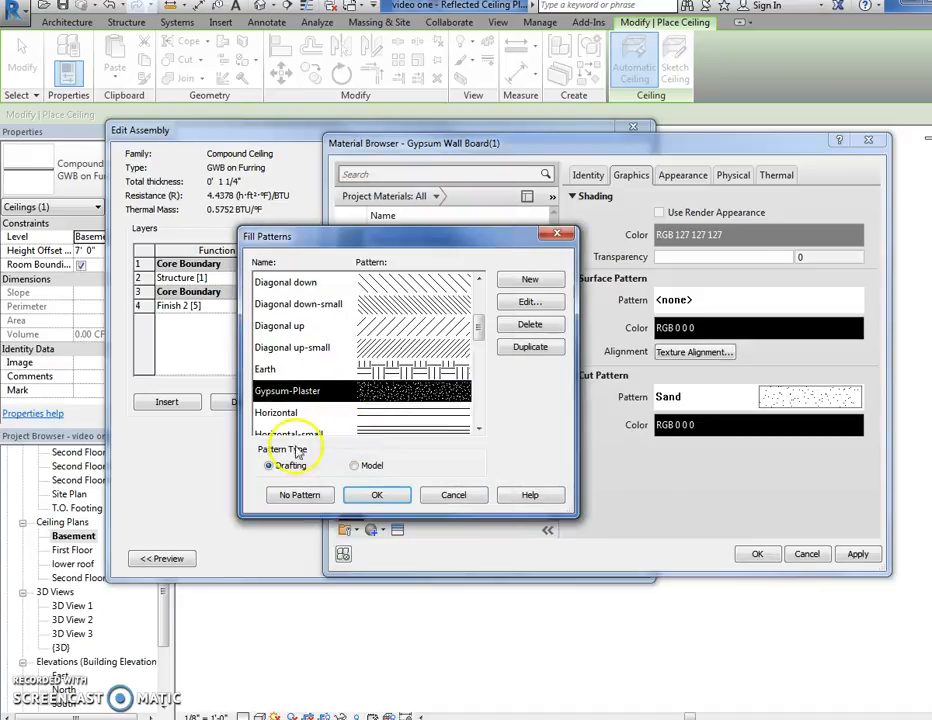
pyautogui.click(376, 496)
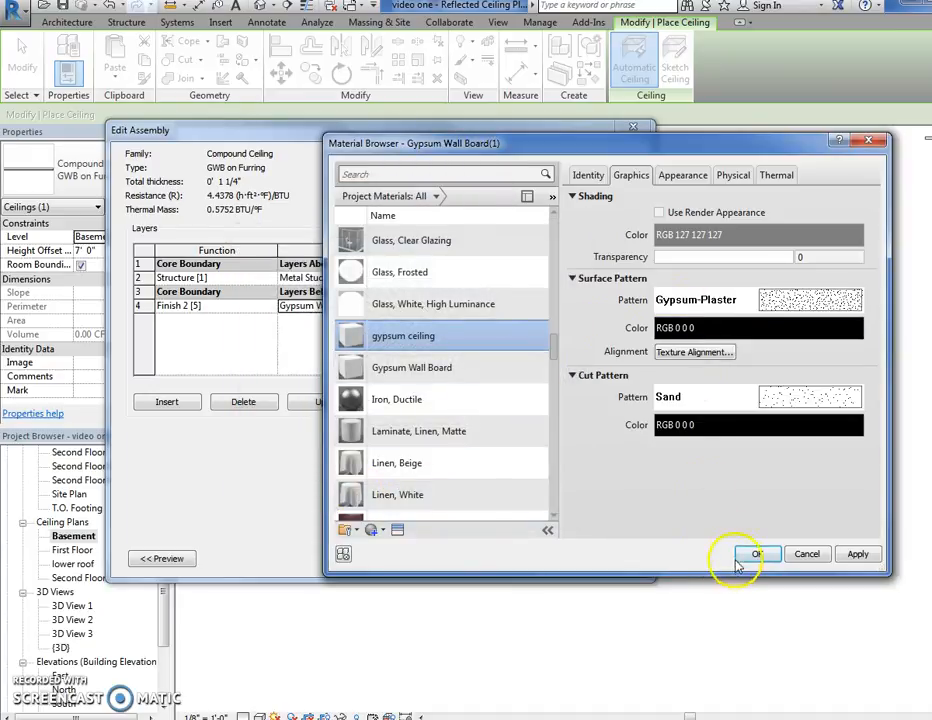
pyautogui.click(756, 554)
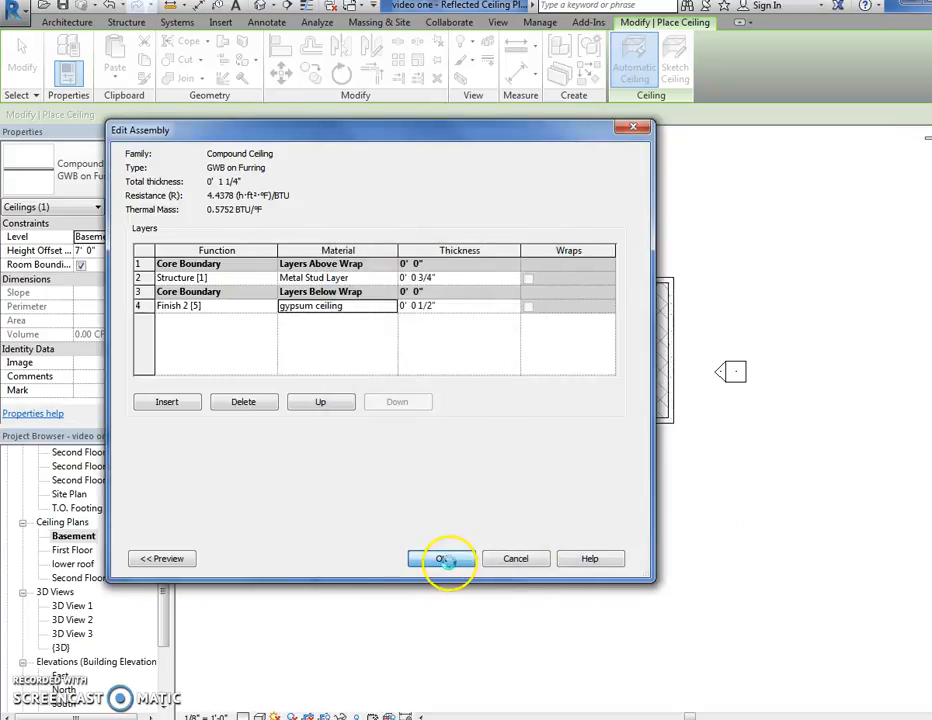
pyautogui.click(440, 558)
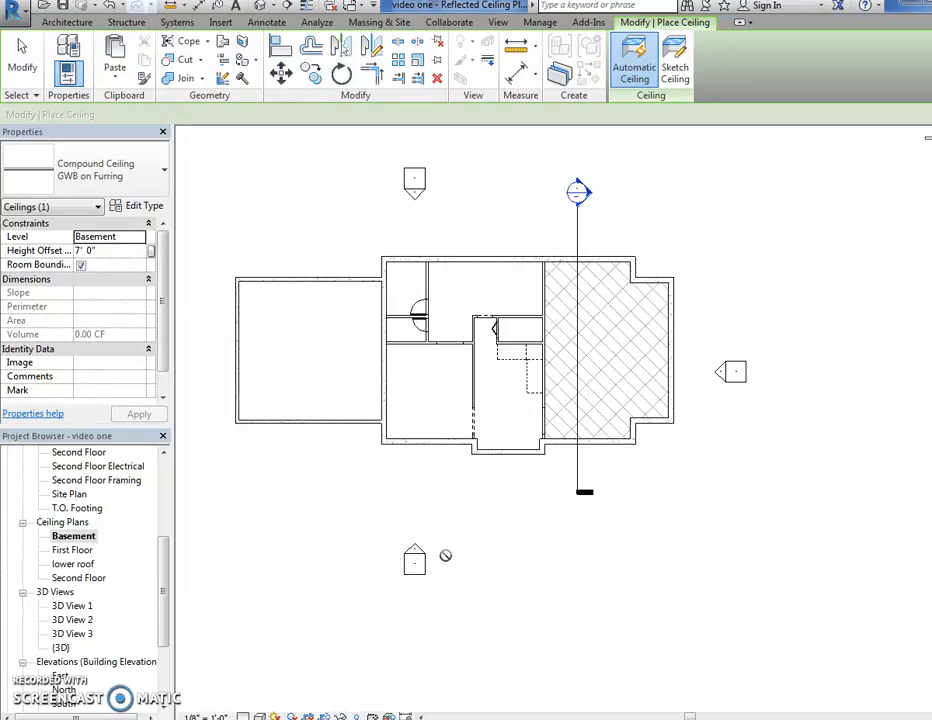
# Place an automatic gypsum-patterned ceiling inside an enclosed basement room
pyautogui.click(428, 396)
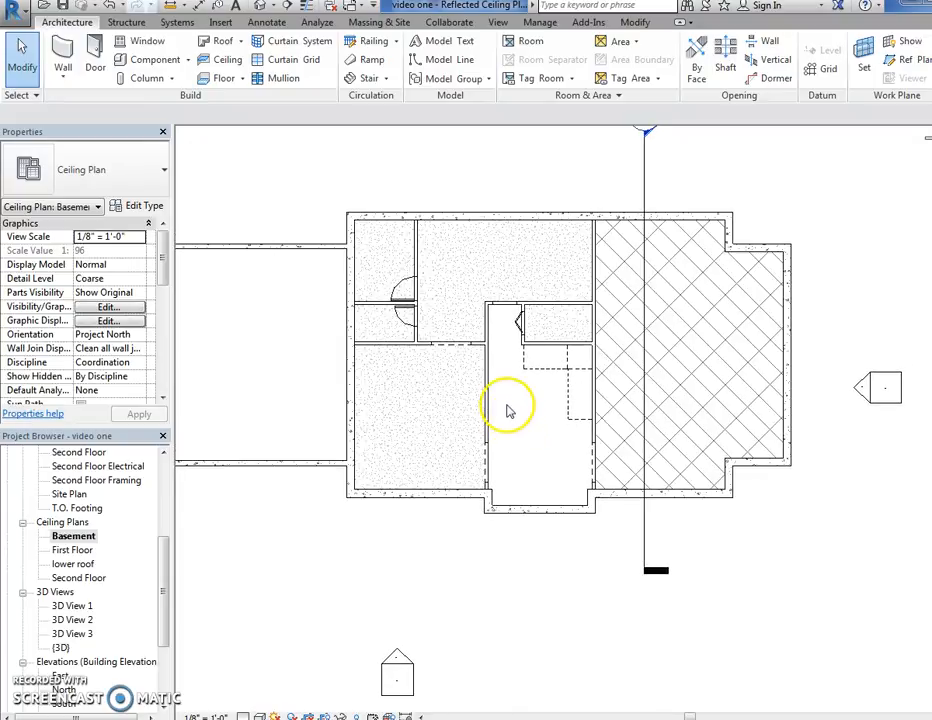
pyautogui.moveTo(508, 400)
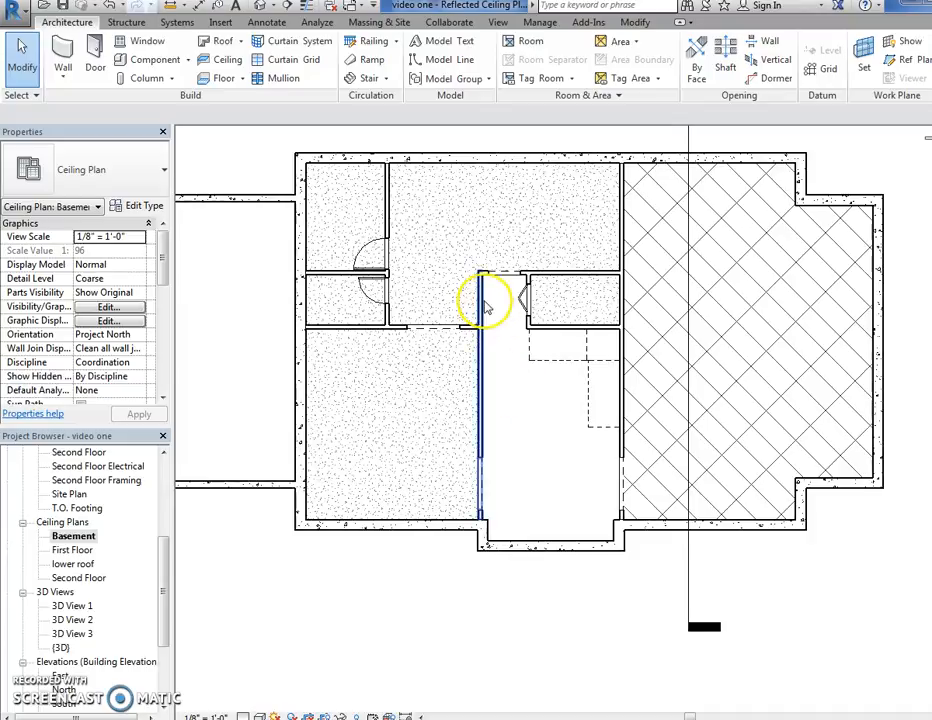
pyautogui.moveTo(484, 304)
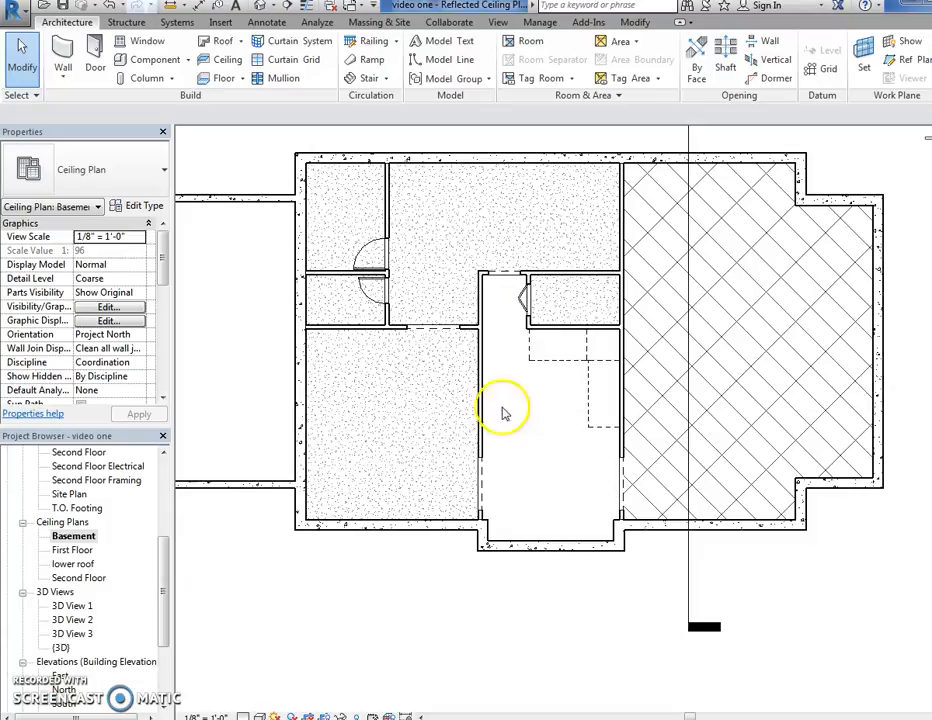
pyautogui.moveTo(140, 592)
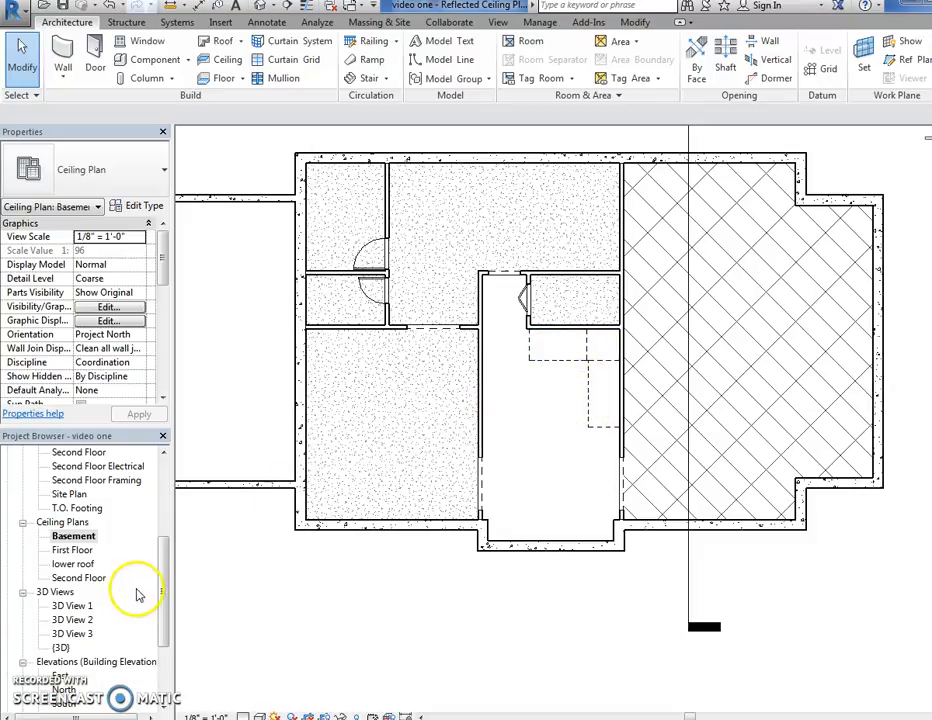
pyautogui.scroll(3)
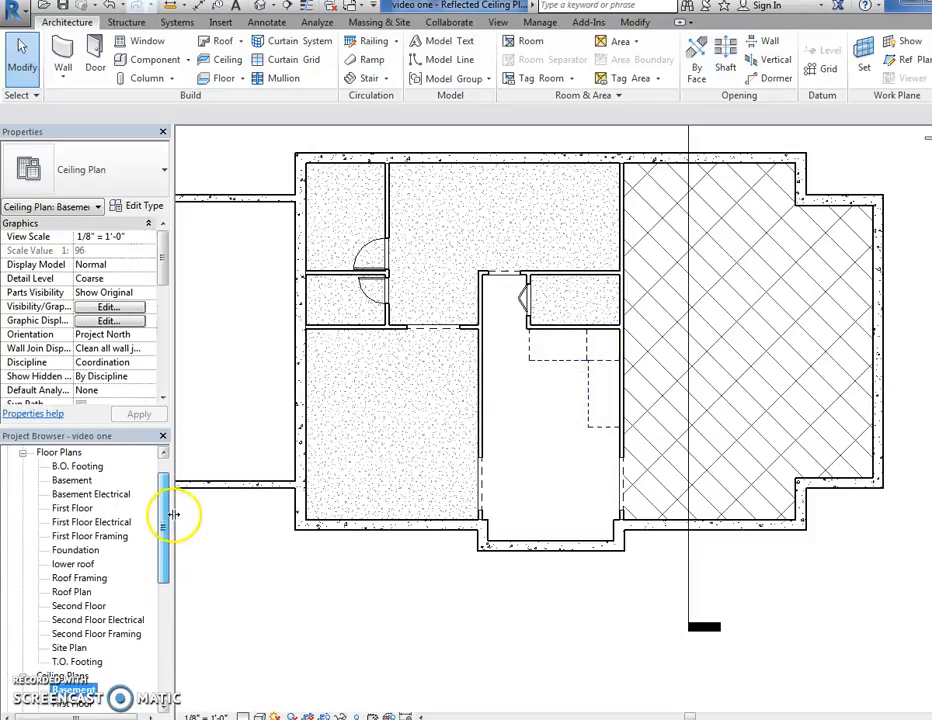
pyautogui.doubleClick(72, 480)
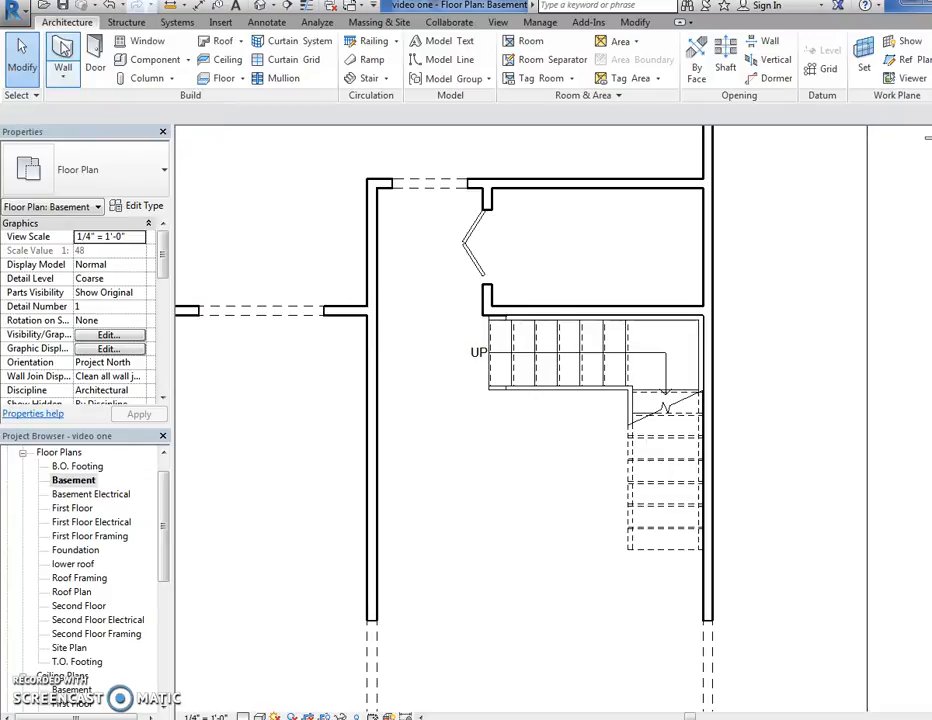
pyautogui.click(64, 58)
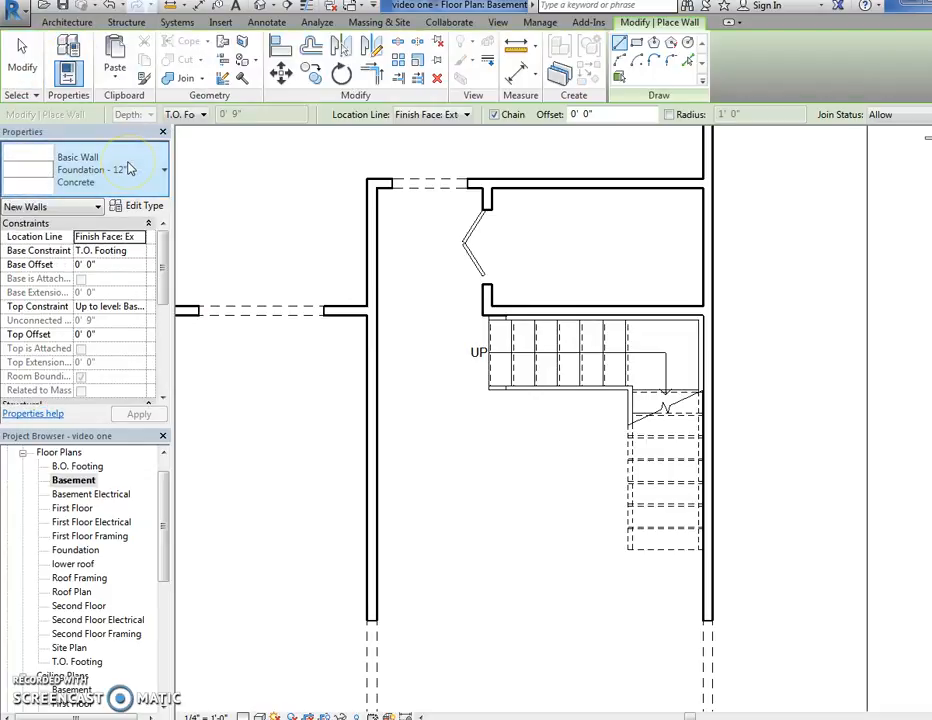
pyautogui.click(160, 168)
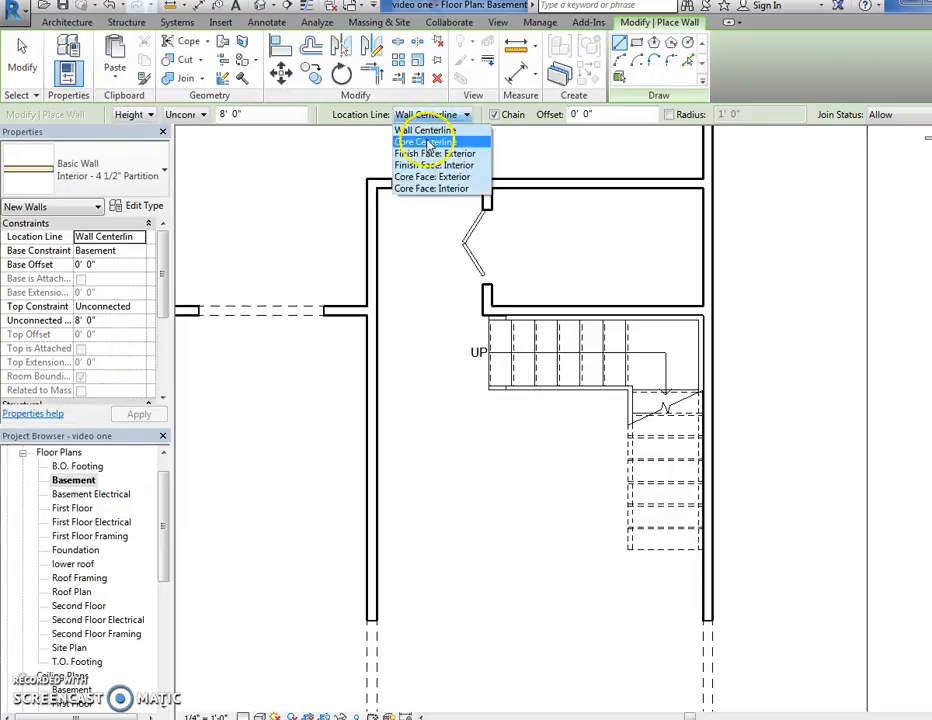
pyautogui.click(434, 152)
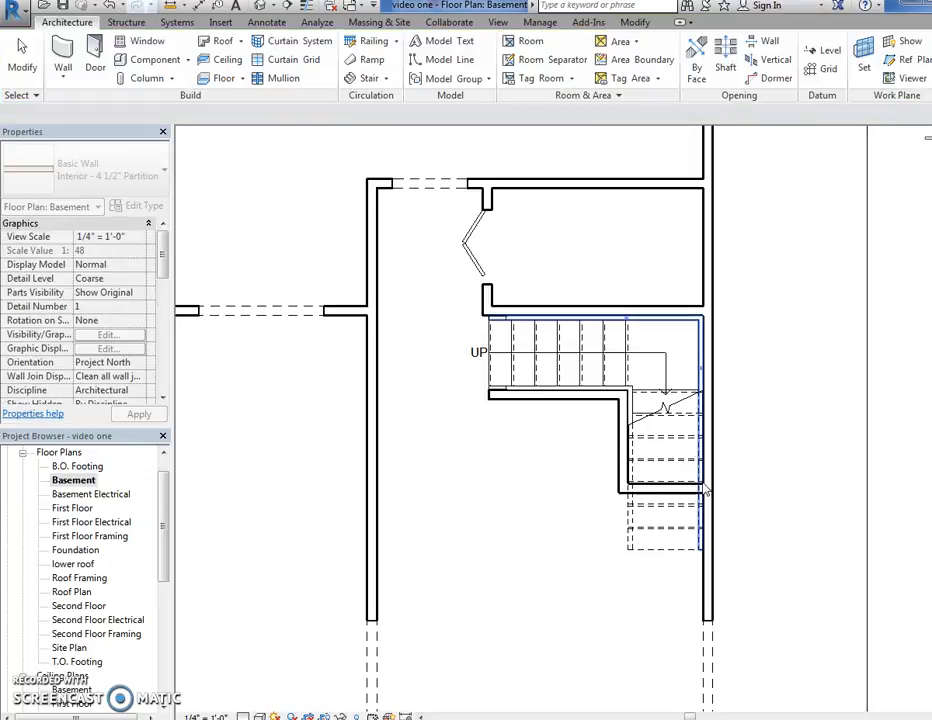
pyautogui.click(664, 490)
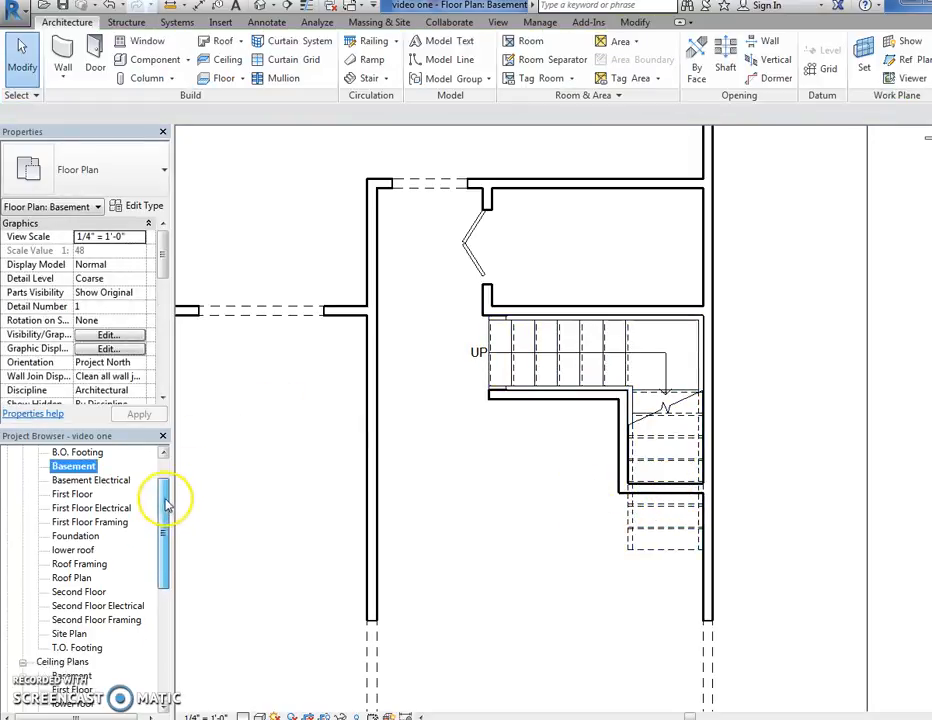
pyautogui.scroll(-3)
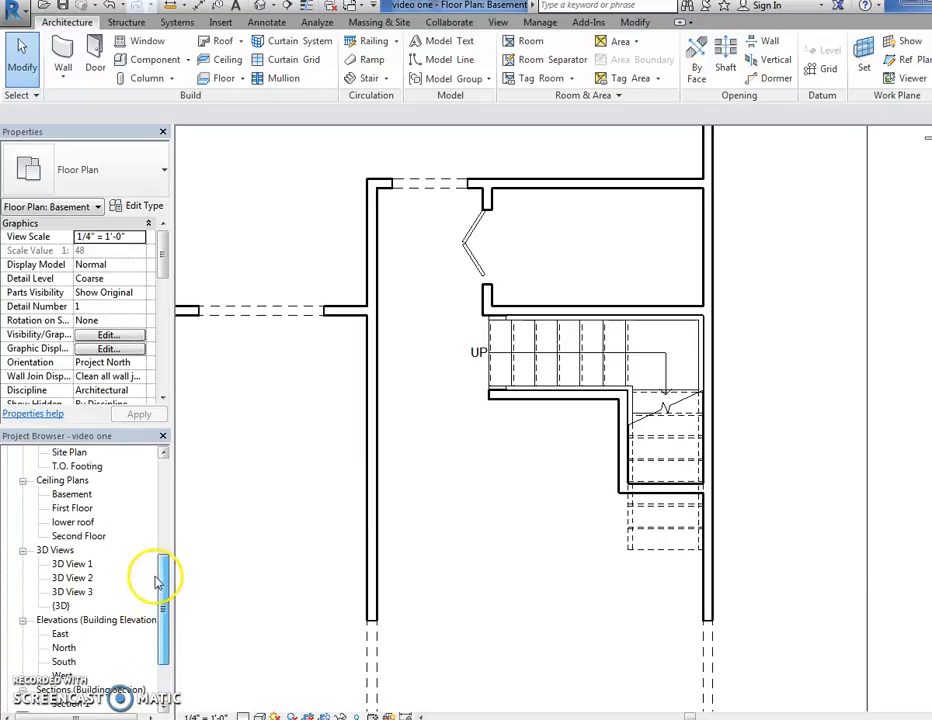
pyautogui.doubleClick(72, 494)
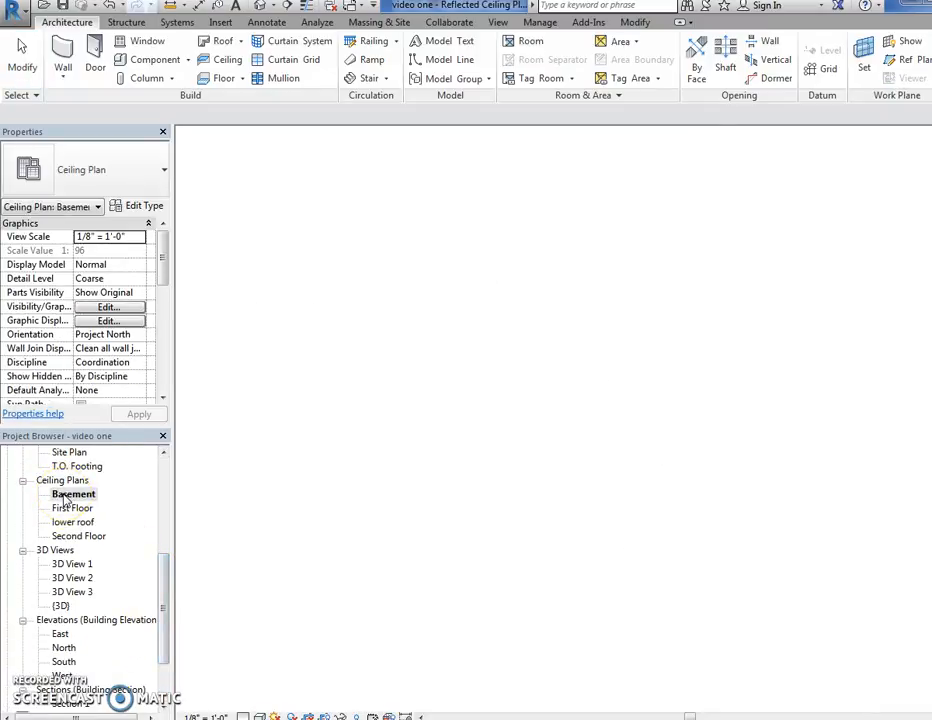
# Draw a partition wall across the basement hallway with 7' base offset, top at the level above
pyautogui.doubleClick(72, 494)
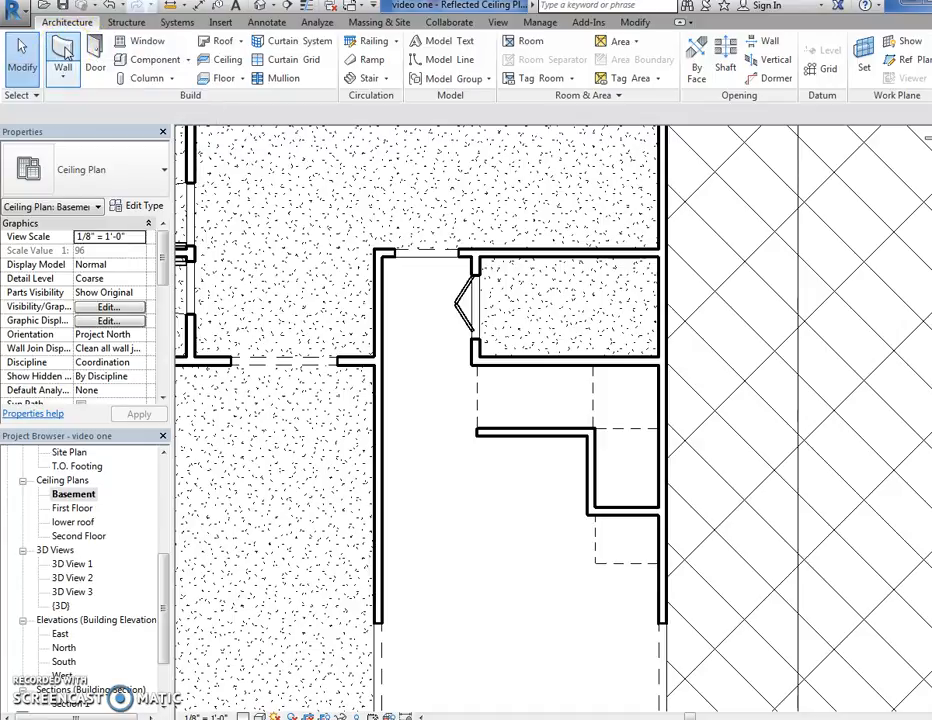
pyautogui.click(62, 50)
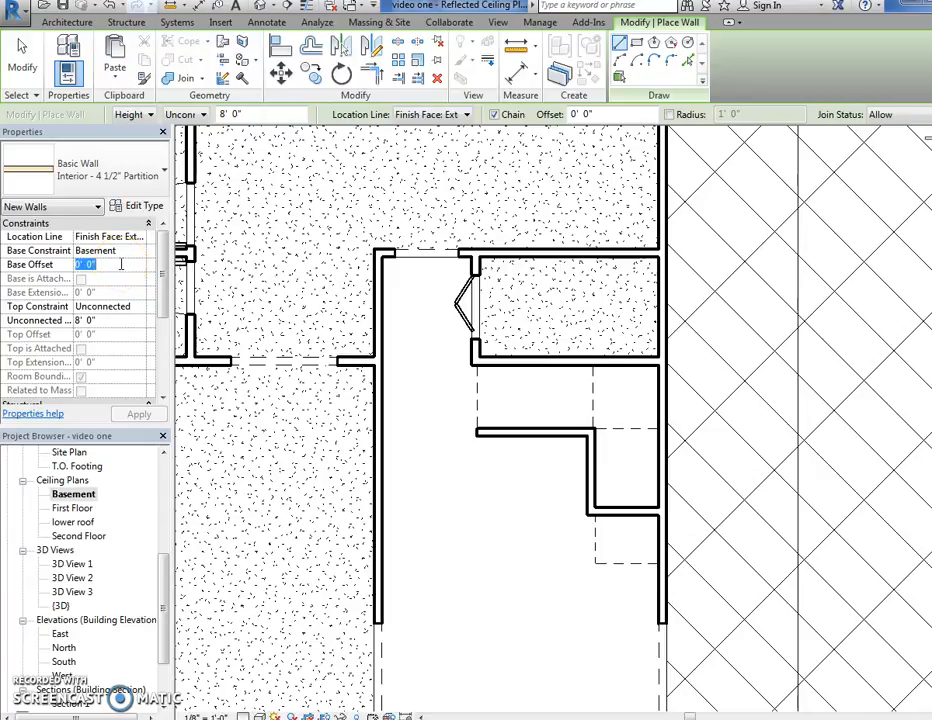
pyautogui.write('7')
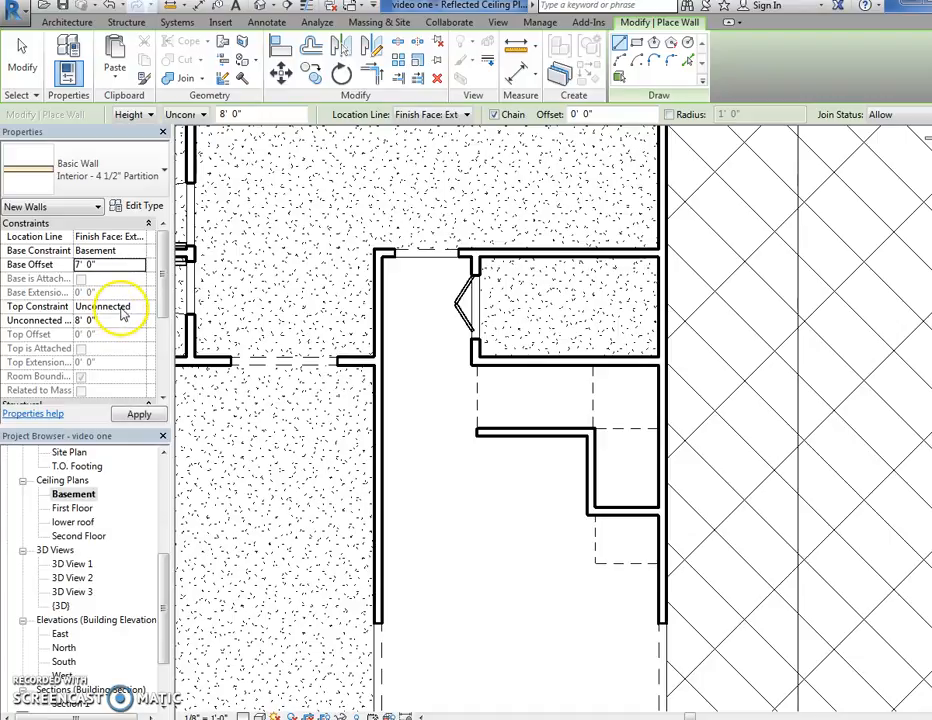
pyautogui.click(140, 306)
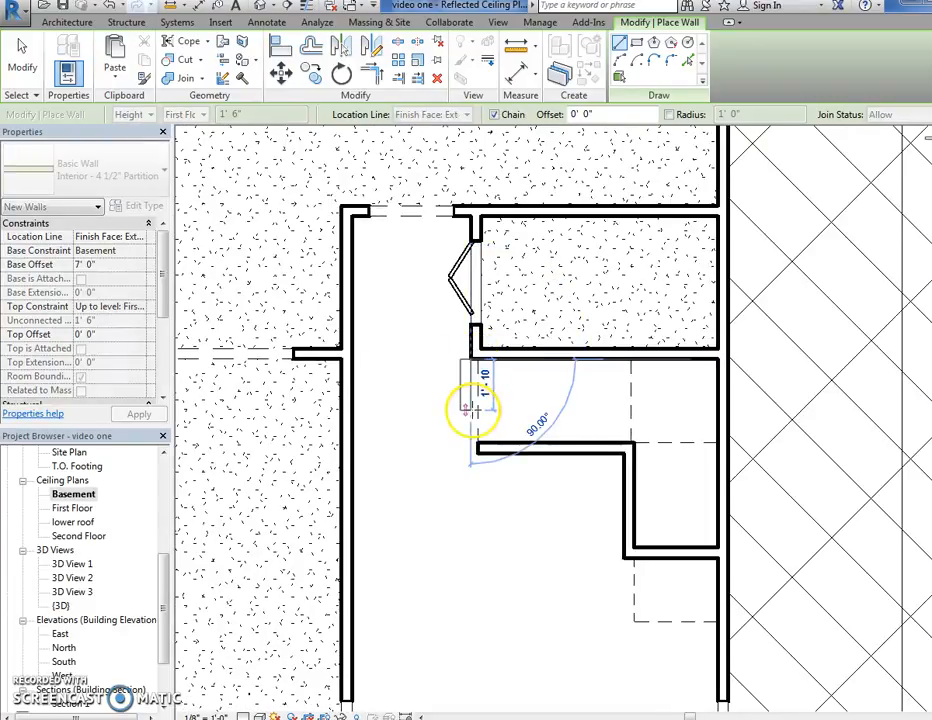
pyautogui.moveTo(470, 440)
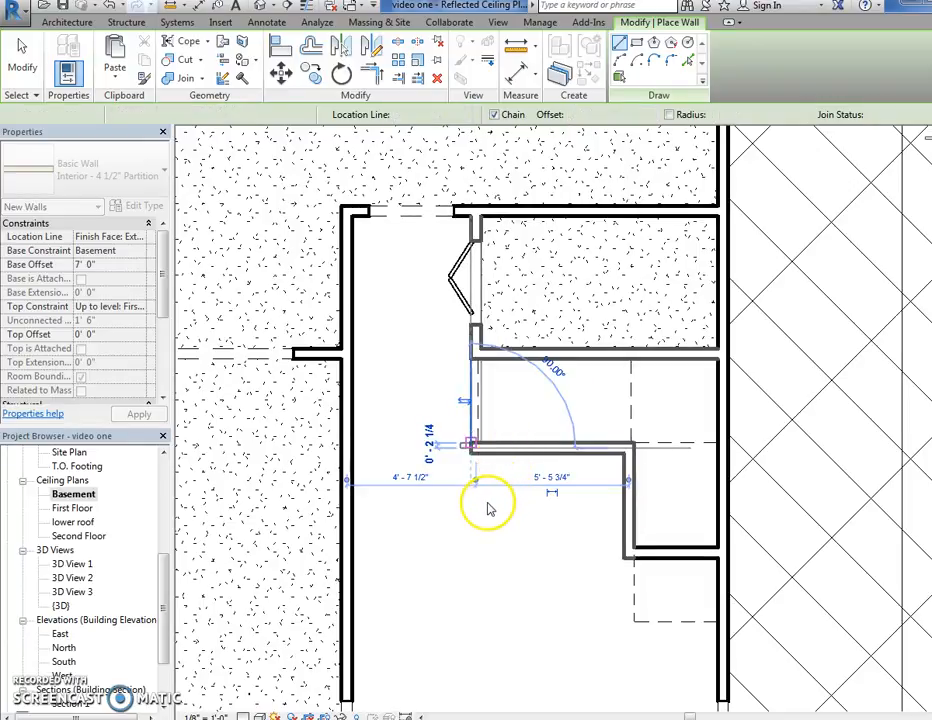
pyautogui.moveTo(484, 500)
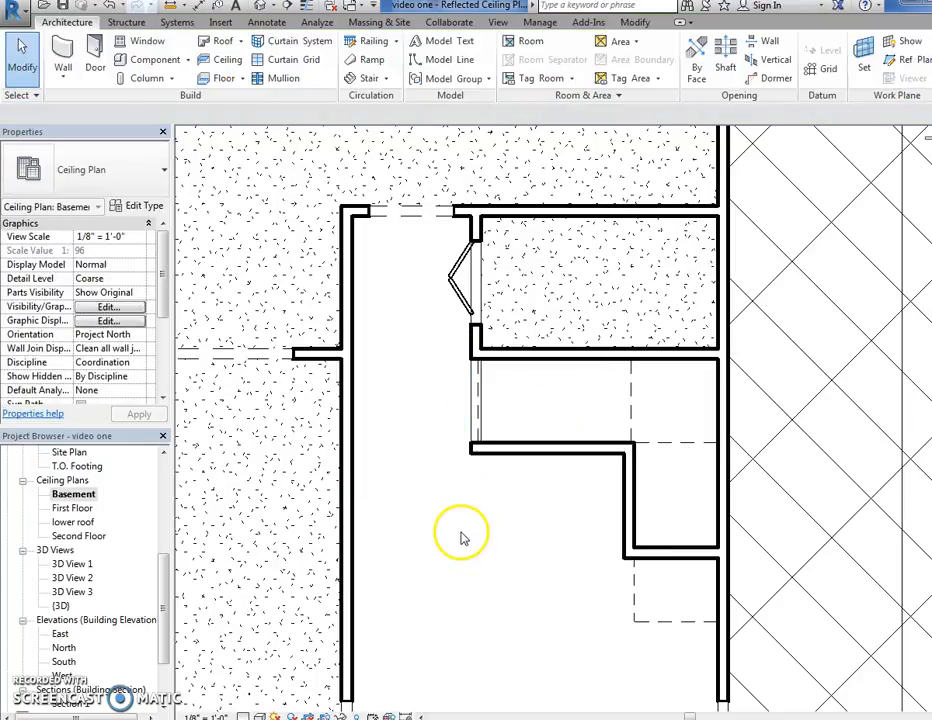
pyautogui.click(480, 436)
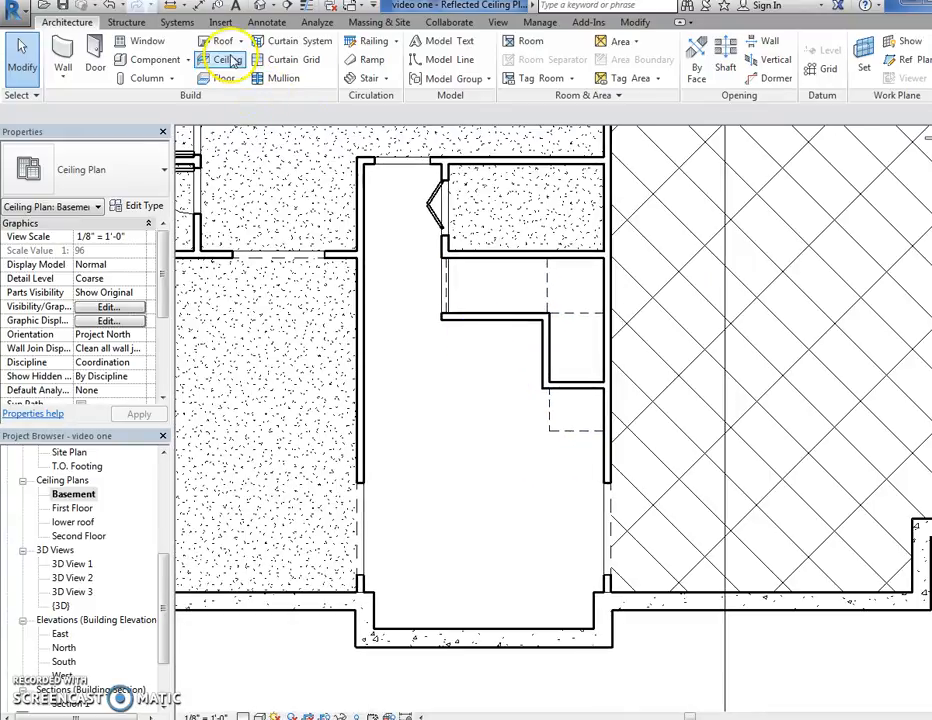
# Sketch a GWB-on-furring ceiling boundary along the irregular basement room's walls
pyautogui.click(222, 60)
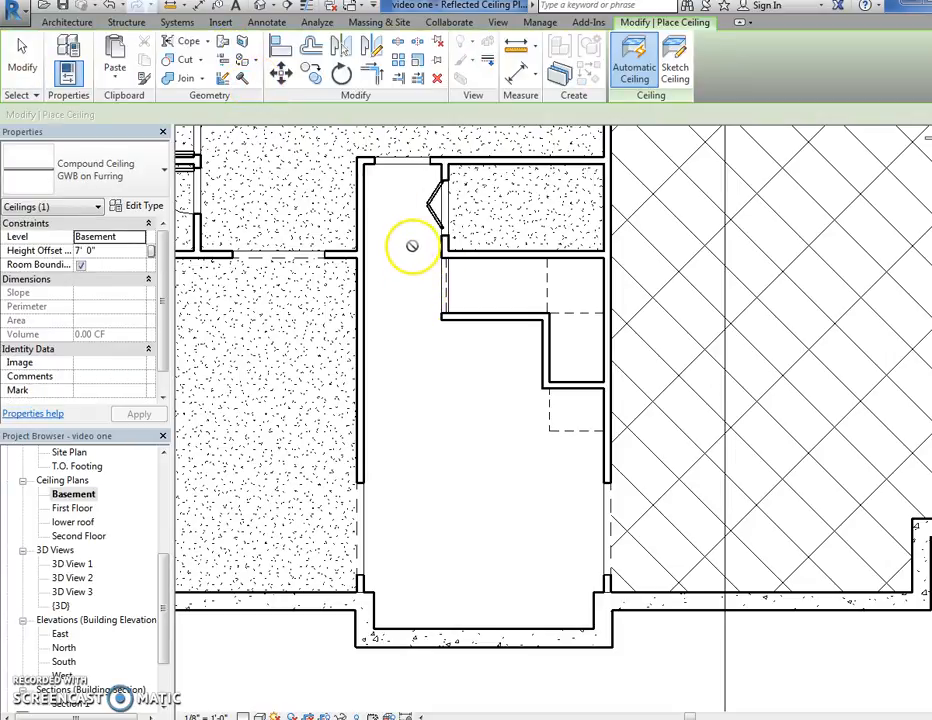
pyautogui.moveTo(384, 218)
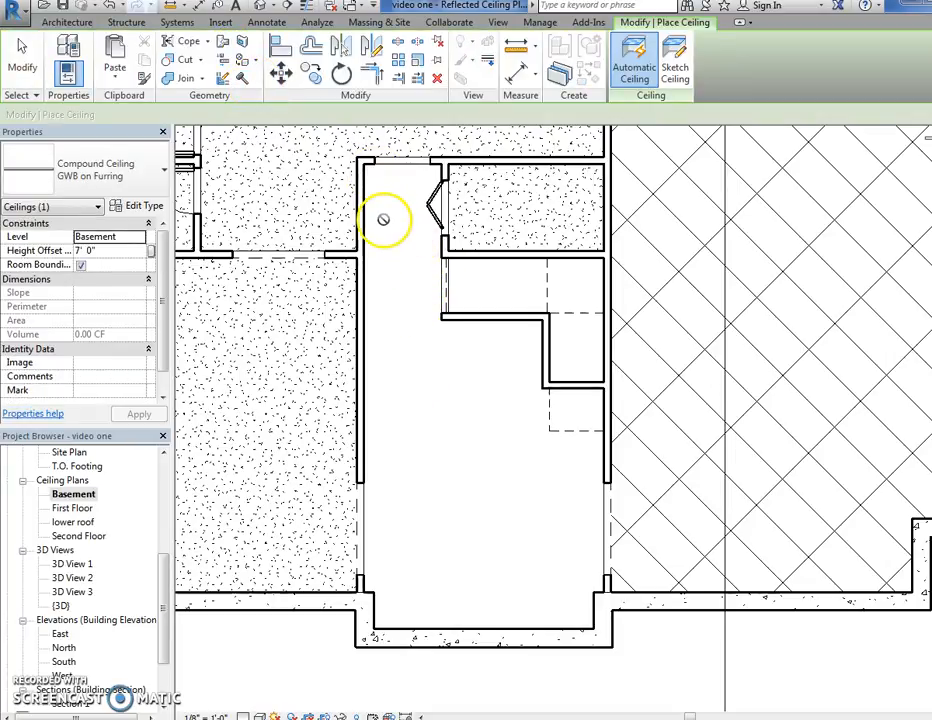
pyautogui.moveTo(380, 168)
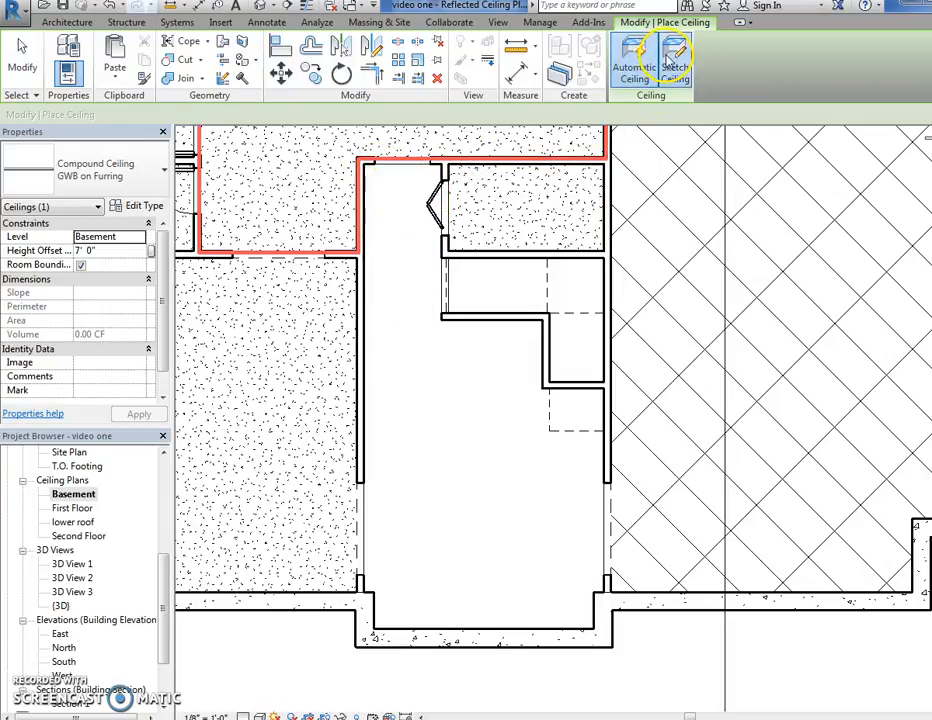
pyautogui.click(674, 60)
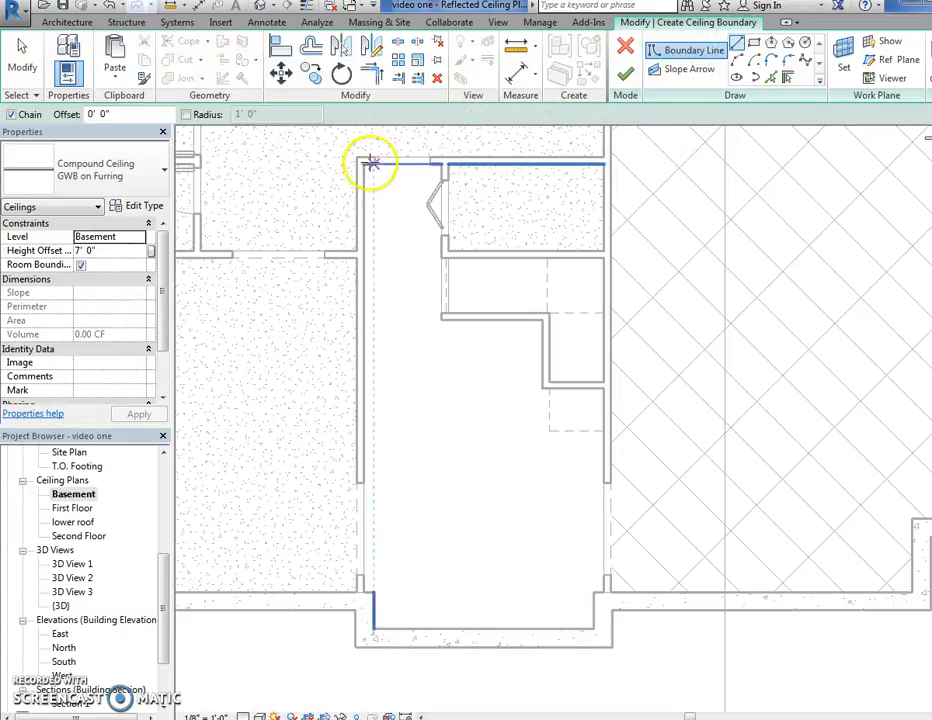
pyautogui.click(364, 596)
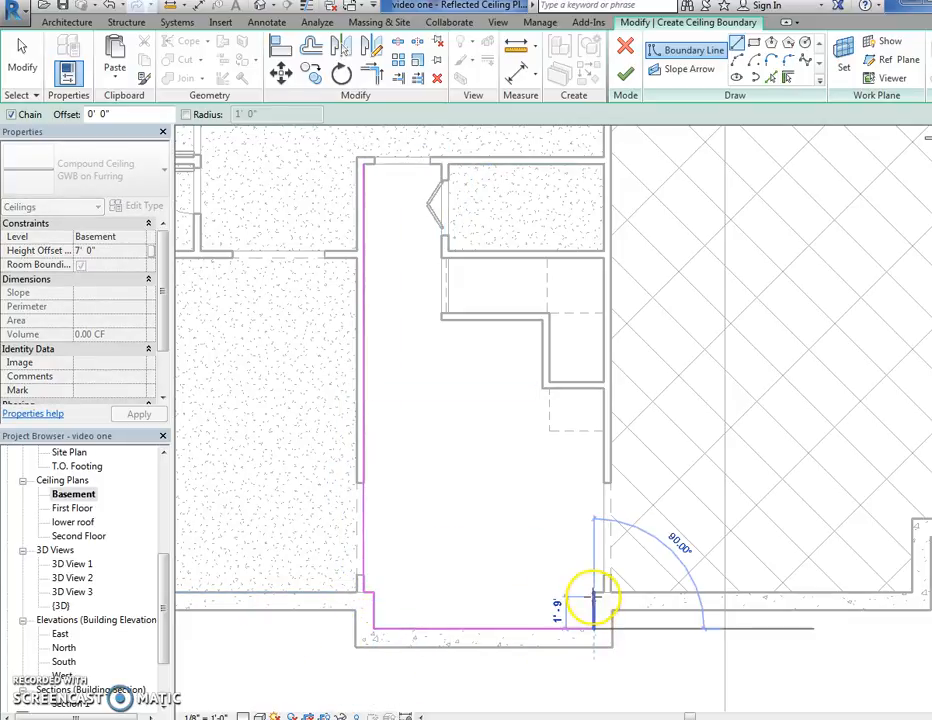
pyautogui.moveTo(600, 444)
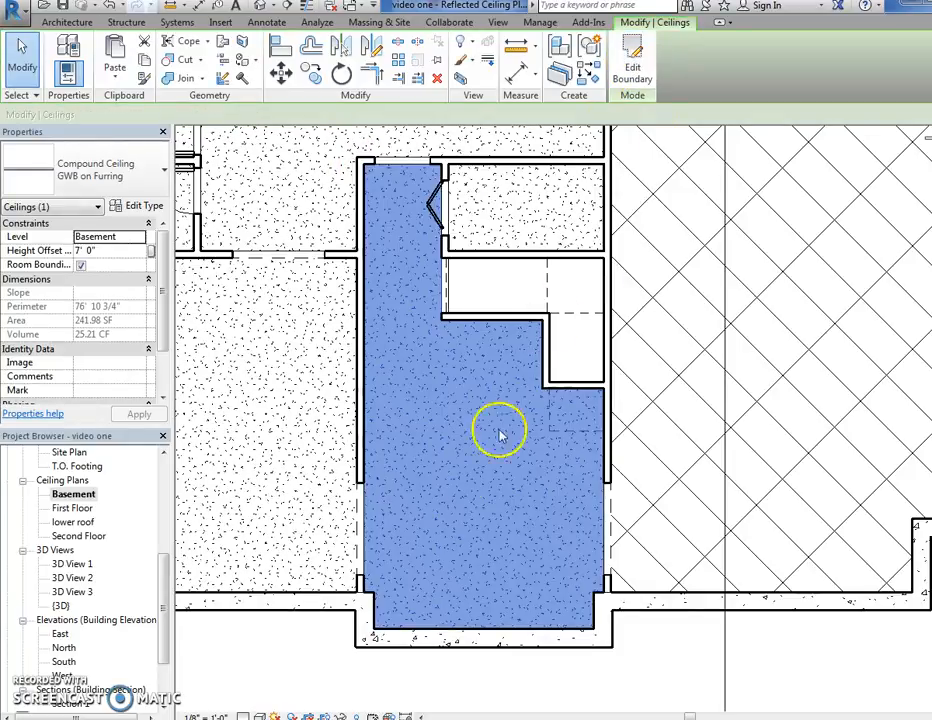
pyautogui.moveTo(444, 510)
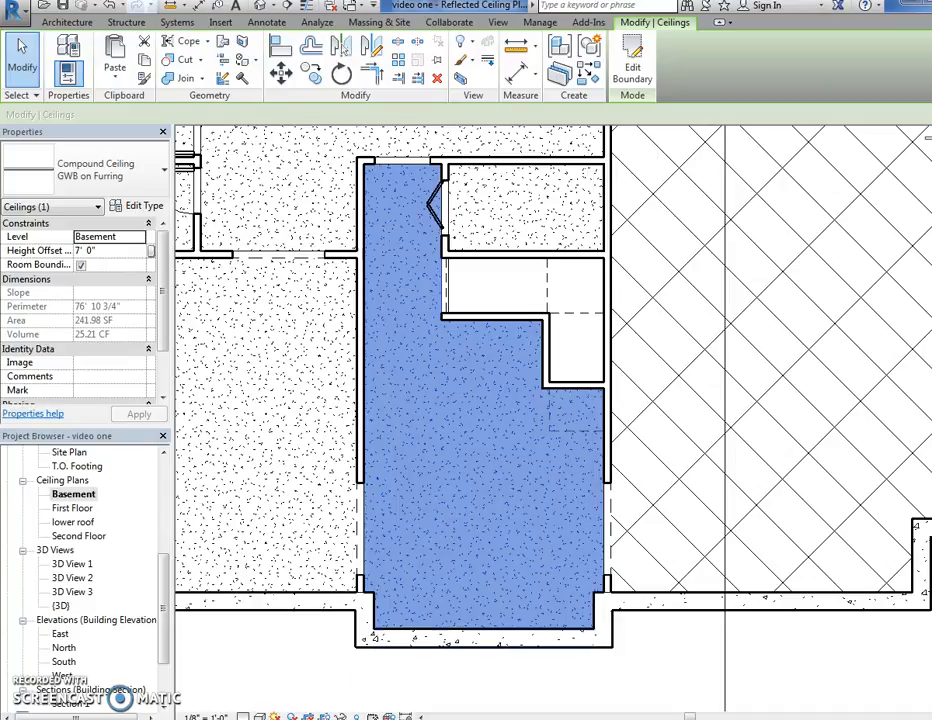
pyautogui.moveTo(204, 616)
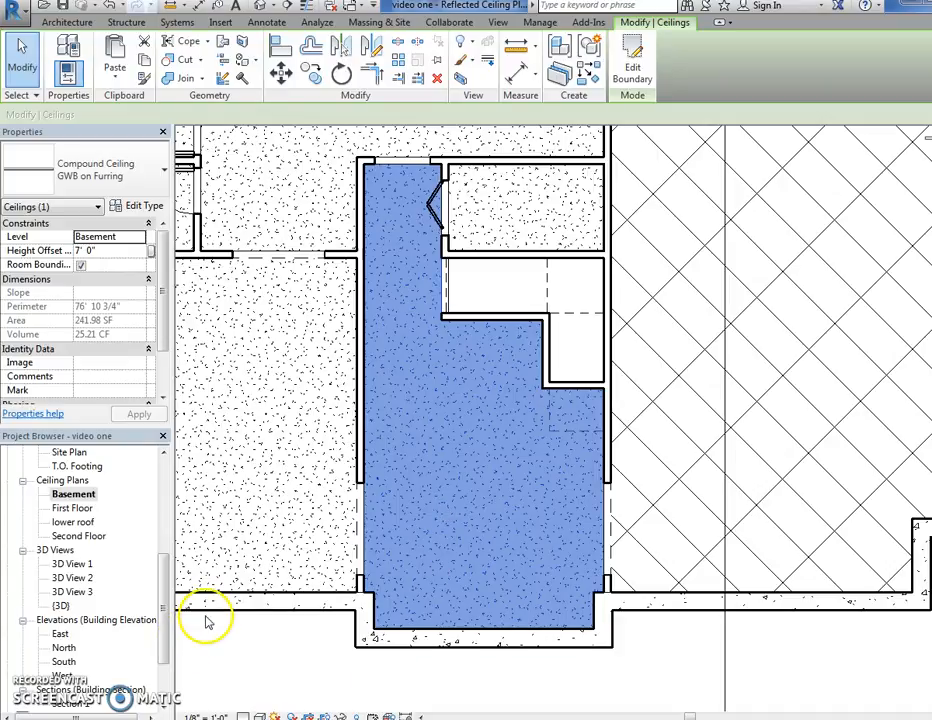
pyautogui.moveTo(176, 600)
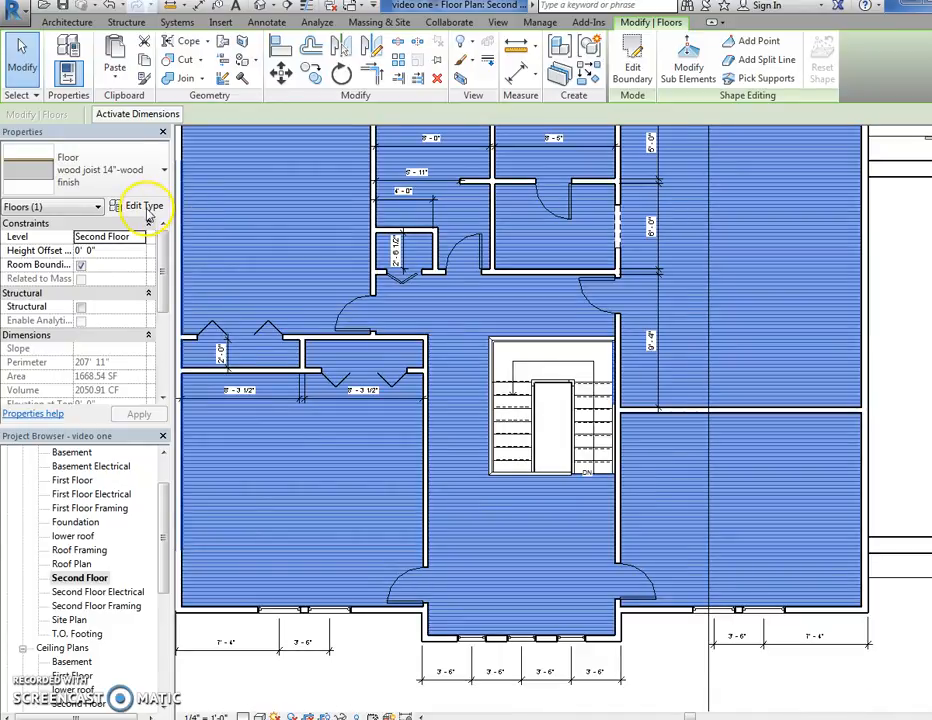
pyautogui.moveTo(144, 204)
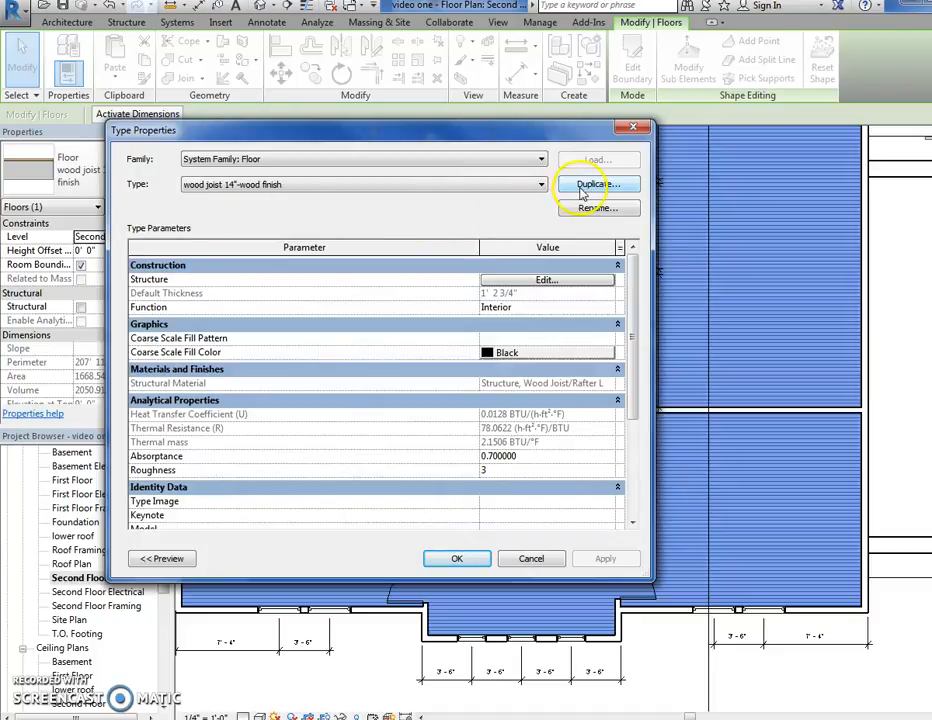
# Duplicate the floor type as wood joist 14"-wood finish 2nd floor and view its layers
pyautogui.click(592, 184)
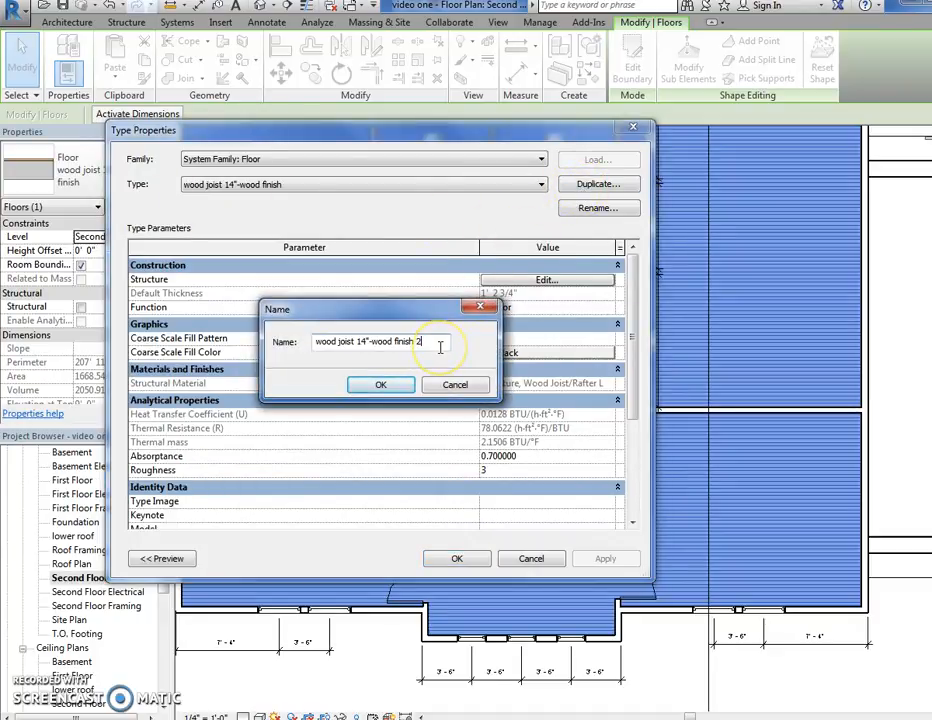
pyautogui.write('nd floor')
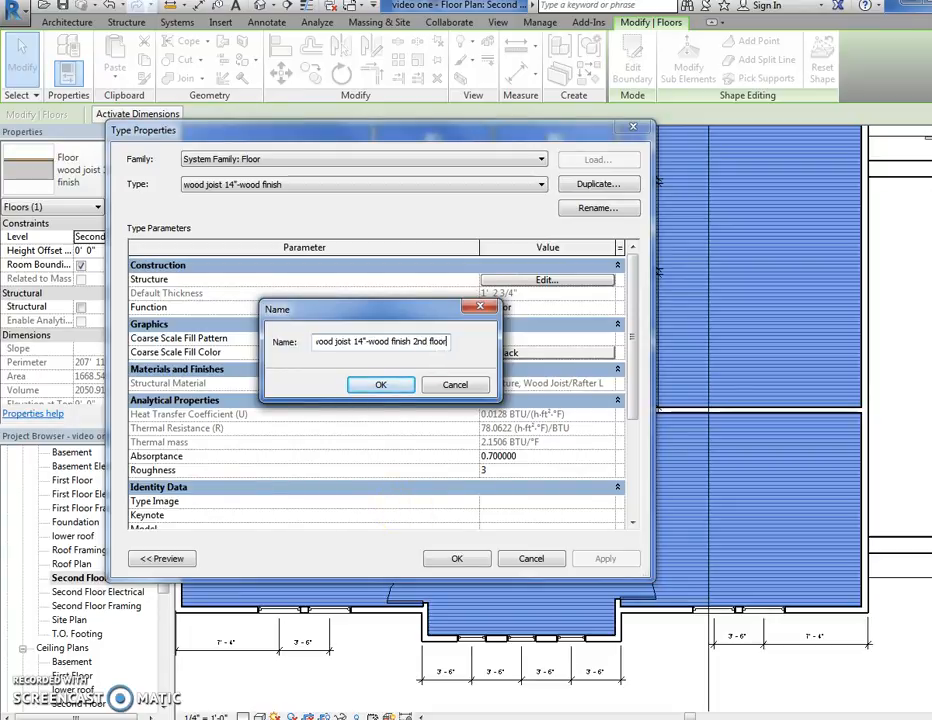
pyautogui.click(380, 384)
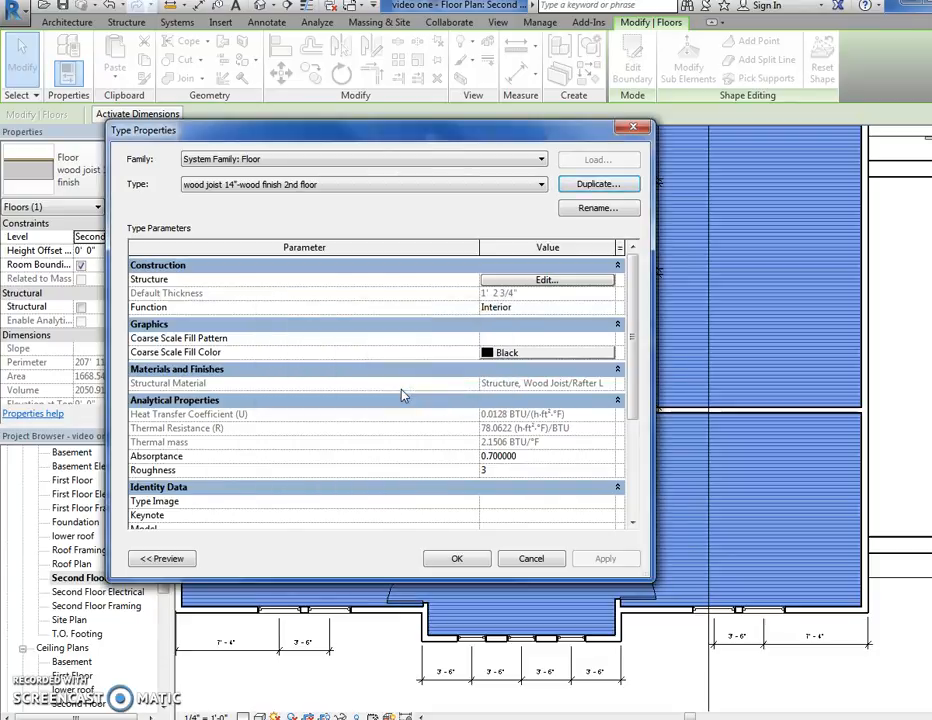
pyautogui.click(546, 280)
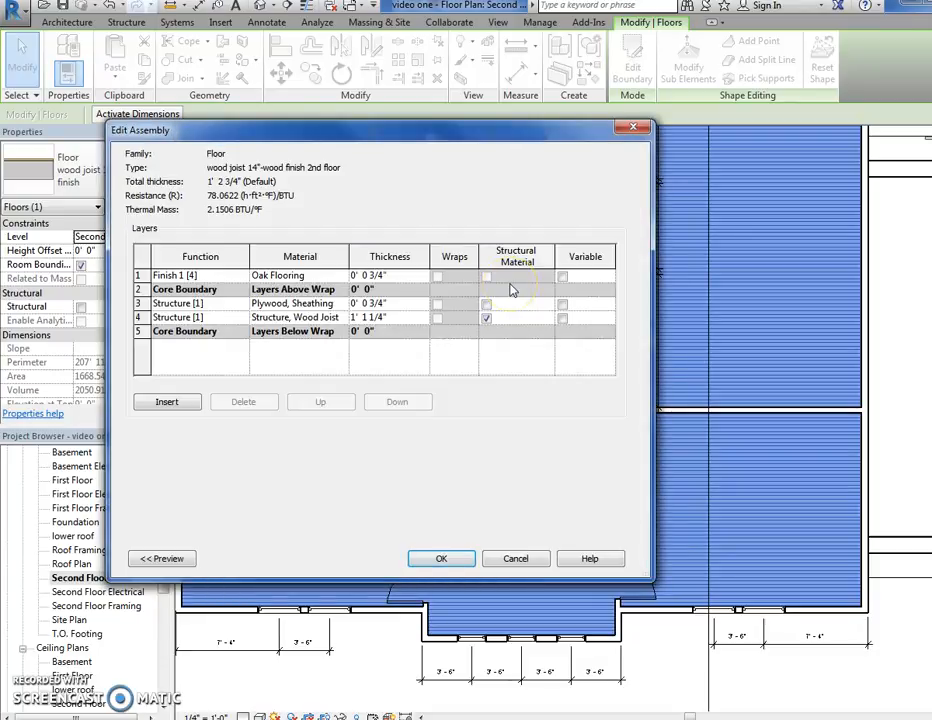
# Insert a 1/2" gypsum ceiling finish layer at the bottom of the floor assembly and accept it
pyautogui.click(168, 400)
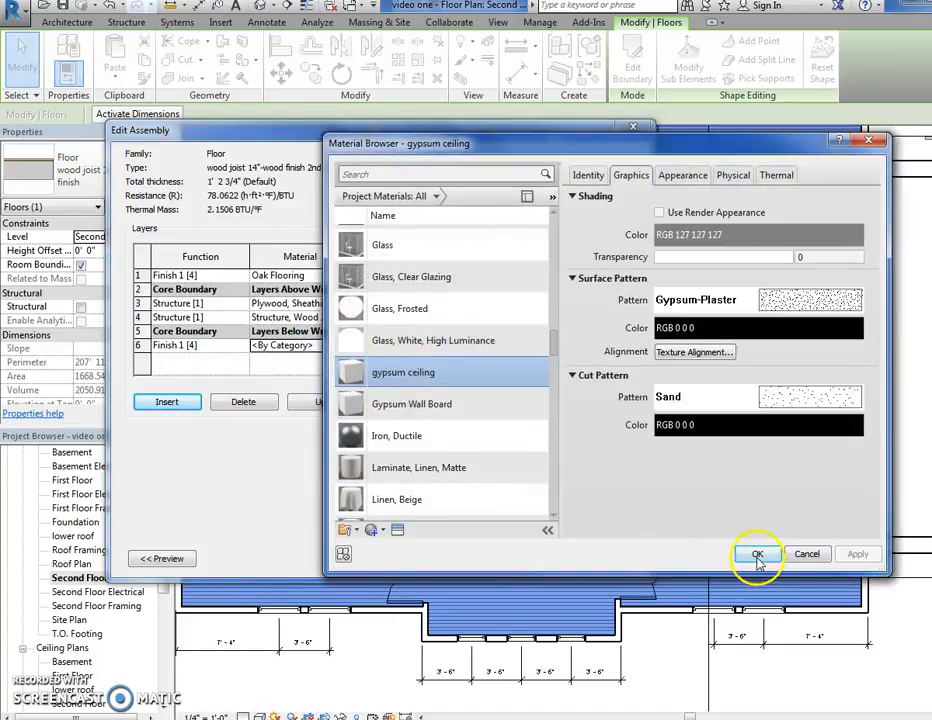
pyautogui.click(756, 554)
pyautogui.write("0'")
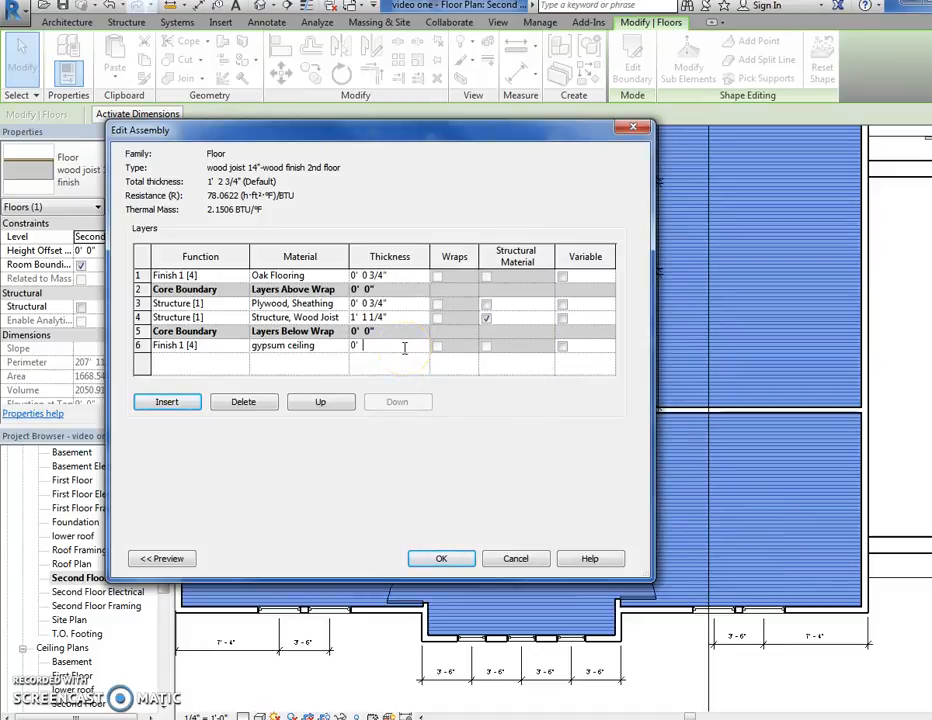
pyautogui.click(388, 344)
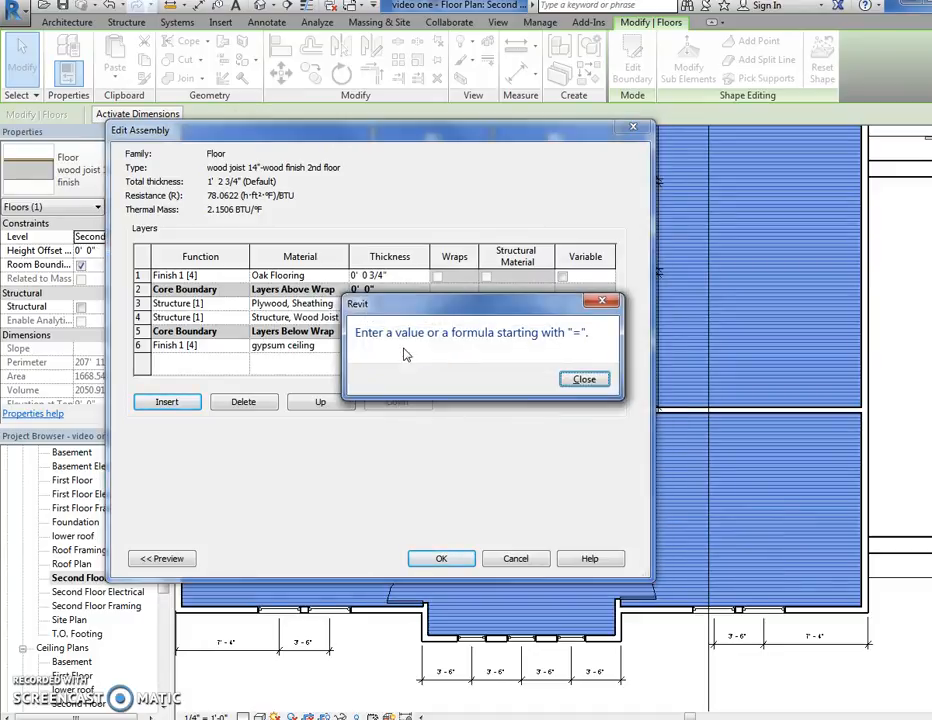
pyautogui.click(584, 378)
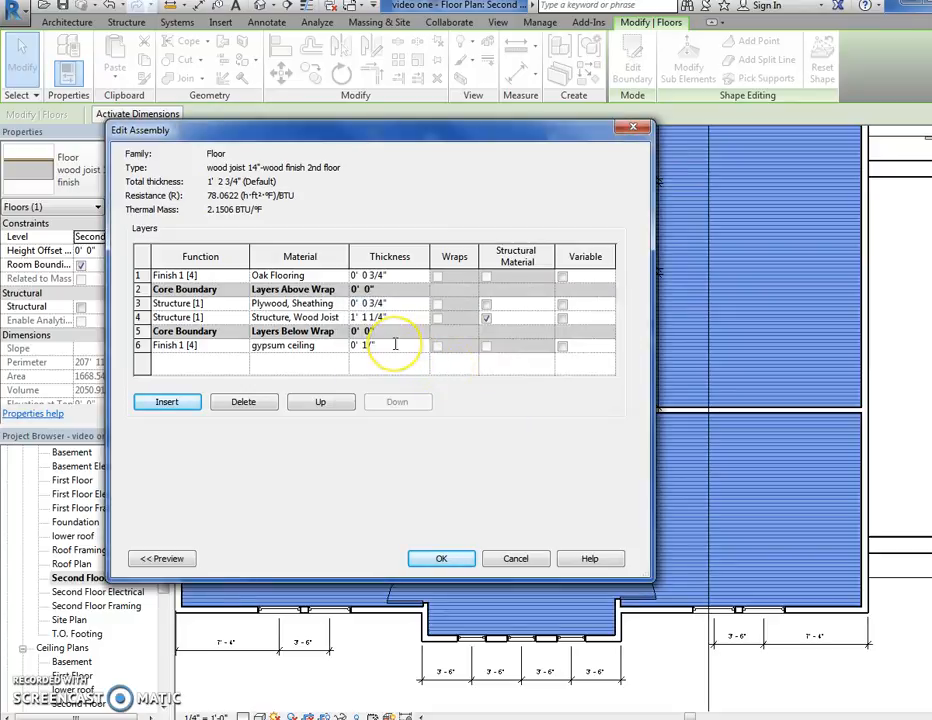
pyautogui.write('1/2"')
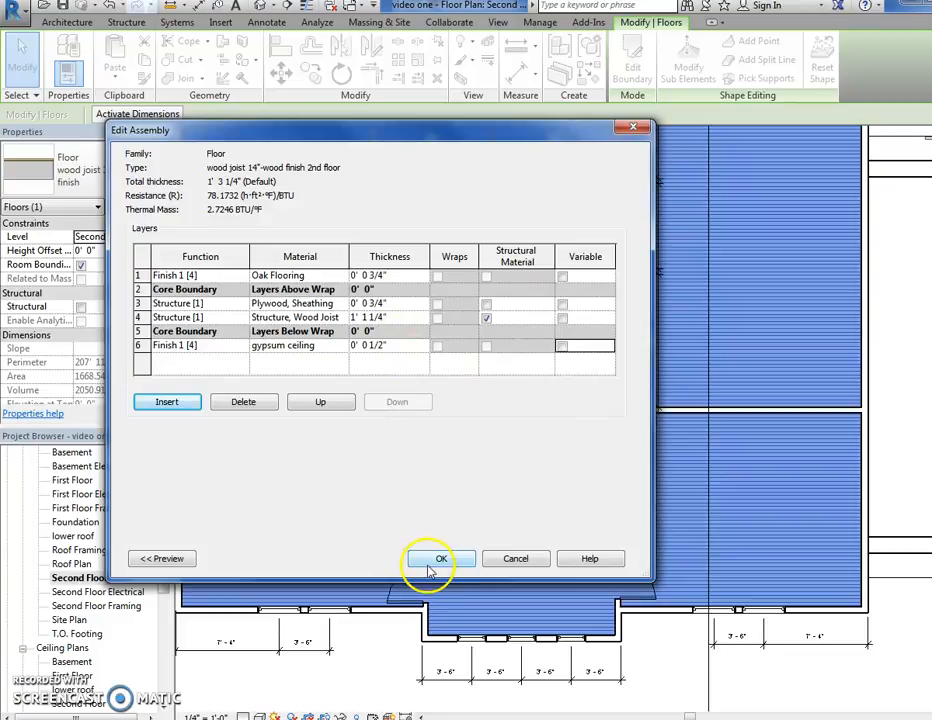
pyautogui.click(428, 558)
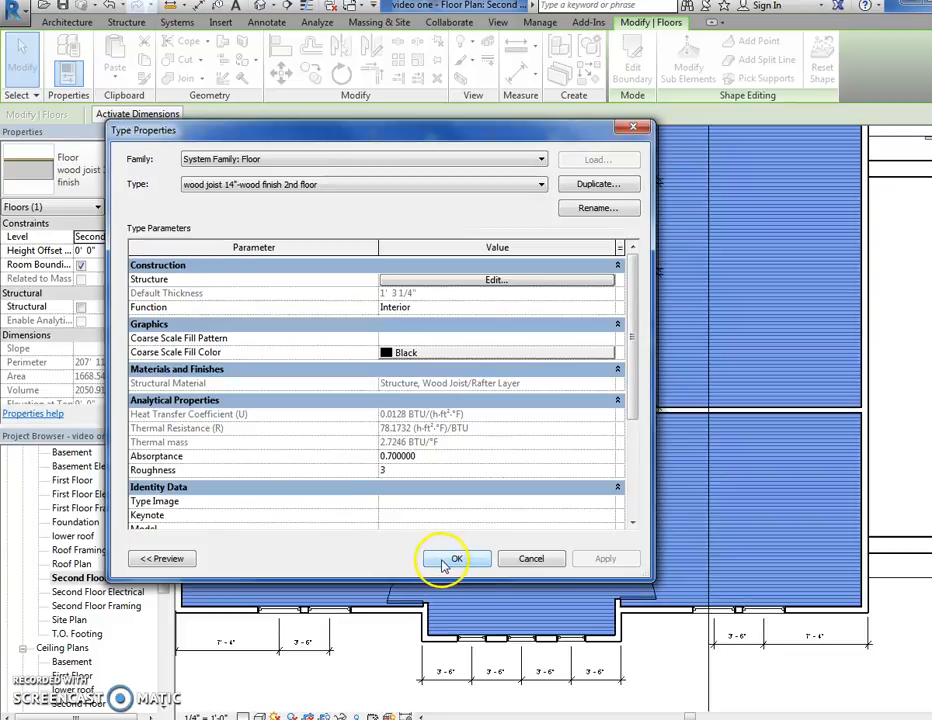
pyautogui.click(456, 558)
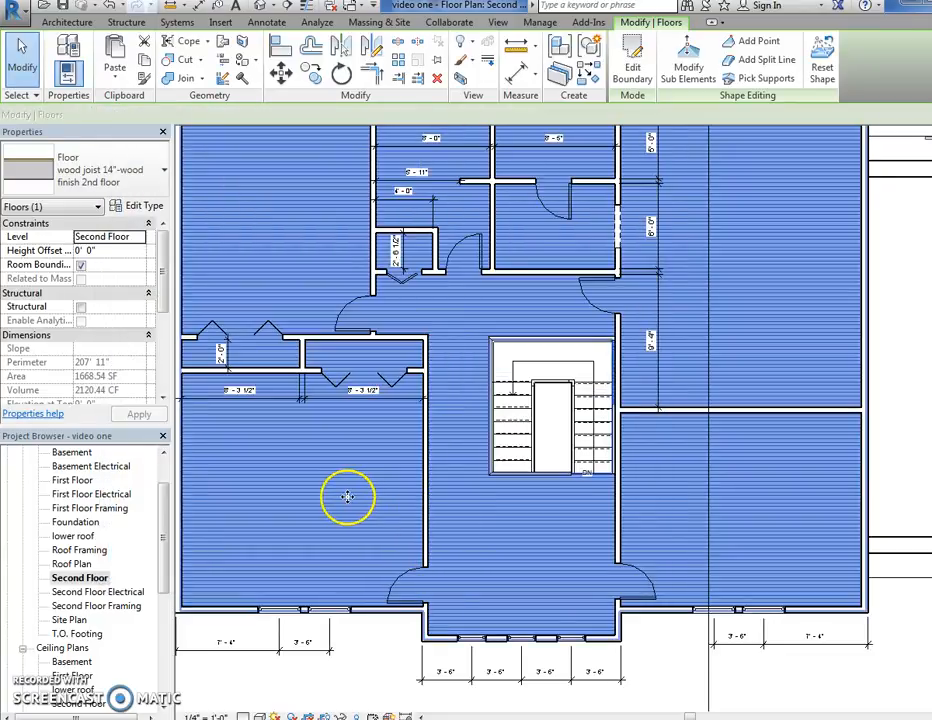
pyautogui.moveTo(248, 562)
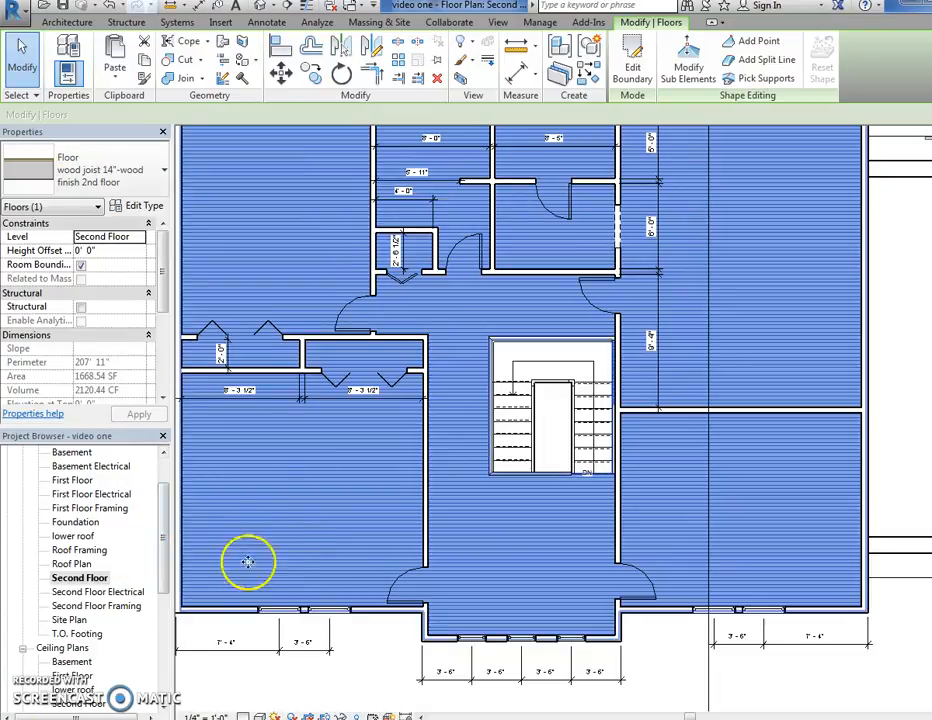
pyautogui.moveTo(176, 524)
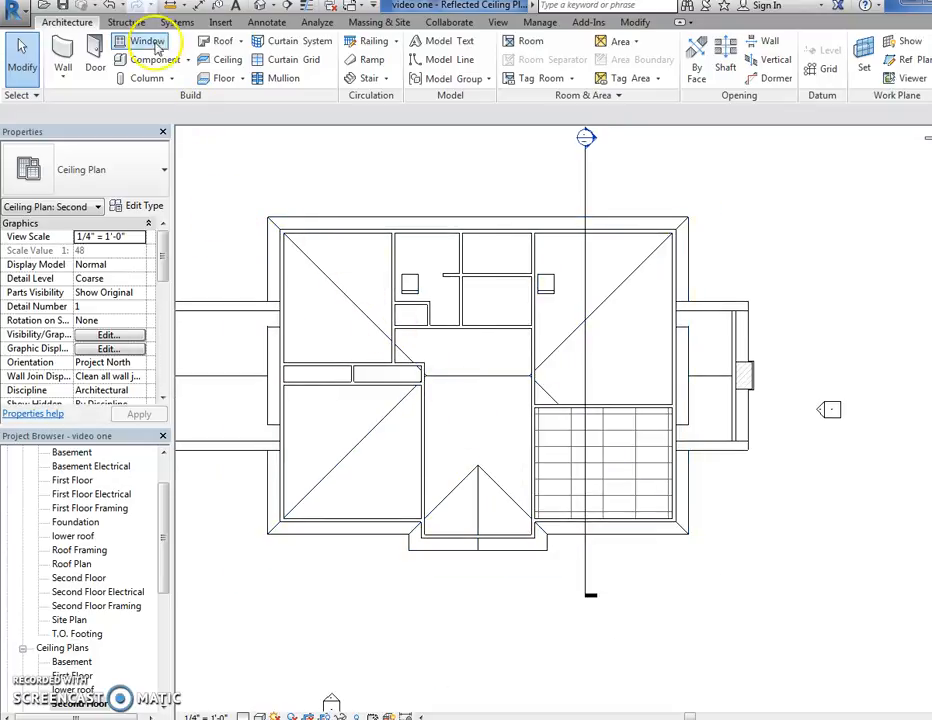
# Place automatic GWB-on-furring ceilings in the second-floor rooms, starting lower-left
pyautogui.click(220, 60)
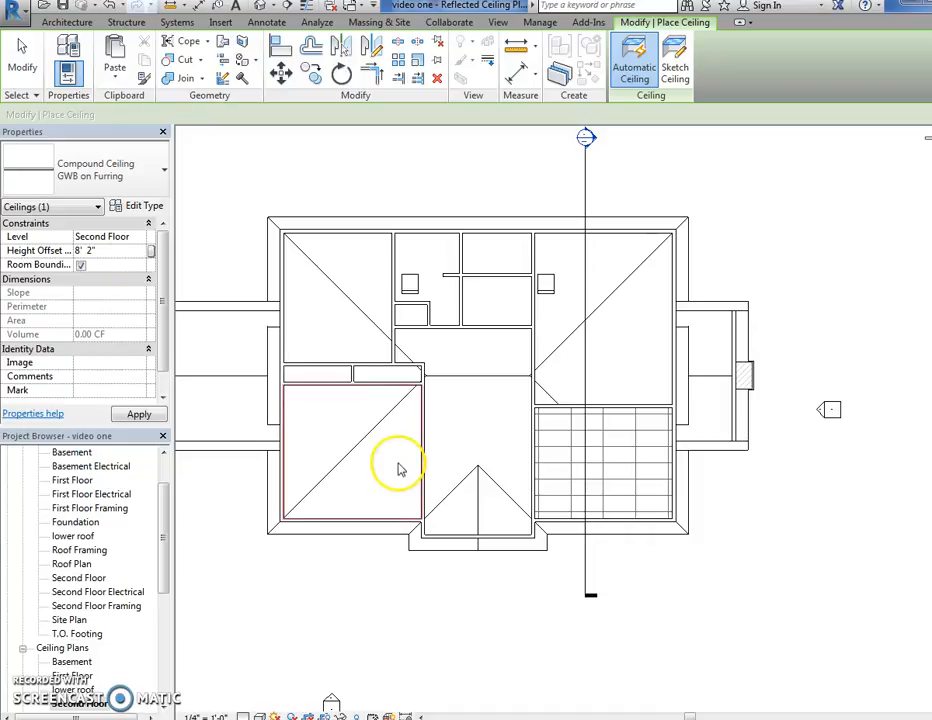
pyautogui.click(324, 330)
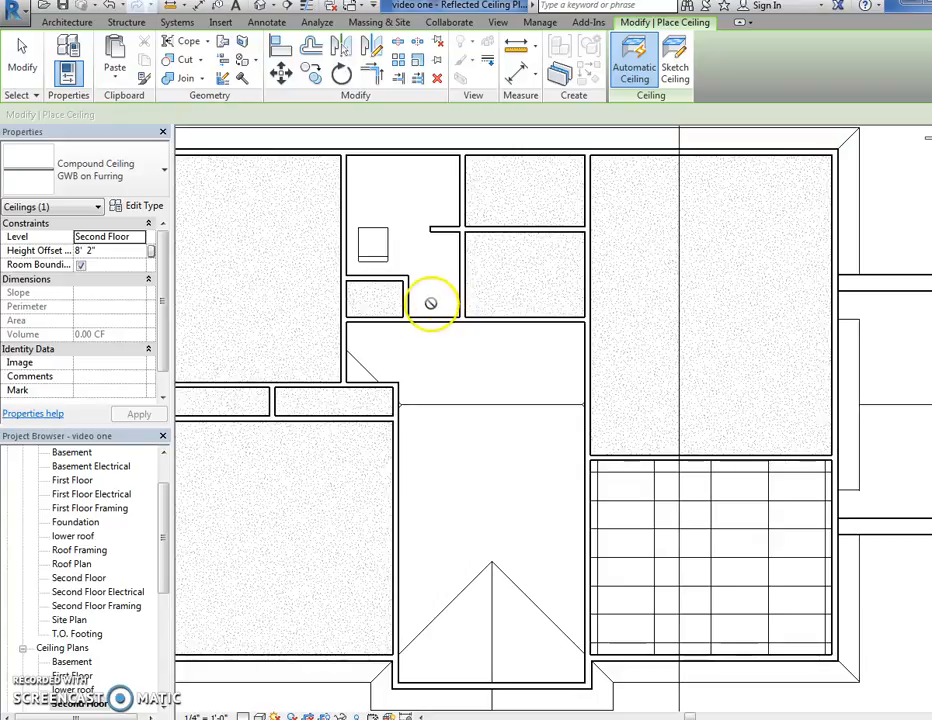
pyautogui.moveTo(406, 250)
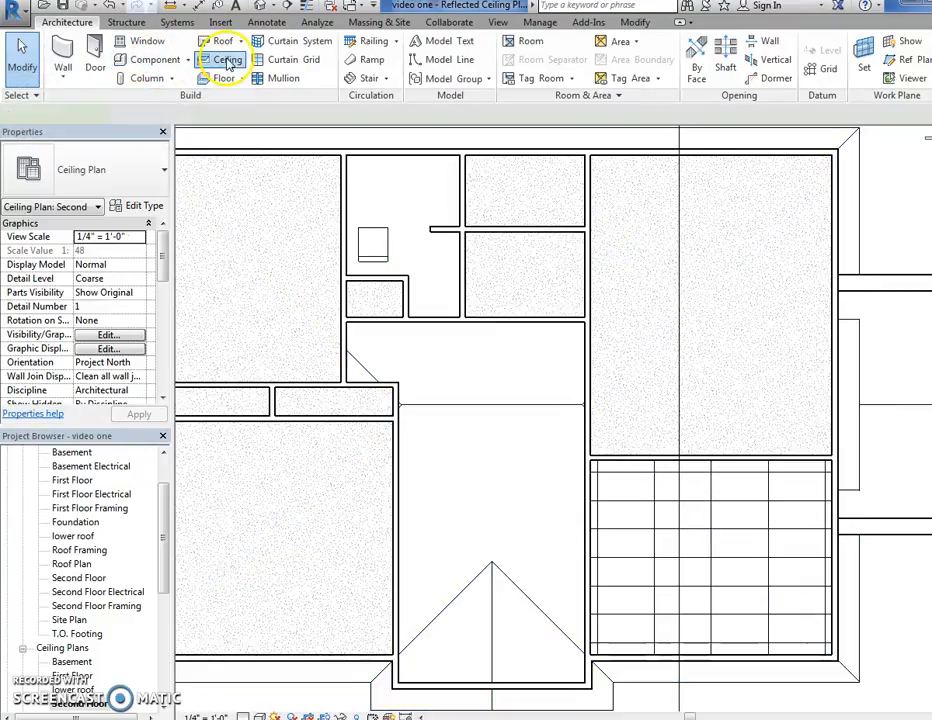
pyautogui.click(228, 60)
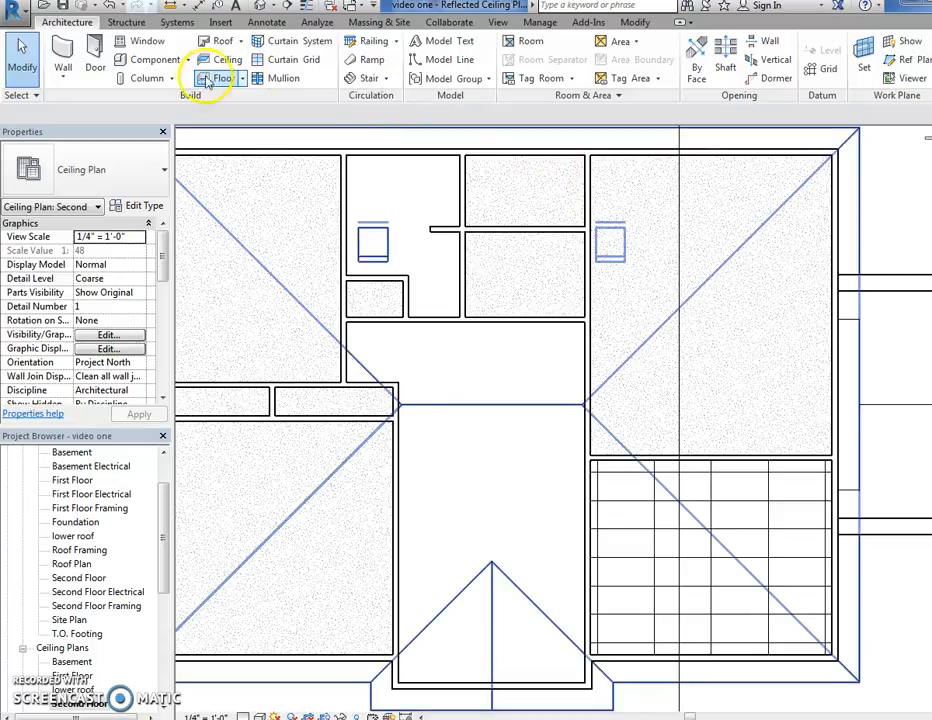
# Sketch a ceiling boundary around the small second-floor room from the top wall
pyautogui.click(228, 60)
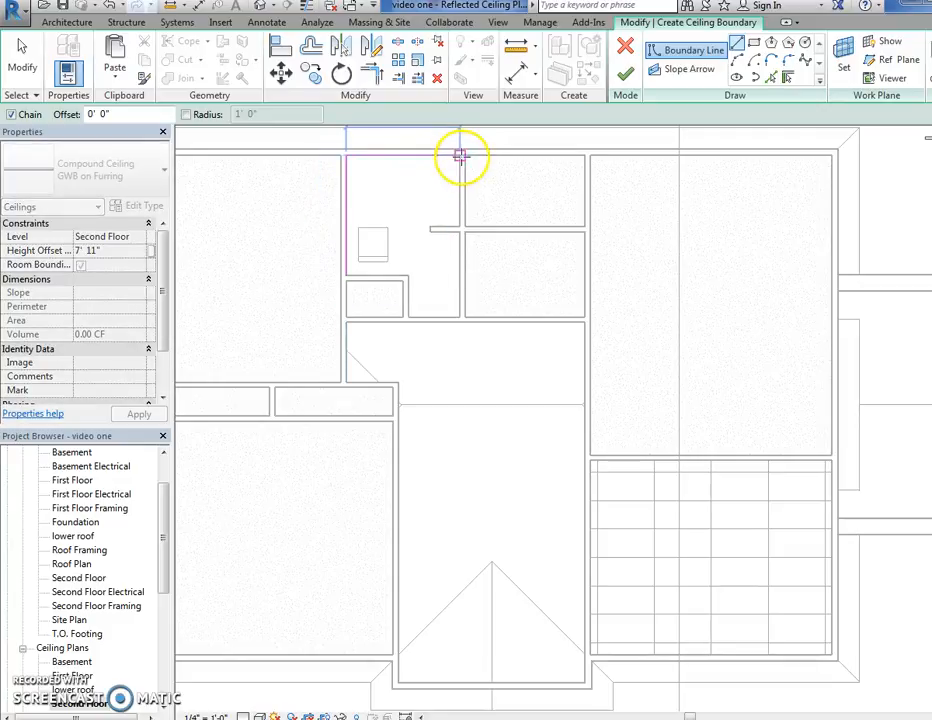
pyautogui.click(460, 318)
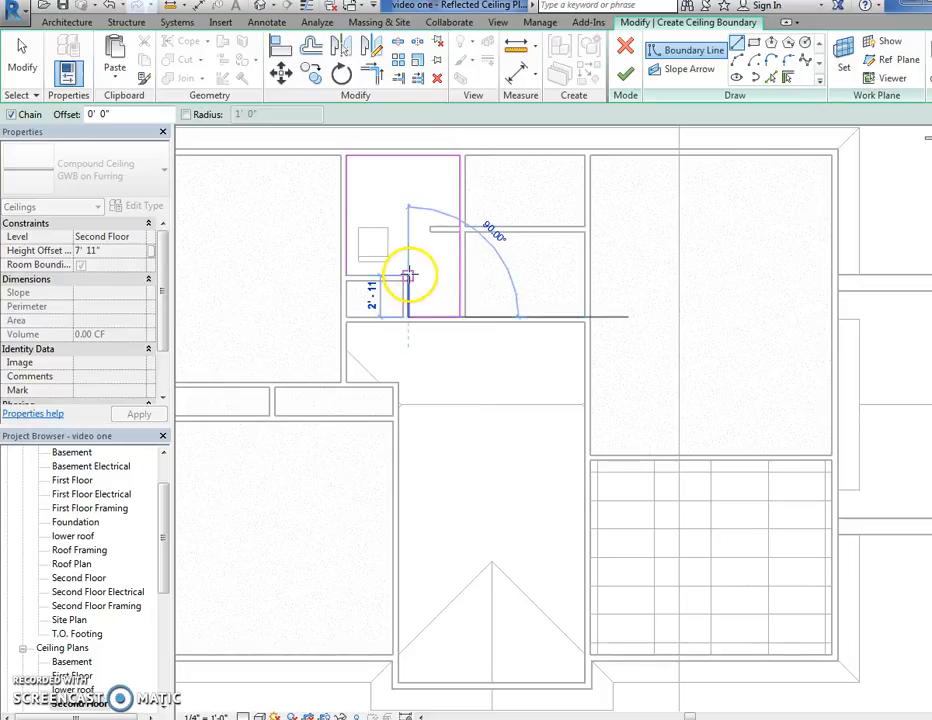
pyautogui.click(624, 74)
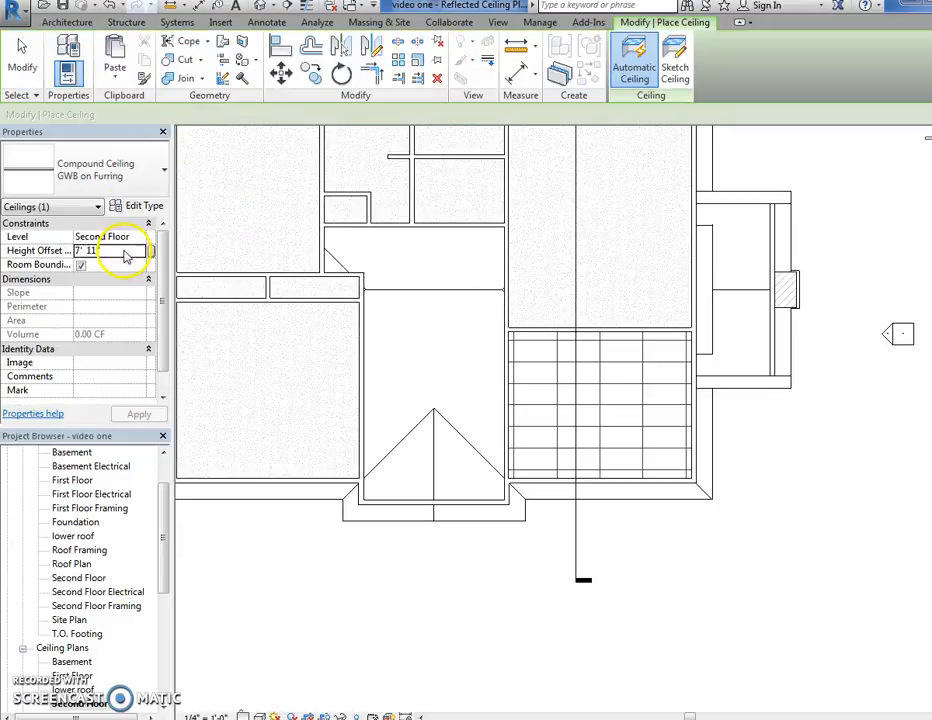
# Sketch a rectangular ceiling at 8' 2" height offset over the central hall and finish it
pyautogui.write('8\' 2"')
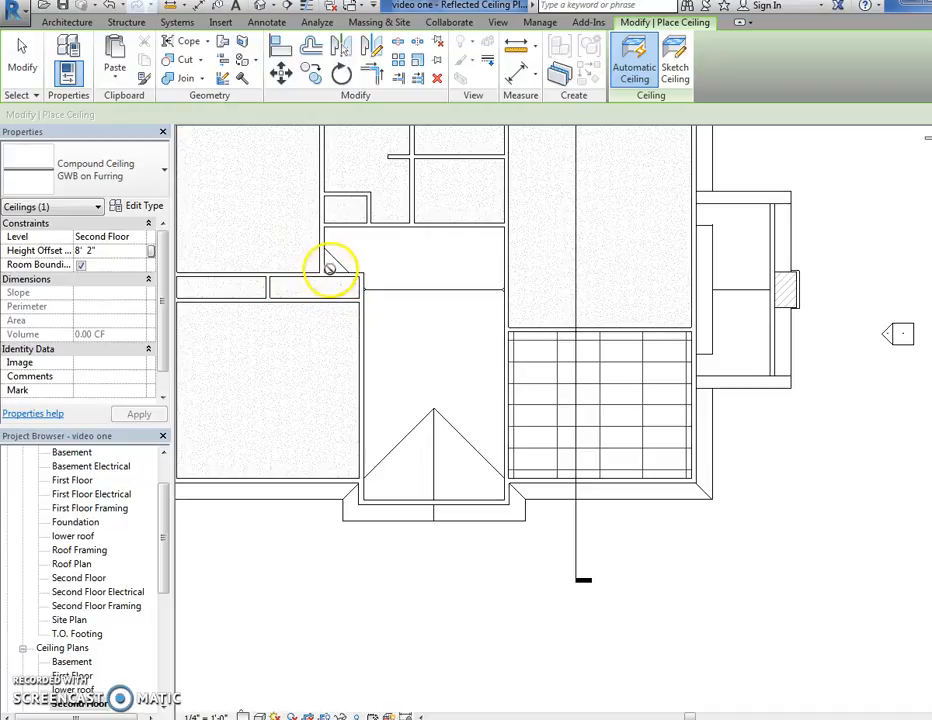
pyautogui.click(676, 58)
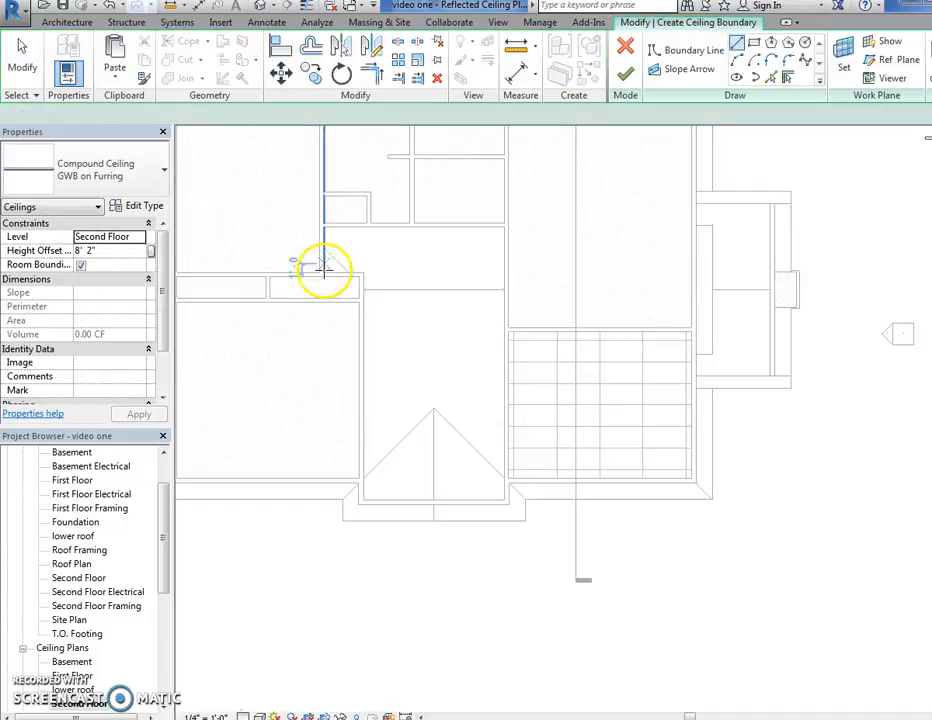
pyautogui.click(484, 222)
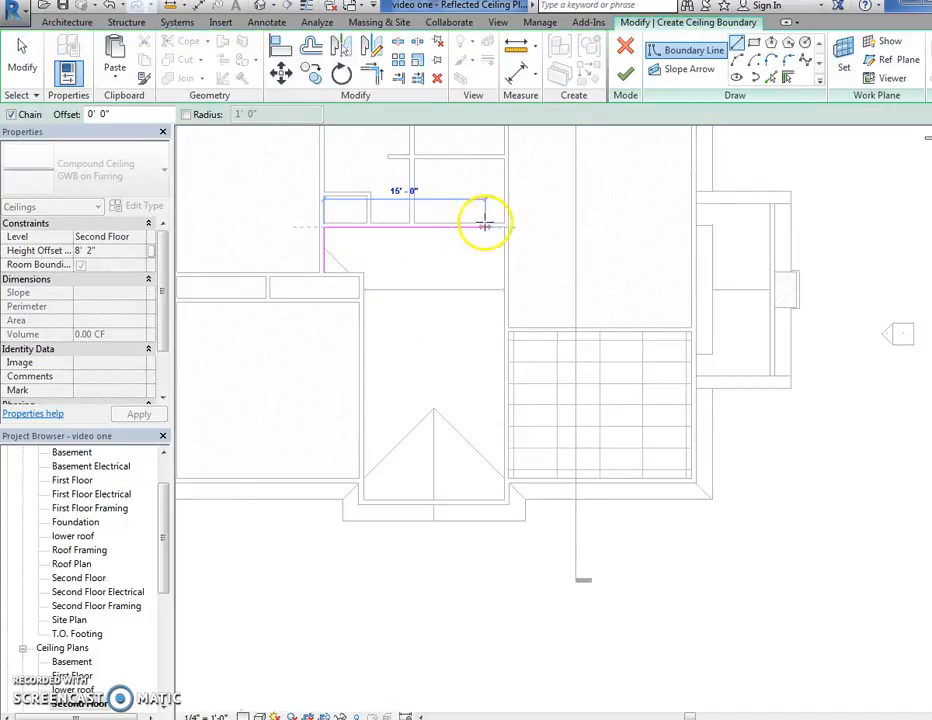
pyautogui.click(504, 504)
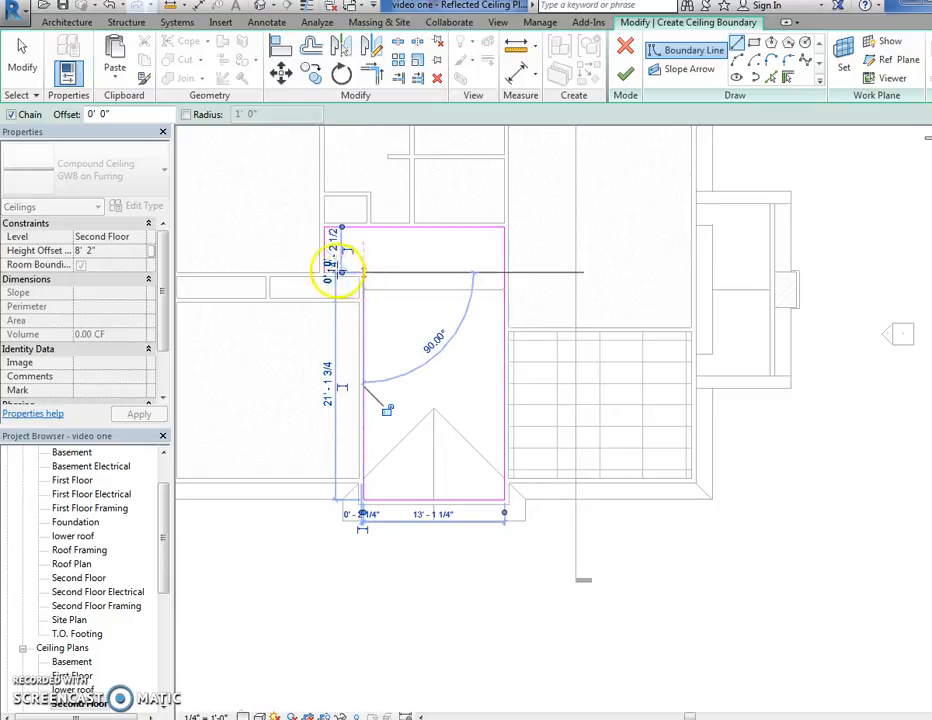
pyautogui.click(624, 48)
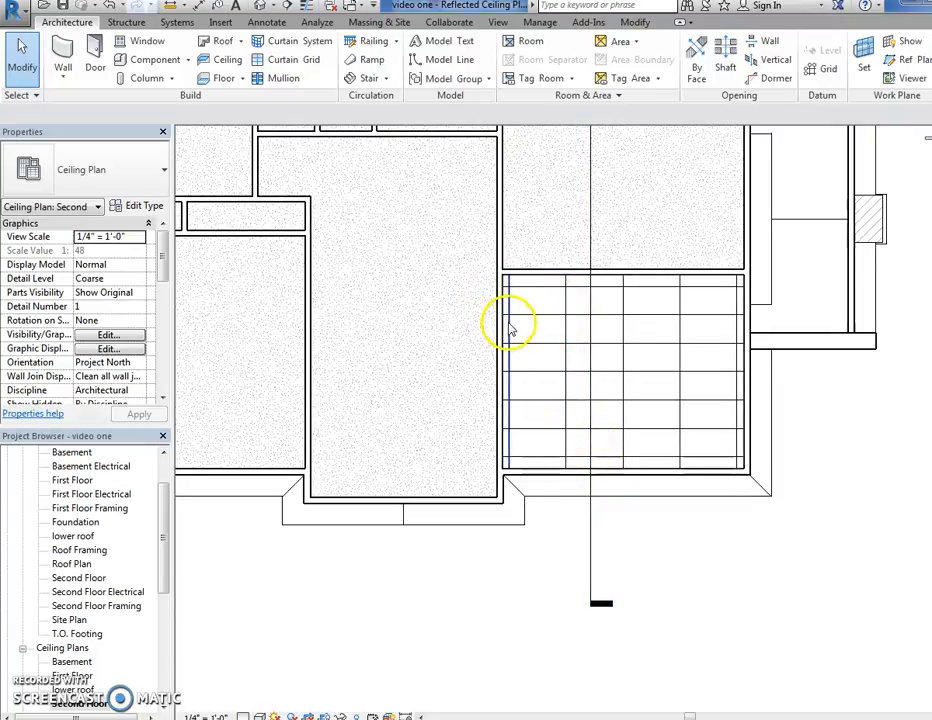
# Select the second-floor ceiling grid to reposition its lines within the room
pyautogui.click(516, 324)
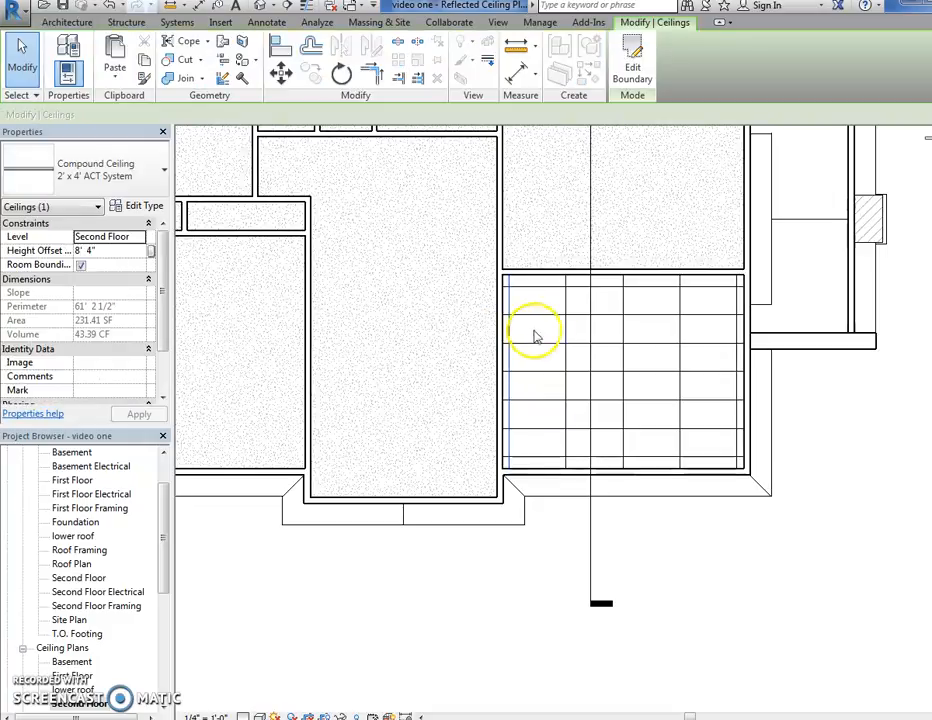
pyautogui.moveTo(512, 324)
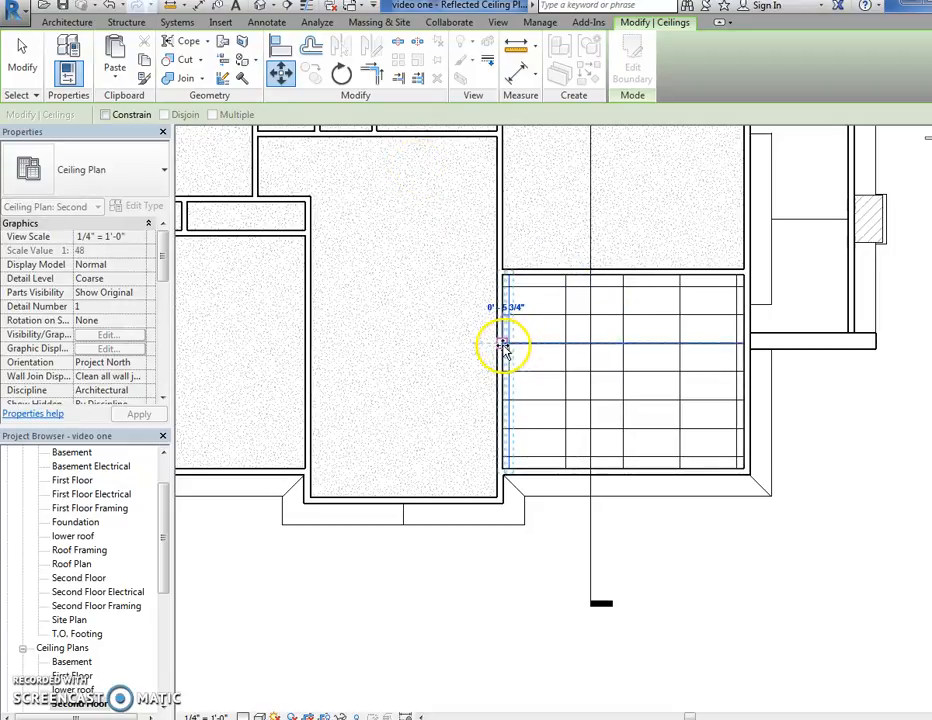
pyautogui.click(504, 344)
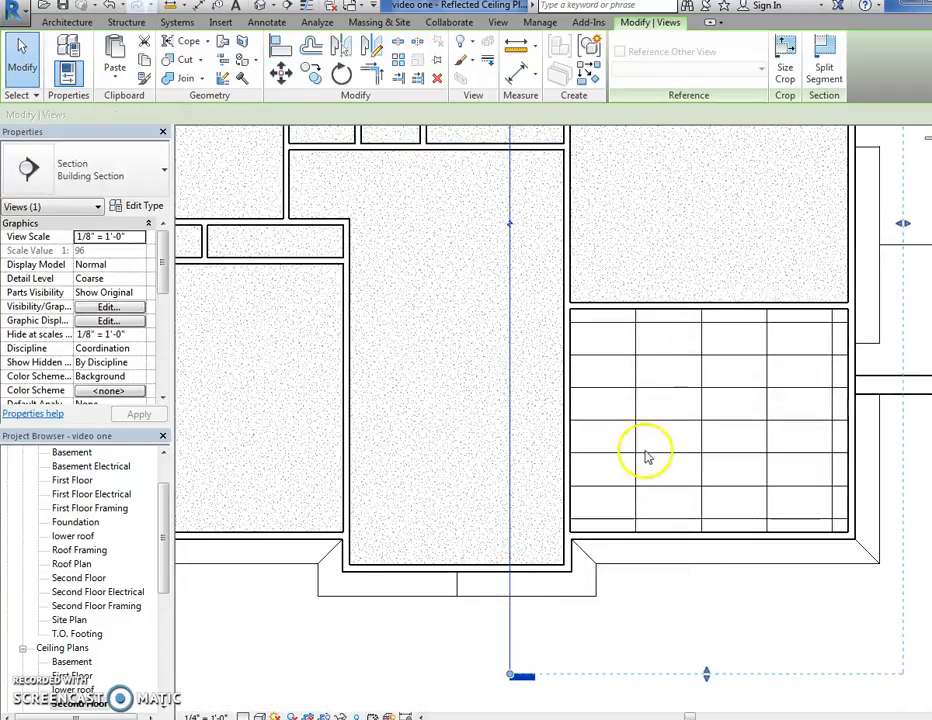
pyautogui.moveTo(828, 320)
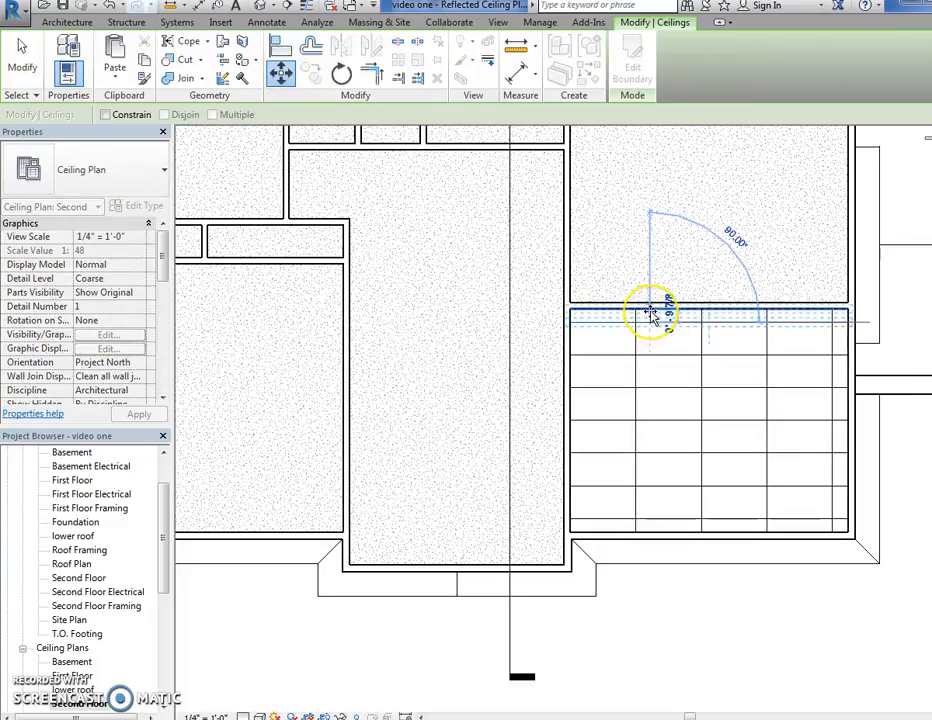
pyautogui.moveTo(656, 316)
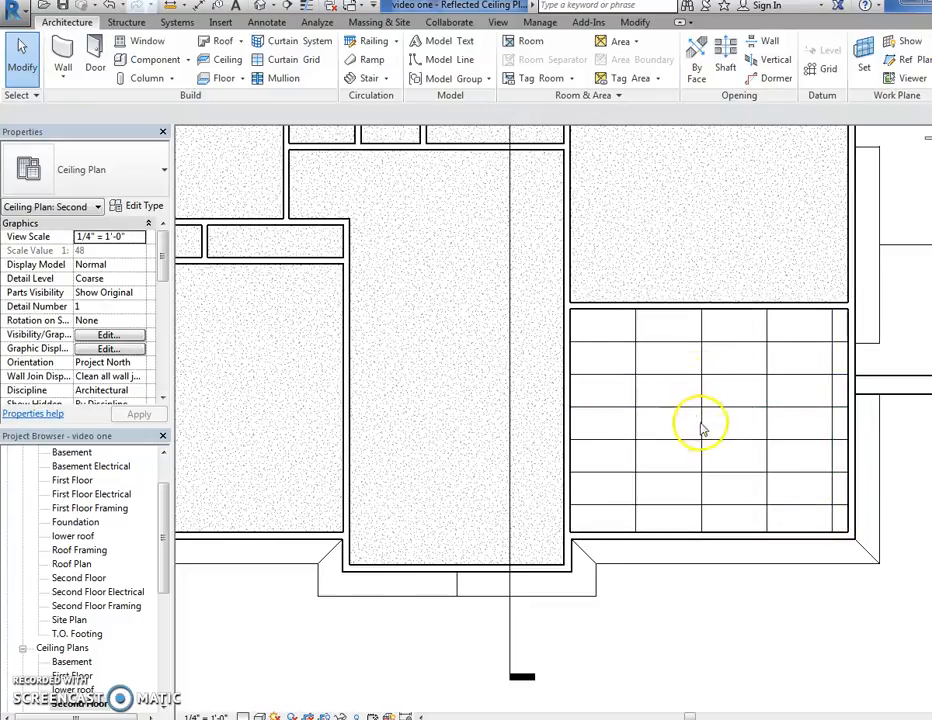
# Load the Troffer Light - 2x4 Parabolic family from Lighting > Architectural > Internal
pyautogui.click(156, 60)
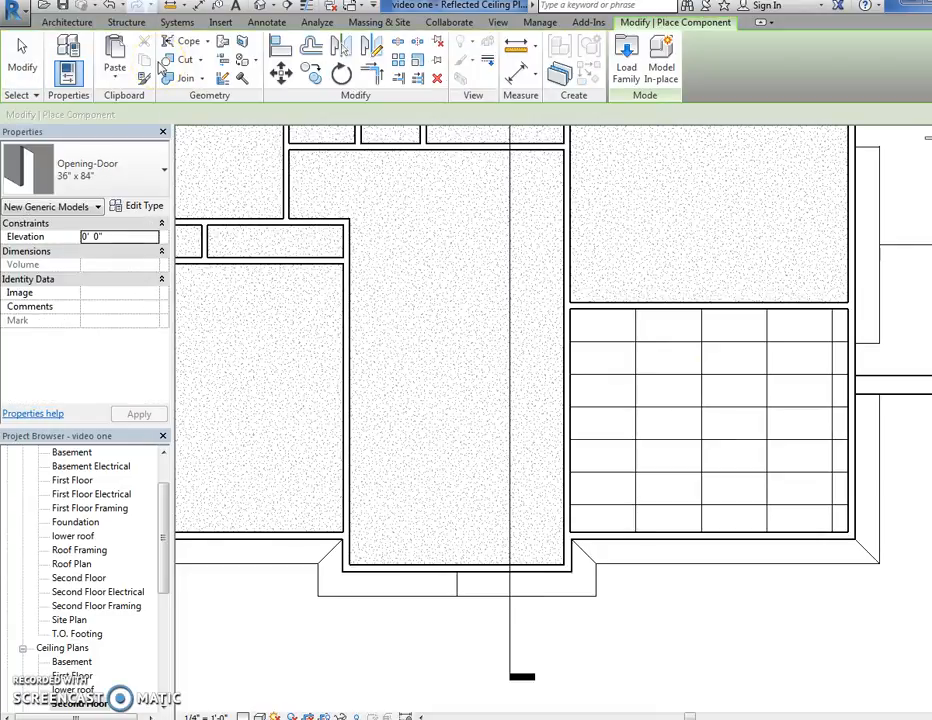
pyautogui.moveTo(576, 170)
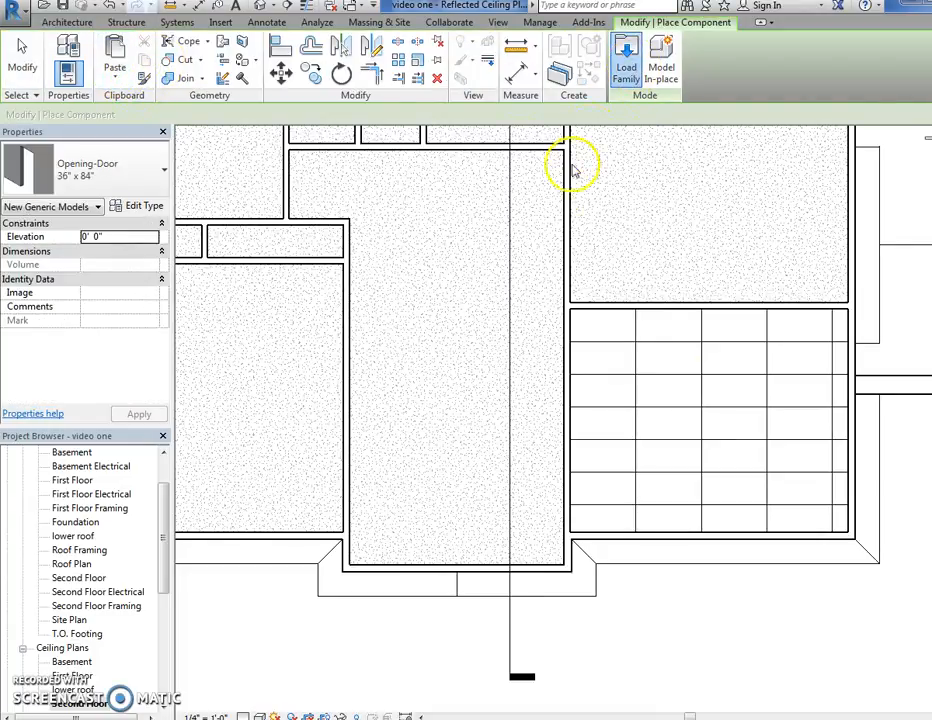
pyautogui.click(626, 56)
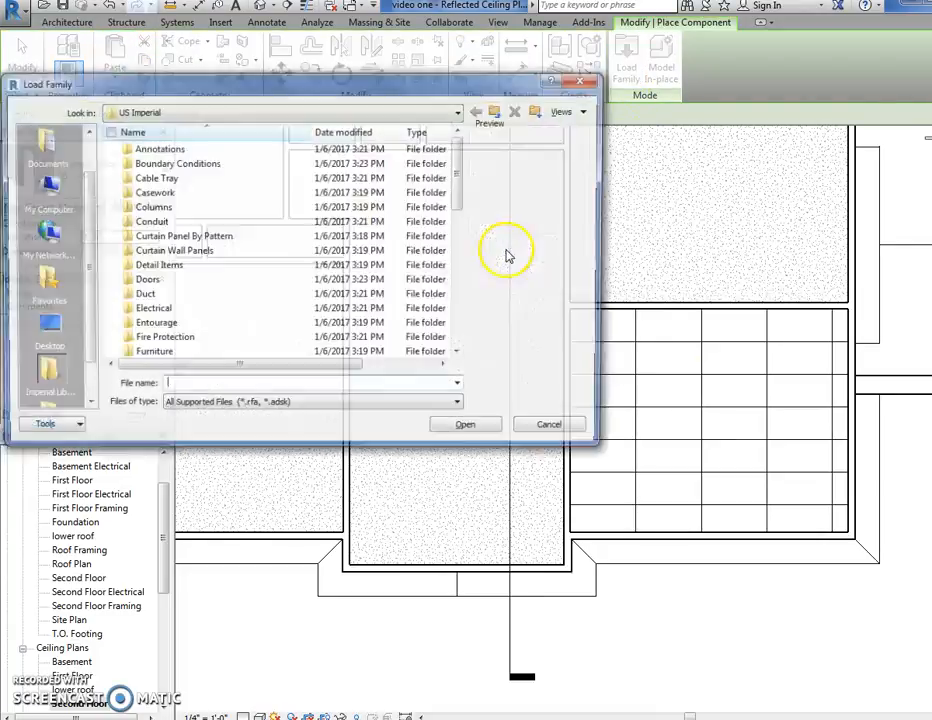
pyautogui.scroll(-3)
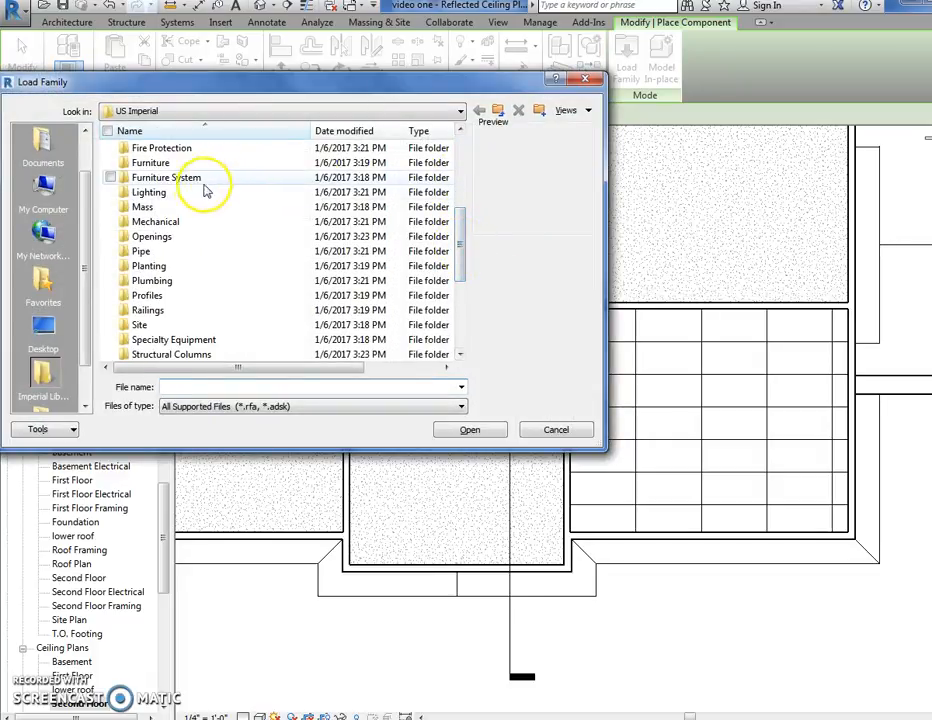
pyautogui.doubleClick(148, 192)
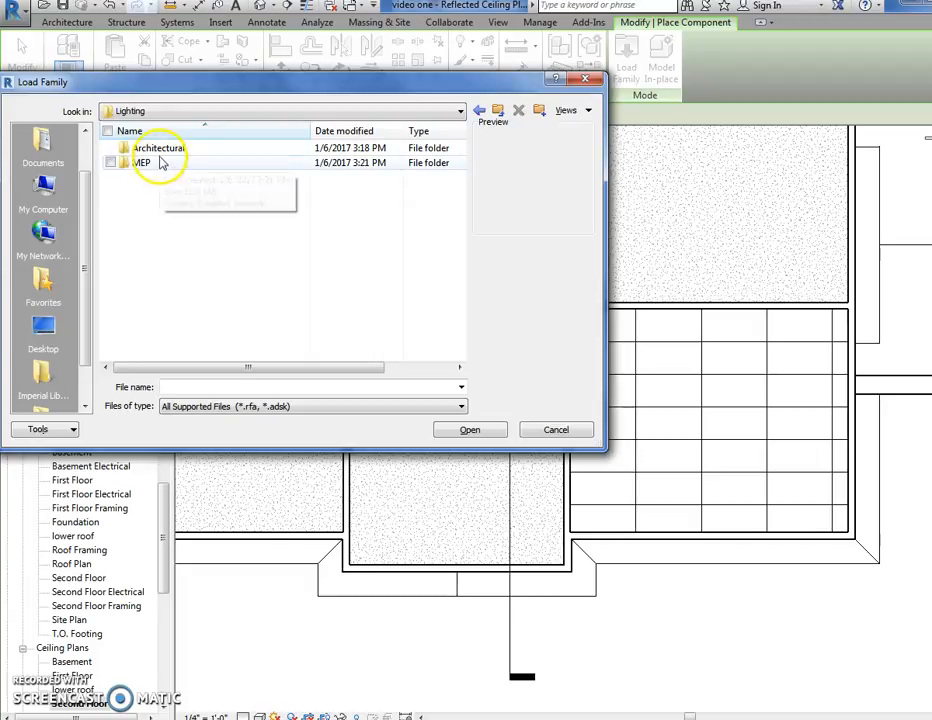
pyautogui.doubleClick(158, 148)
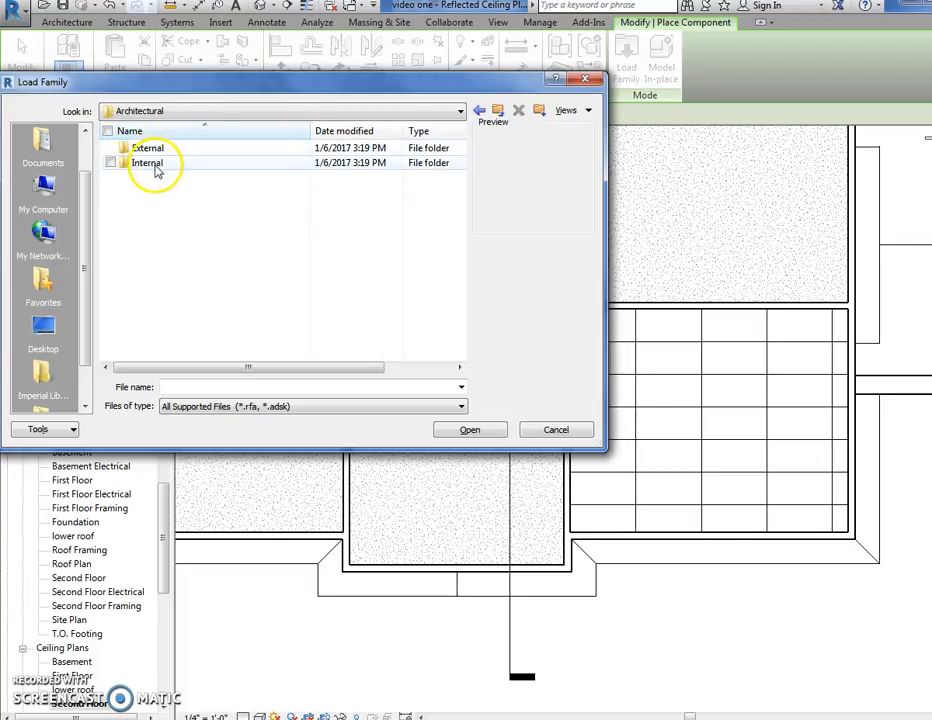
pyautogui.doubleClick(148, 162)
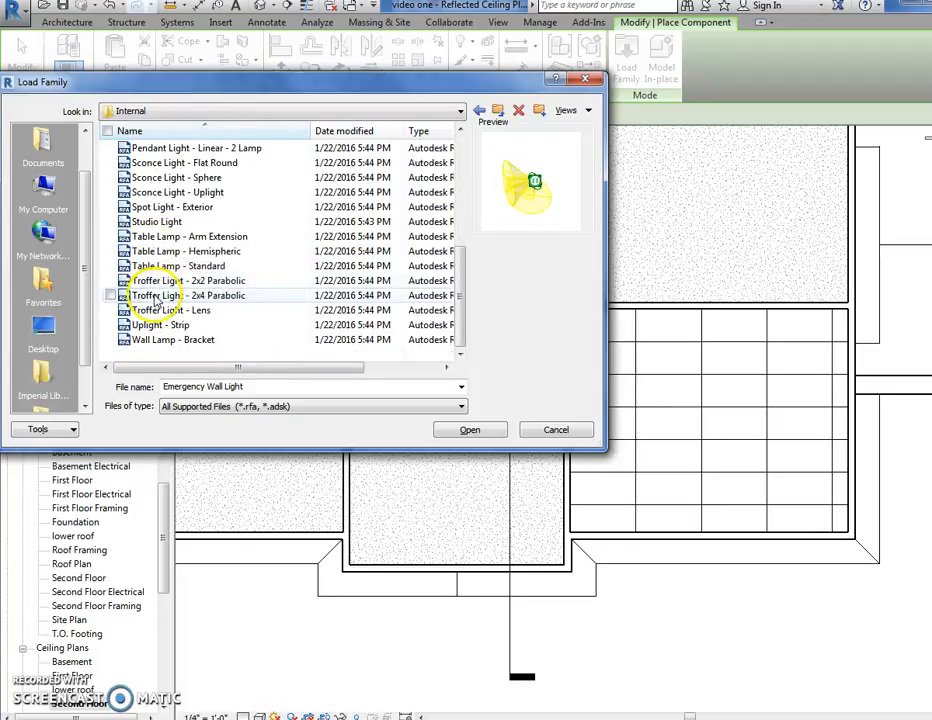
pyautogui.click(200, 296)
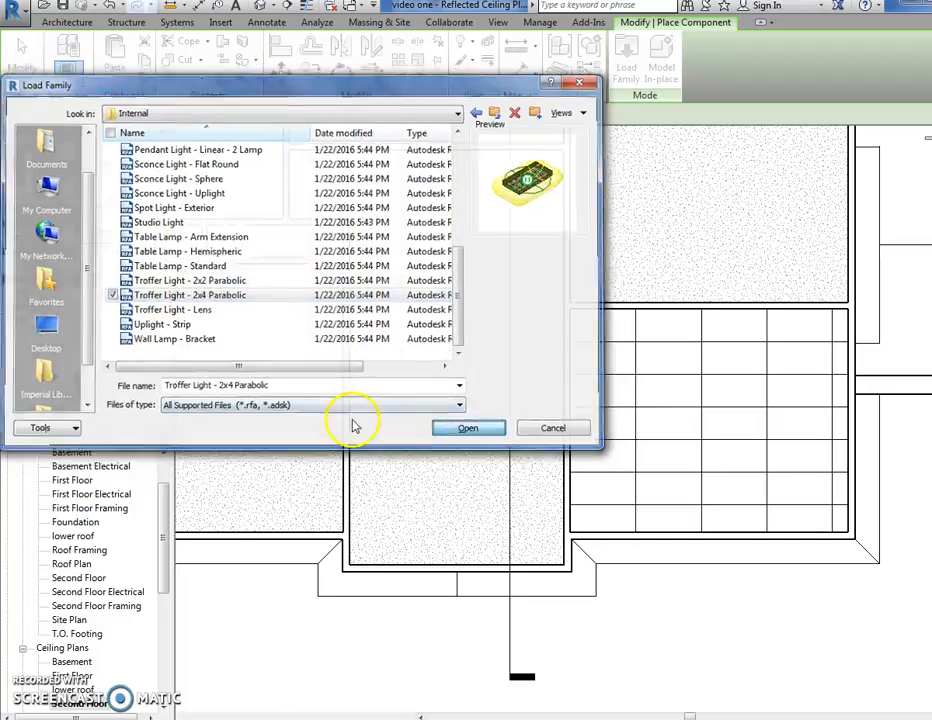
pyautogui.click(468, 428)
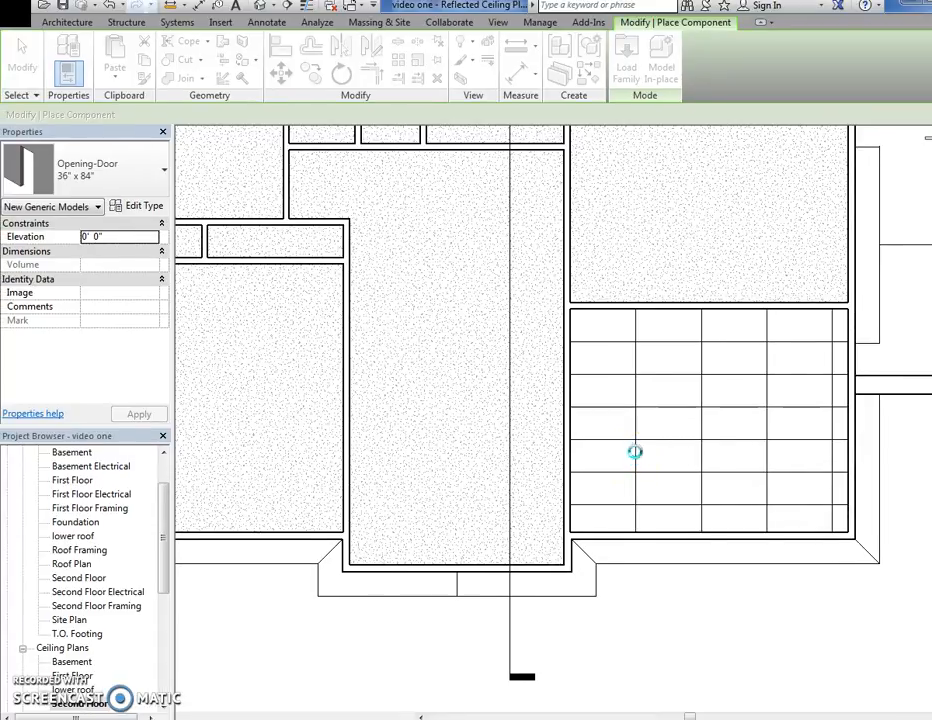
pyautogui.moveTo(636, 420)
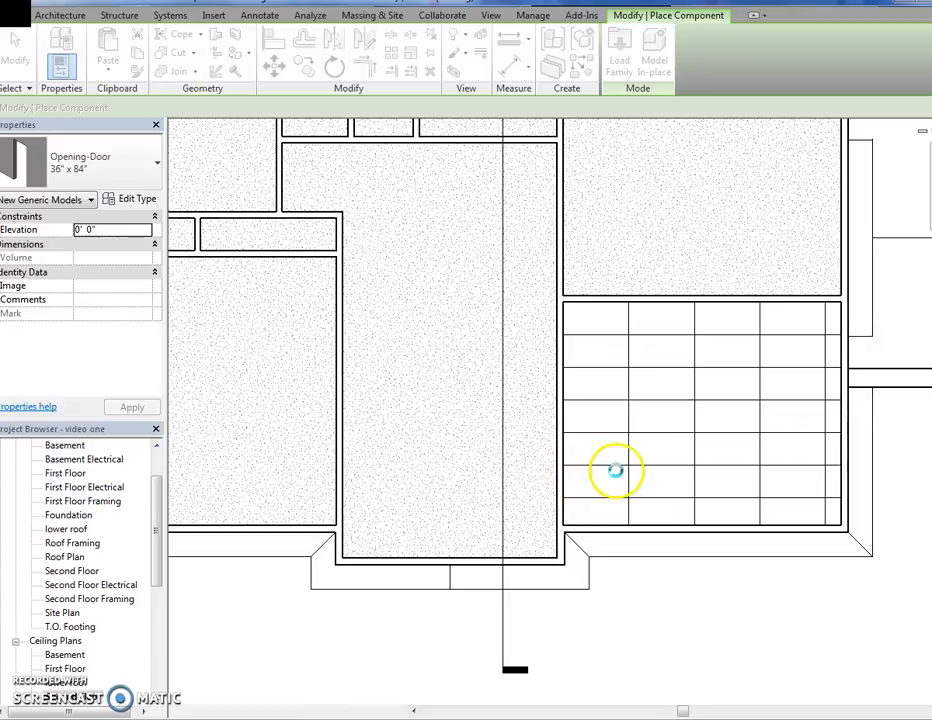
pyautogui.moveTo(636, 342)
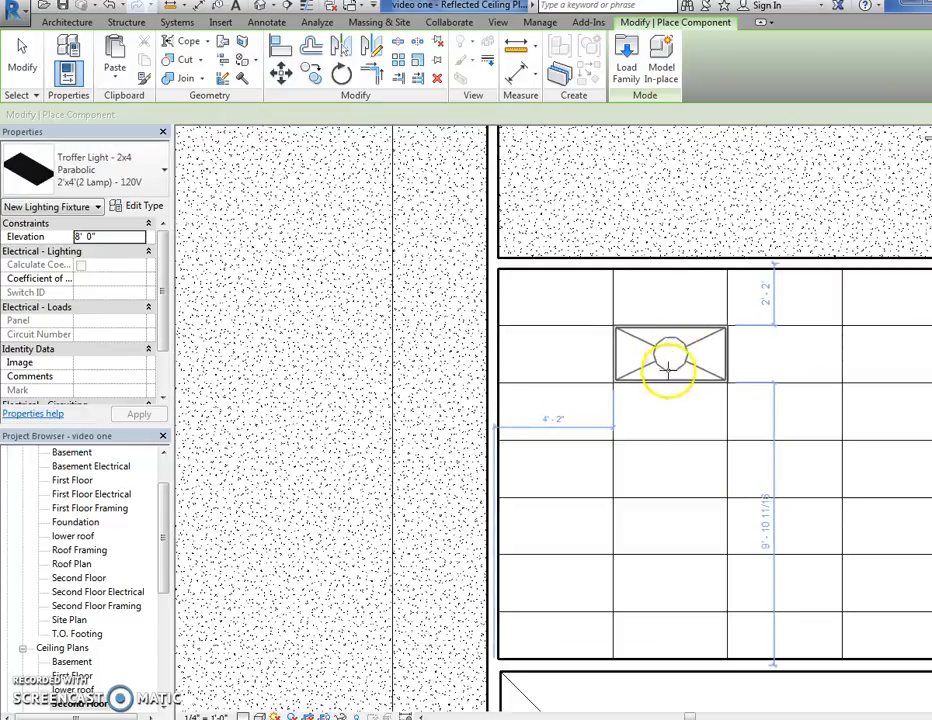
# Place 2x4 troffer lights into cells of the second-floor acoustic-tile ceiling grid
pyautogui.click(656, 524)
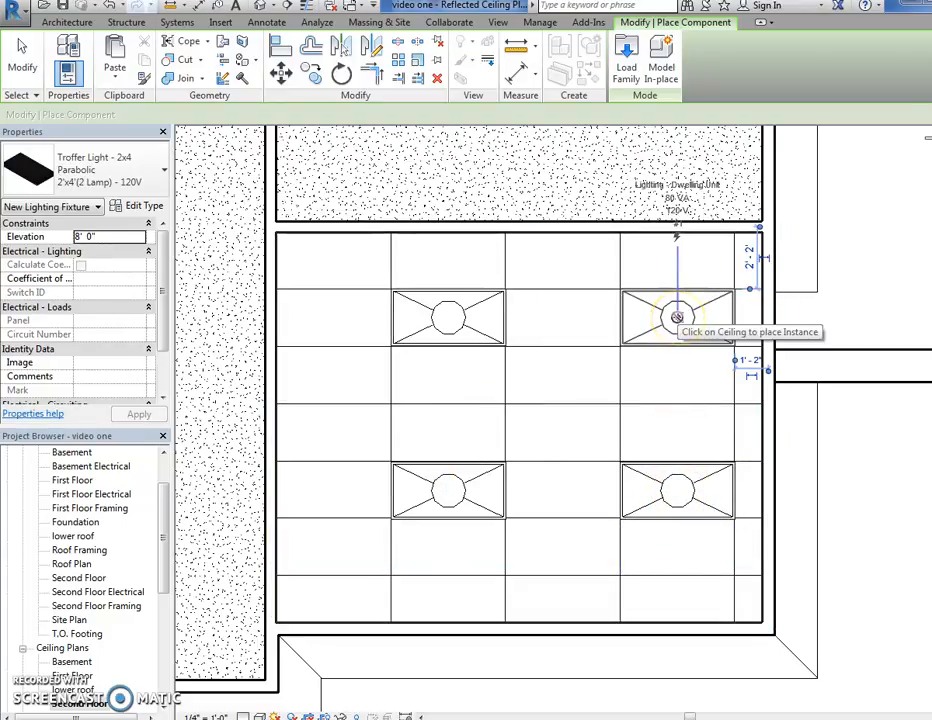
pyautogui.click(510, 432)
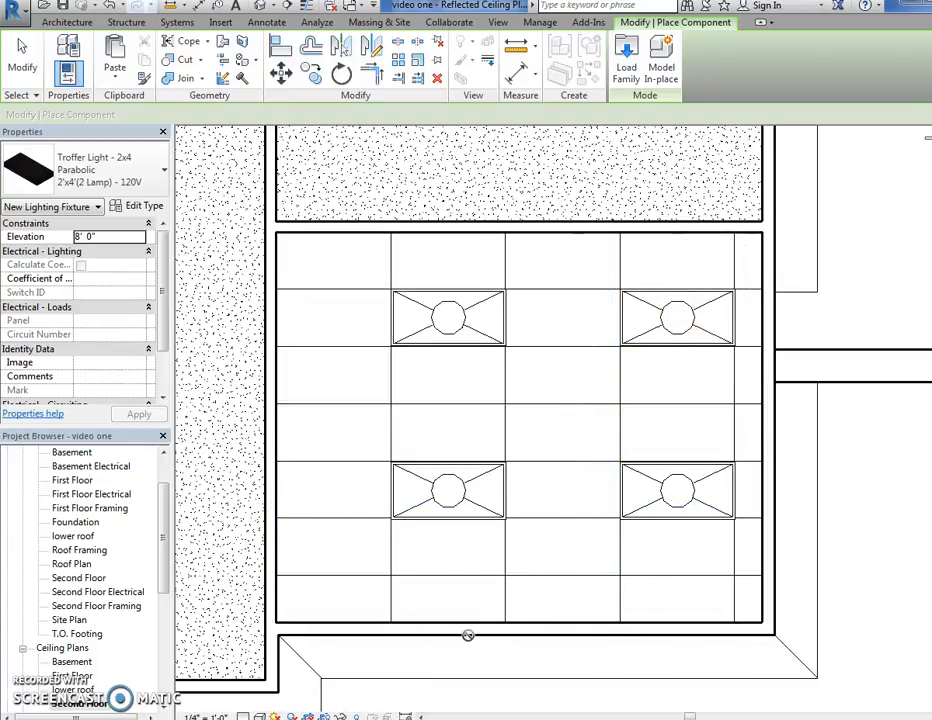
pyautogui.click(456, 572)
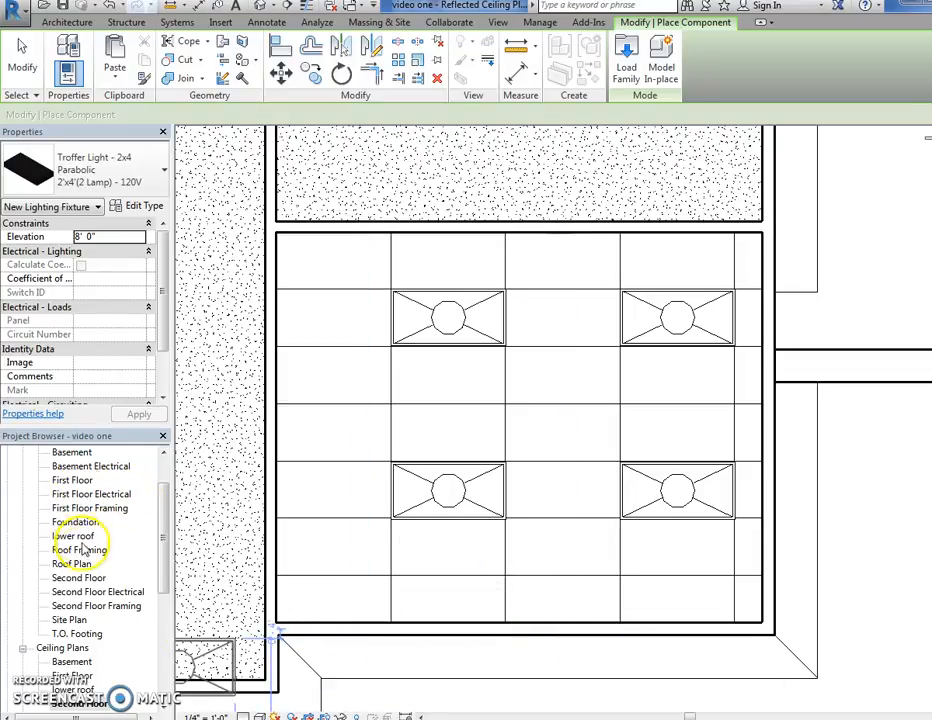
# Place a 2x4 troffer light in the Basement ceiling plan and rotate it to the diagonal grid
pyautogui.doubleClick(74, 662)
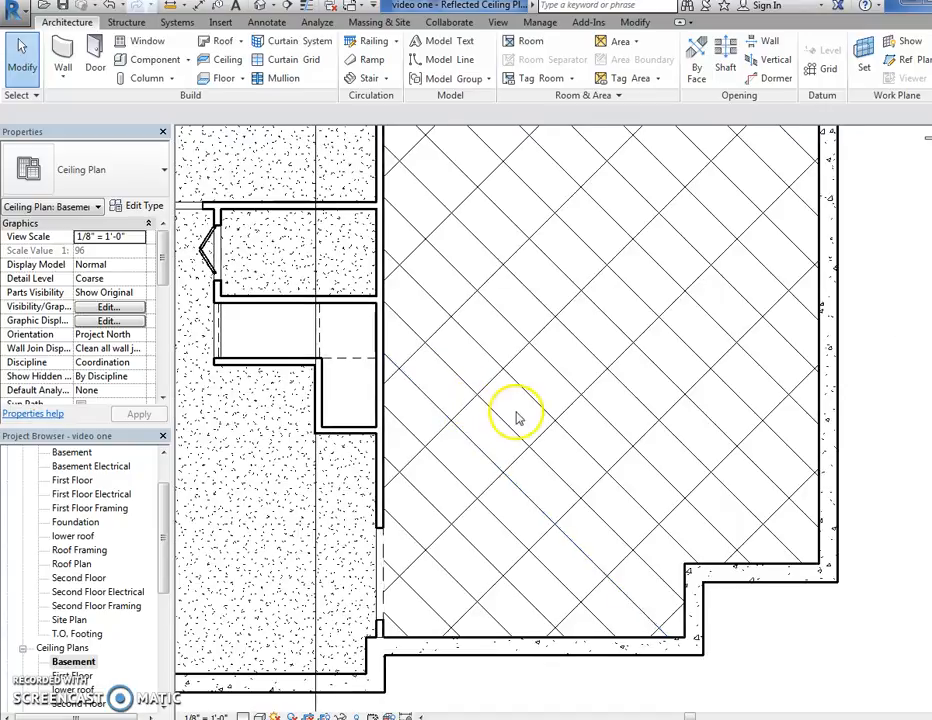
pyautogui.click(94, 56)
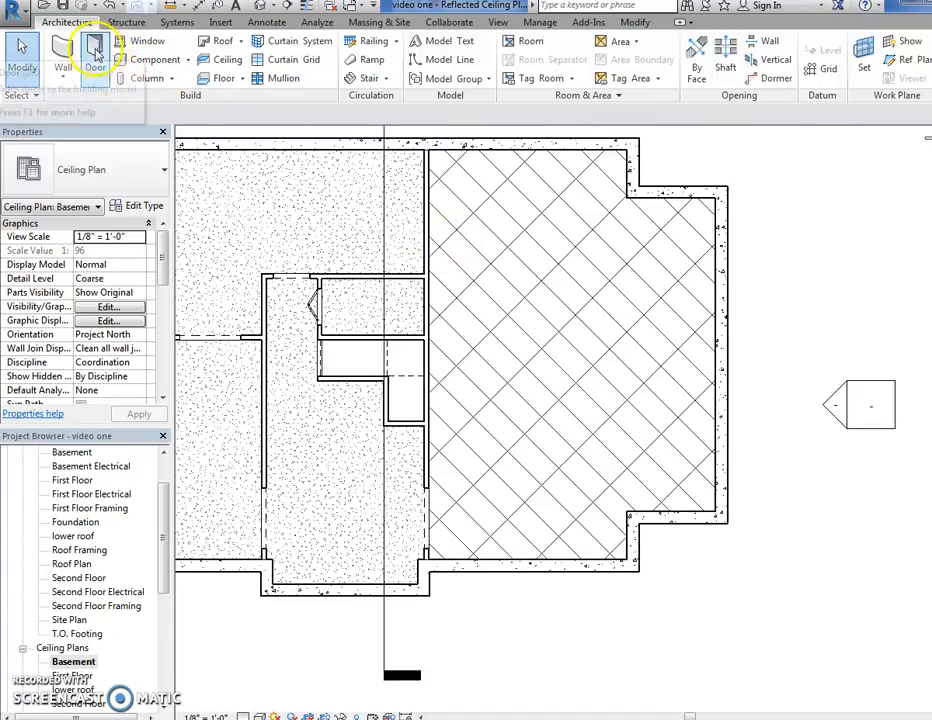
pyautogui.click(520, 298)
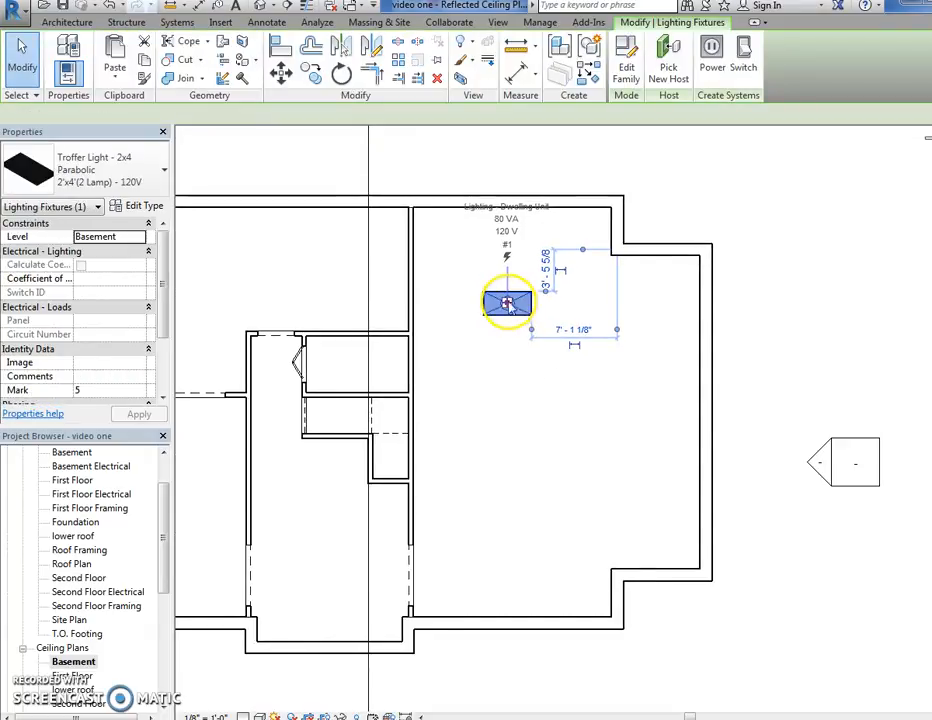
pyautogui.click(340, 72)
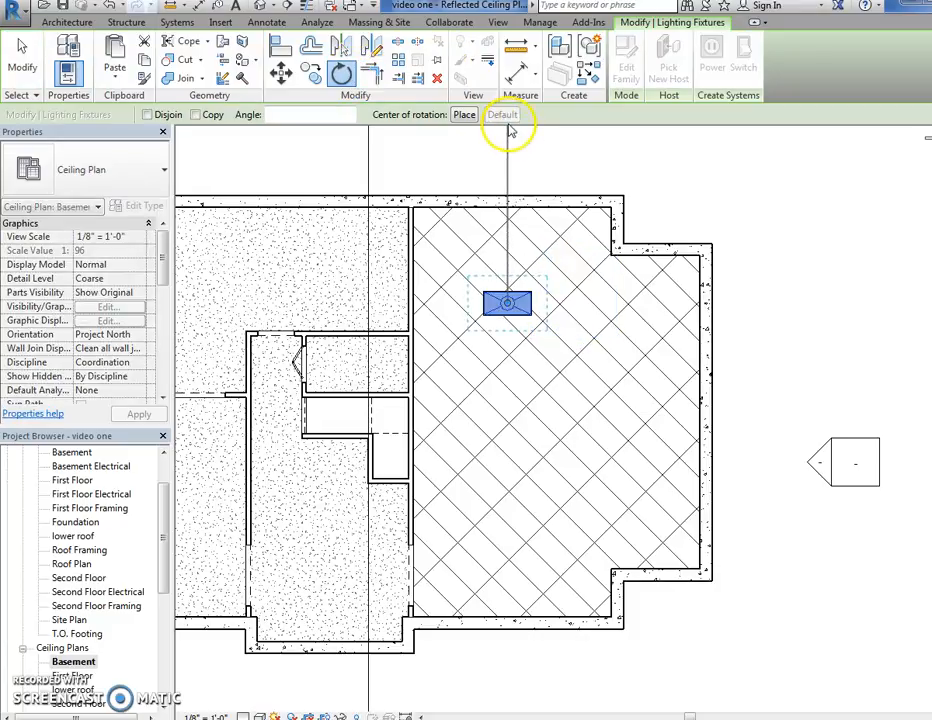
pyautogui.moveTo(520, 164)
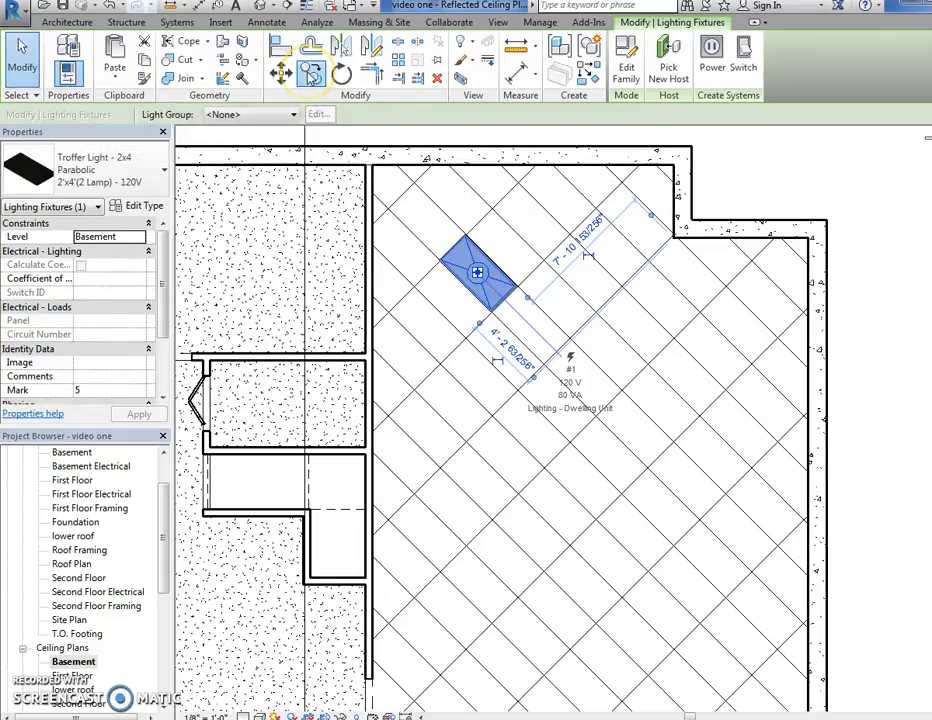
# Copy the rotated troffer light to several positions along the diagonal grid with Multiple enabled
pyautogui.click(254, 114)
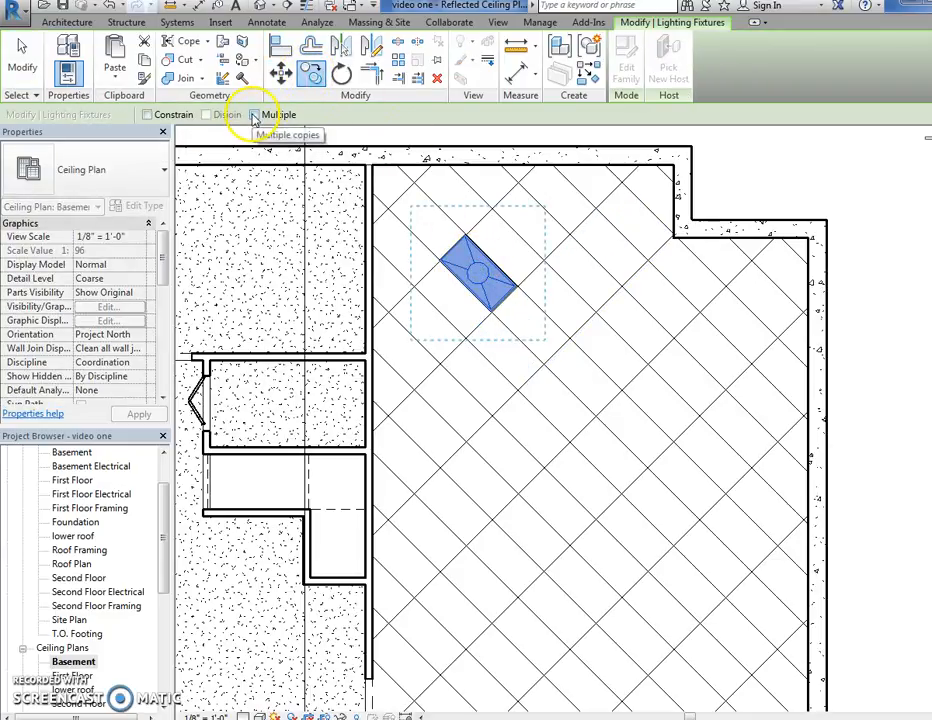
pyautogui.click(254, 114)
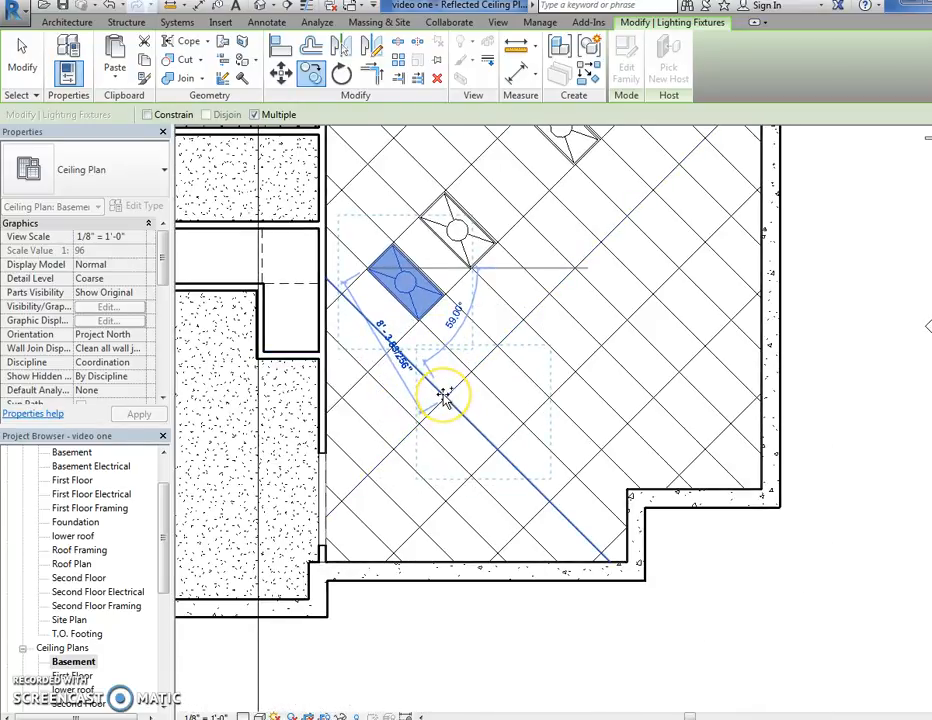
pyautogui.moveTo(444, 396); pyautogui.dragTo(560, 284)
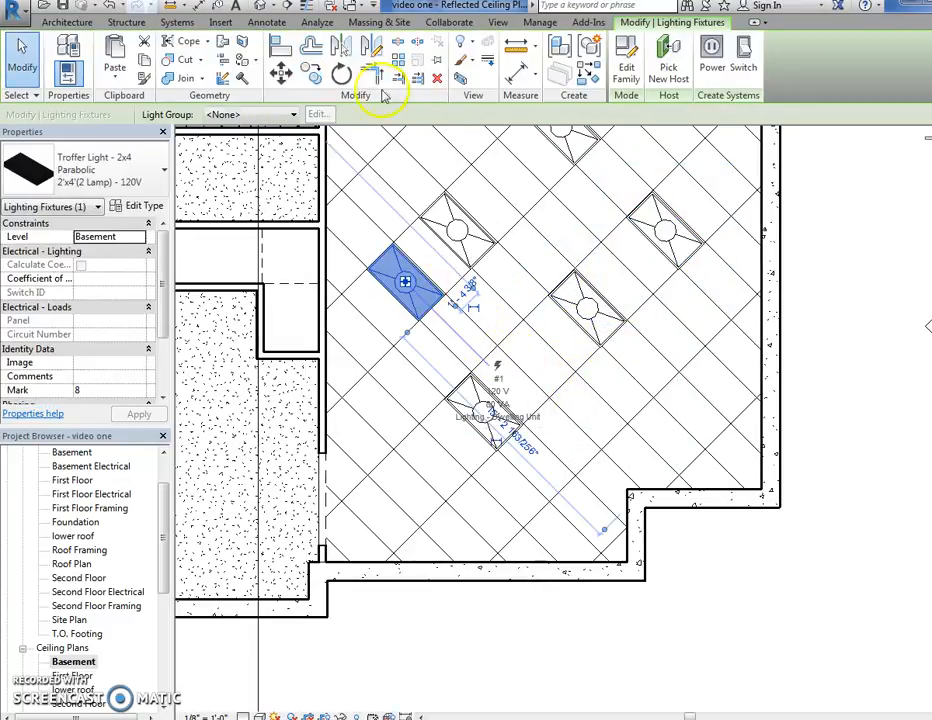
pyautogui.click(364, 272)
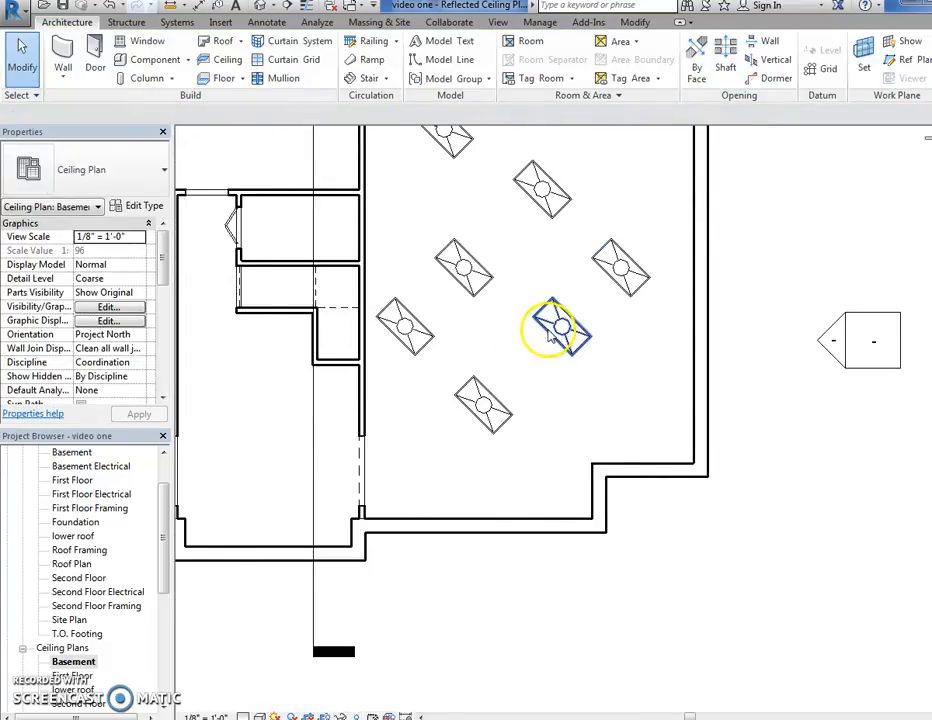
pyautogui.click(556, 330)
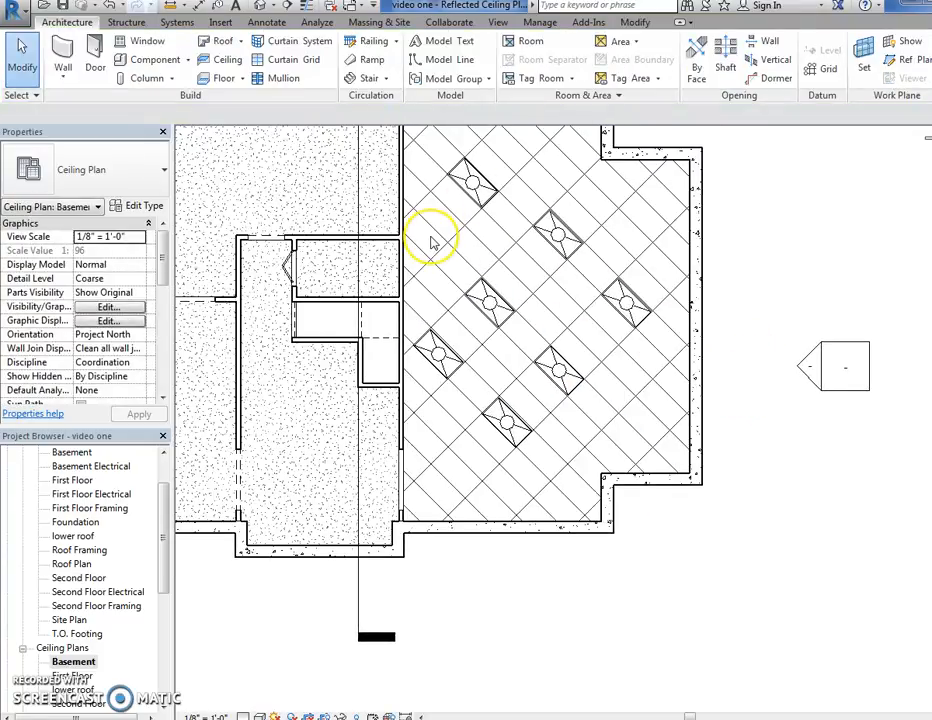
pyautogui.moveTo(428, 236)
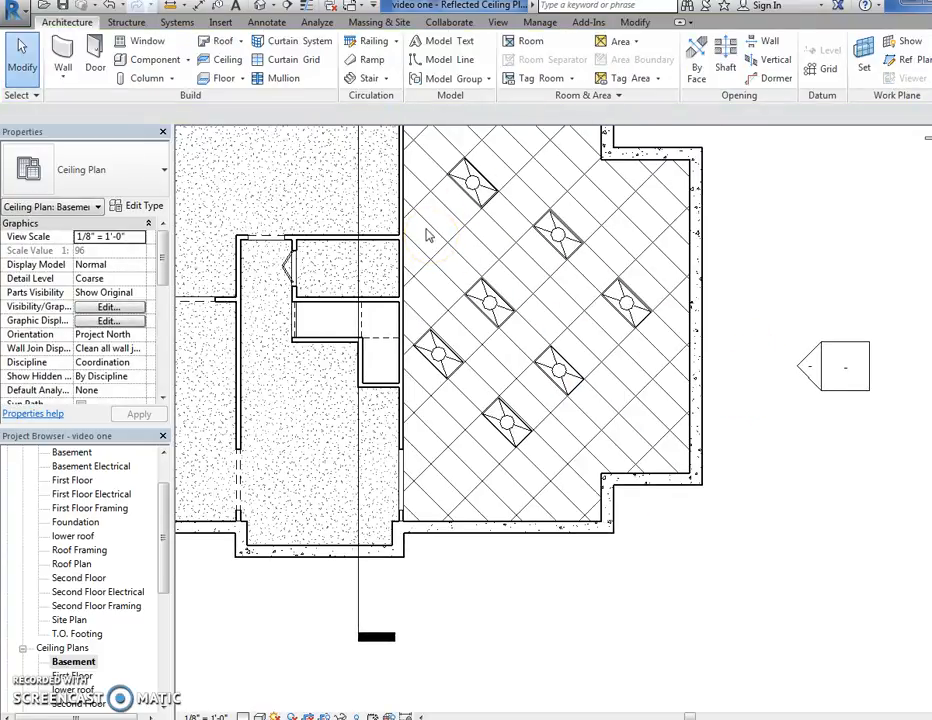
pyautogui.click(556, 228)
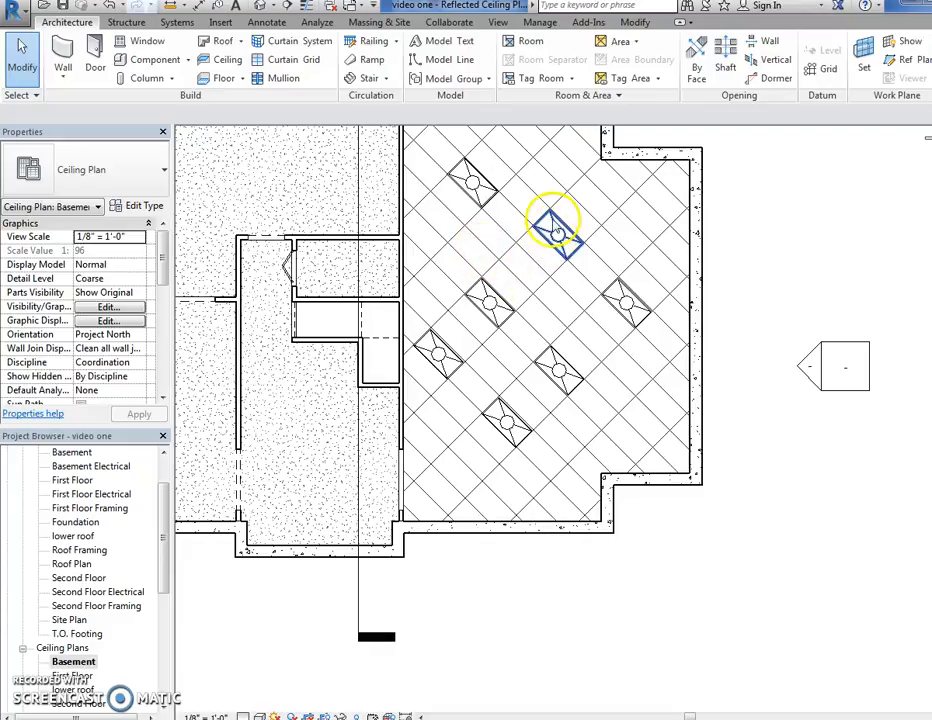